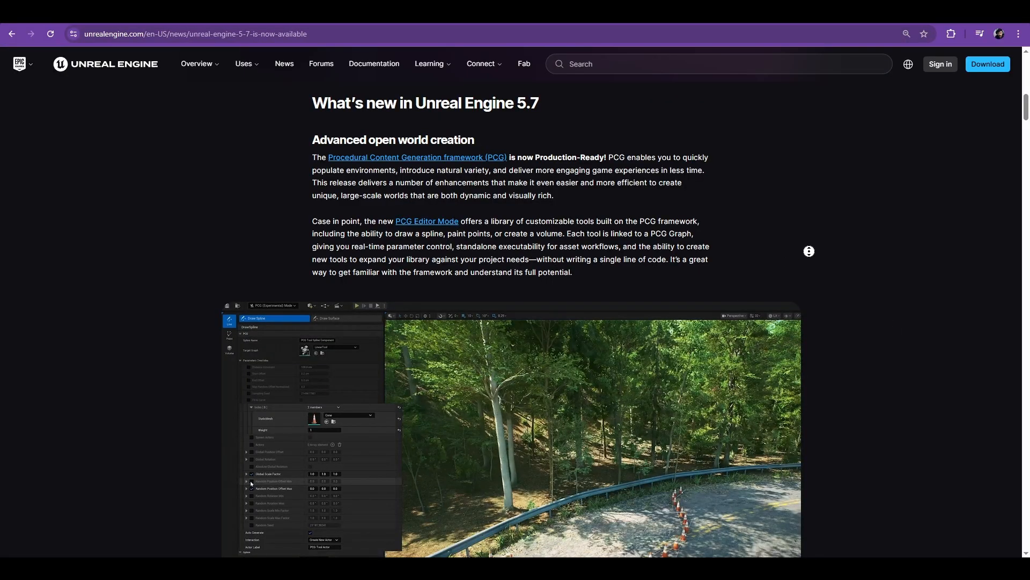
# Scroll through the PCG plugins list and close the Plugins window
pyautogui.scroll(-3)
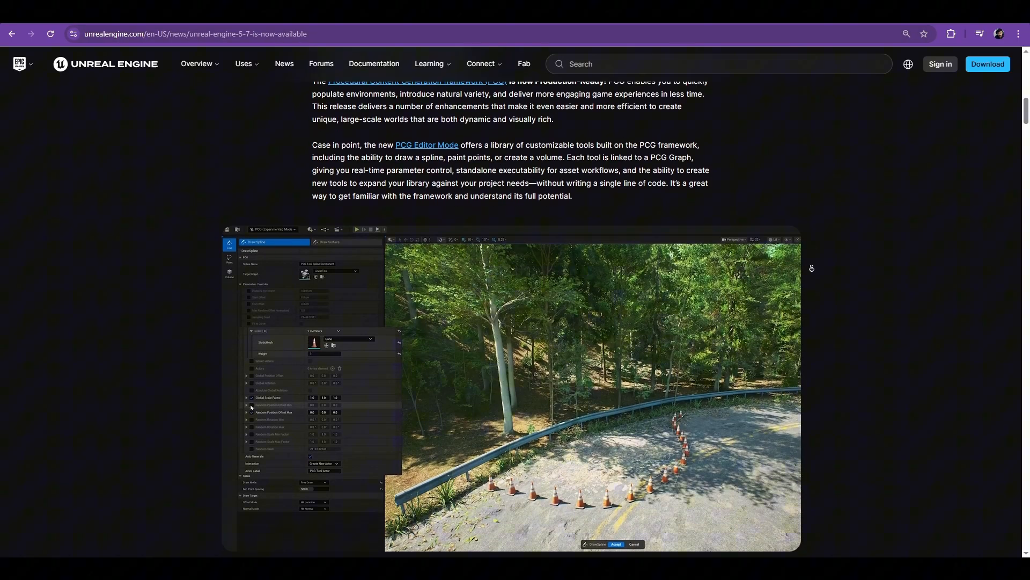
pyautogui.scroll(-3)
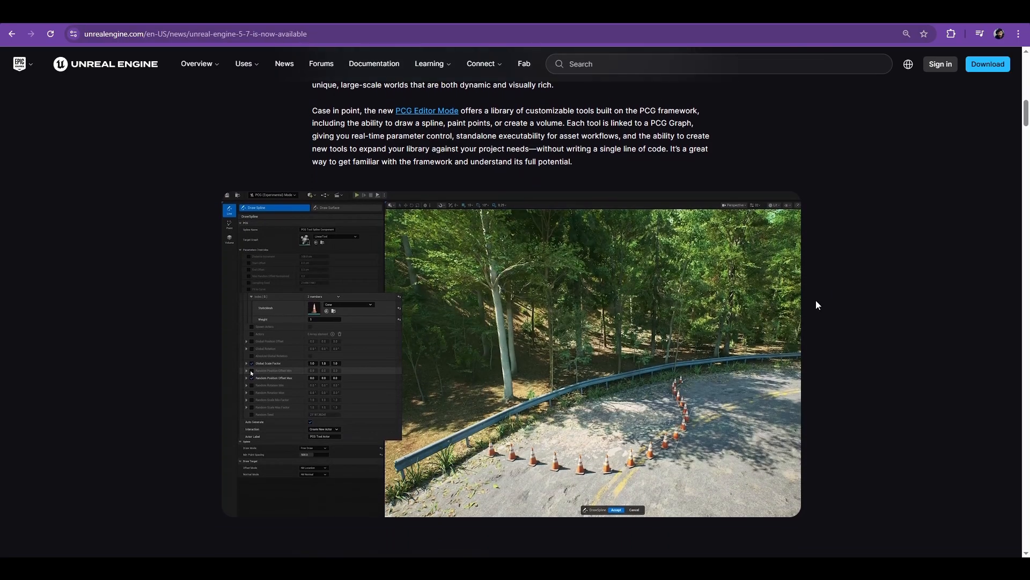
pyautogui.scroll(-3)
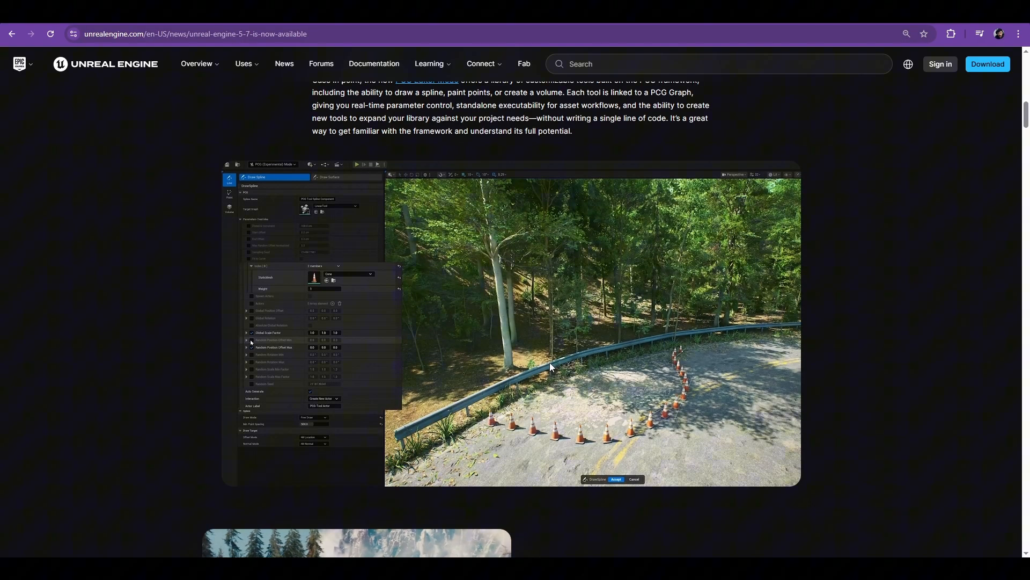
pyautogui.scroll(-3)
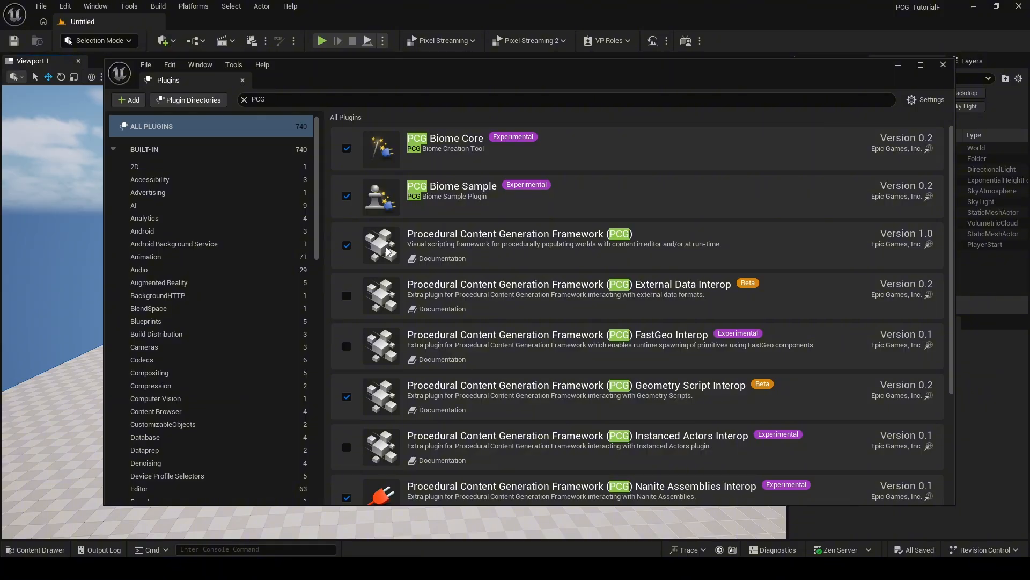
pyautogui.moveTo(426, 248)
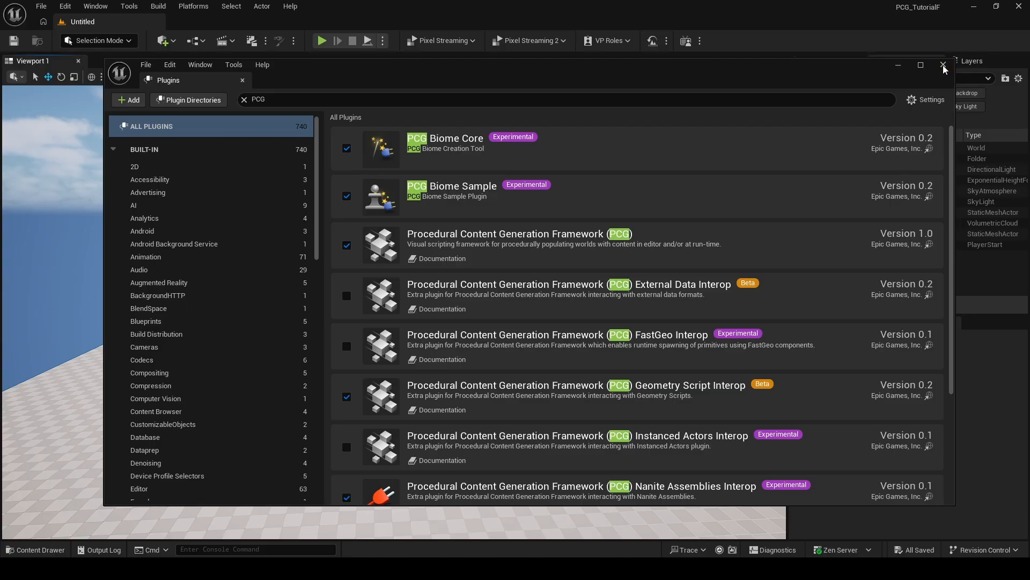
pyautogui.scroll(-3)
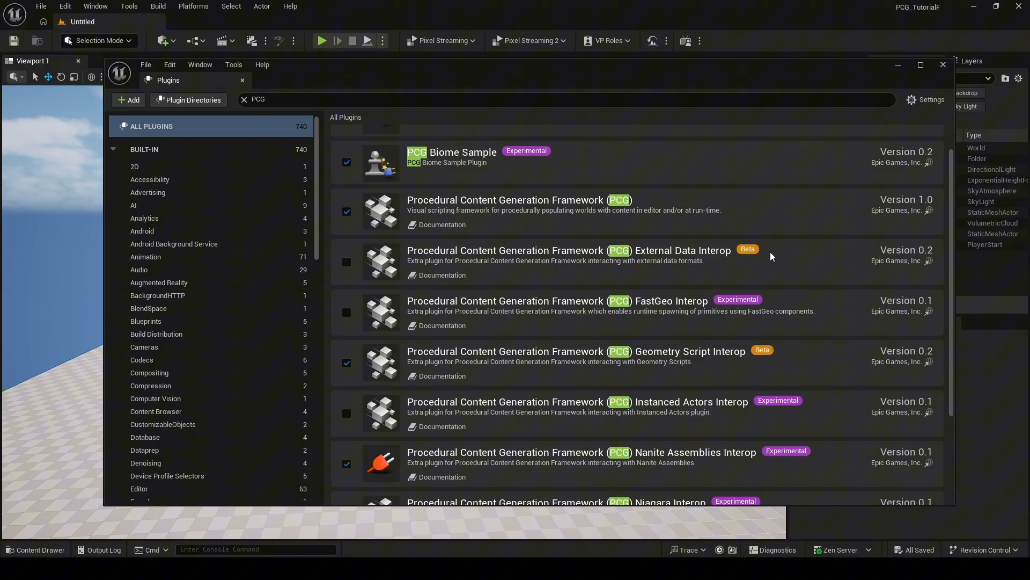
pyautogui.click(944, 64)
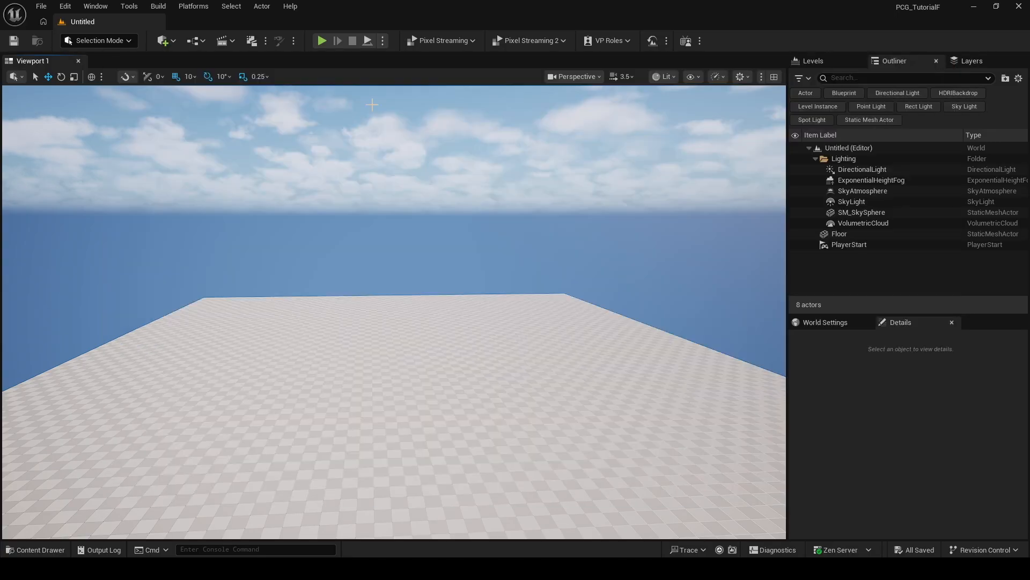
# Switch the editor into PCG Mode and bring up its Paint and Volume toolkits
pyautogui.click(96, 40)
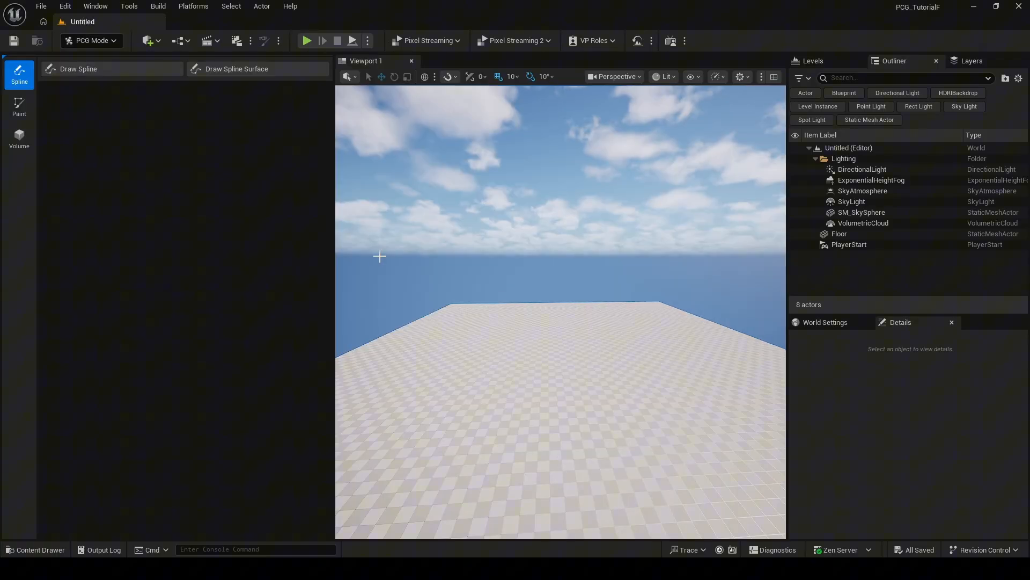
pyautogui.click(20, 107)
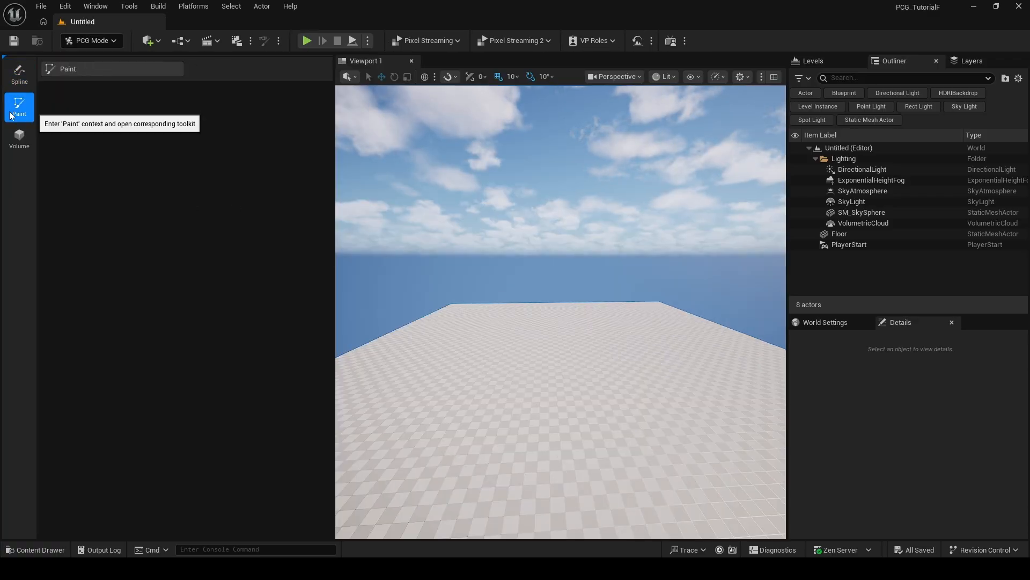
pyautogui.click(18, 74)
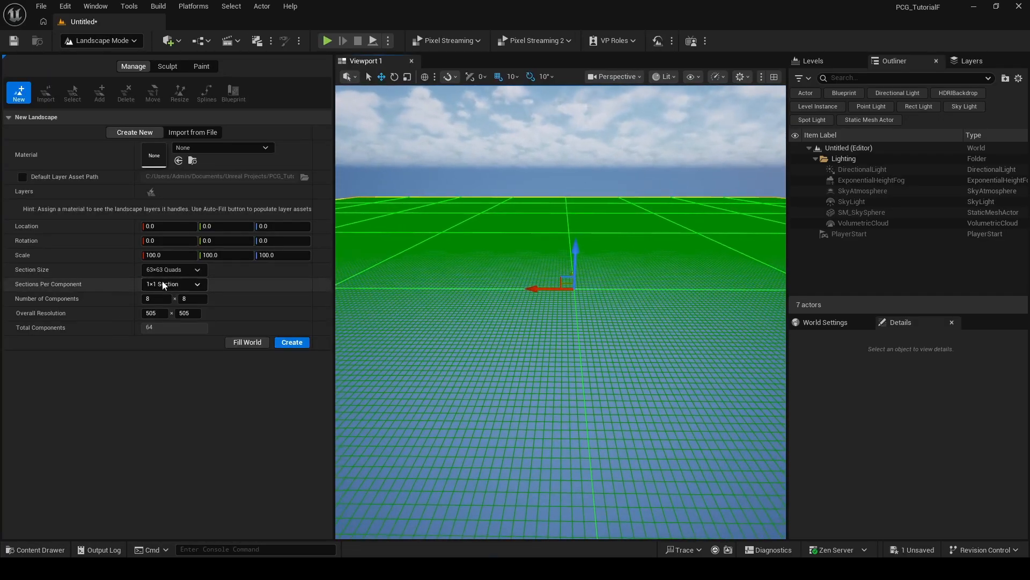
# Create a new landscape with 31x31-quad sections
pyautogui.click(173, 270)
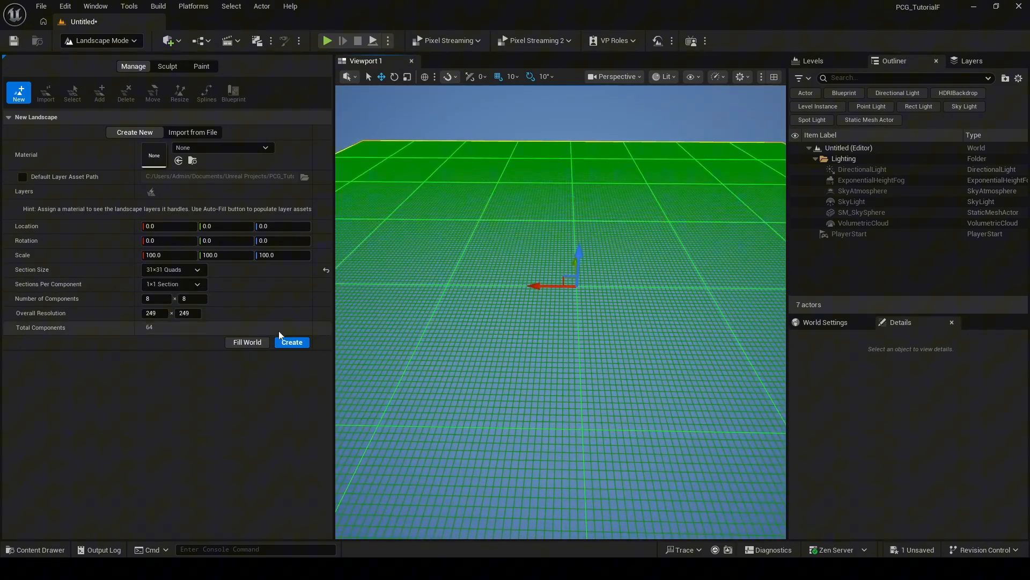
pyautogui.click(291, 341)
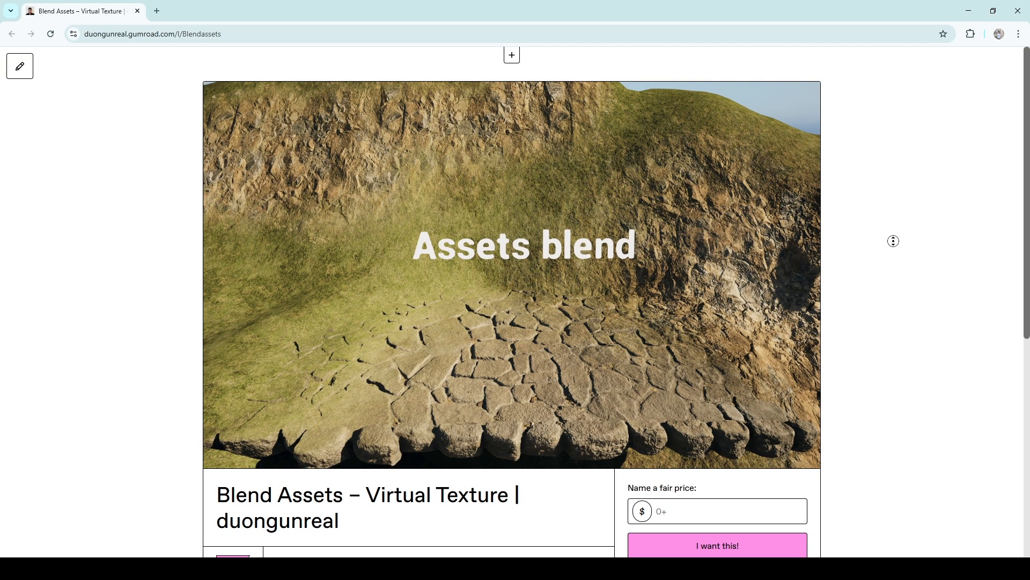
pyautogui.scroll(-3)
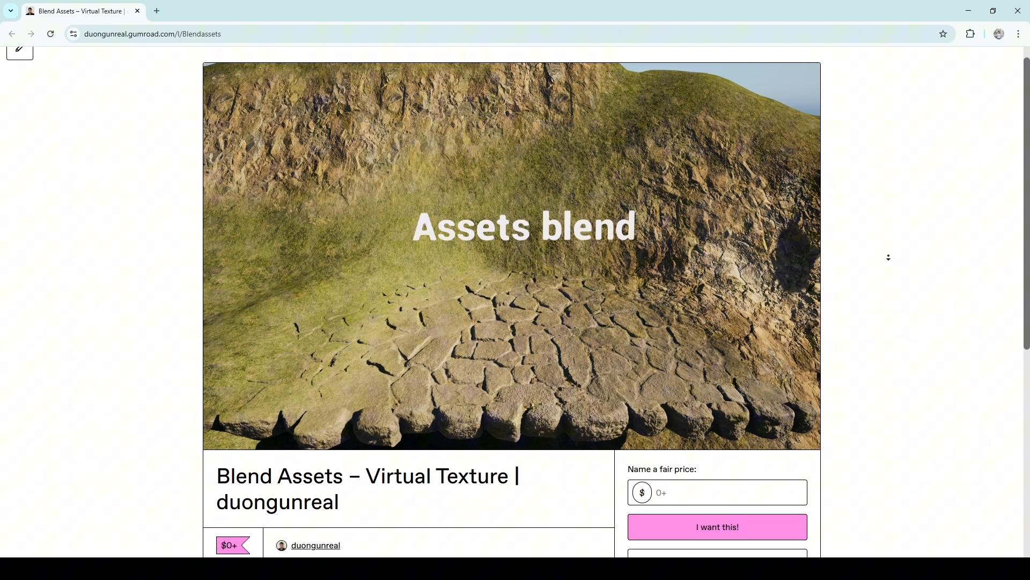
pyautogui.scroll(-3)
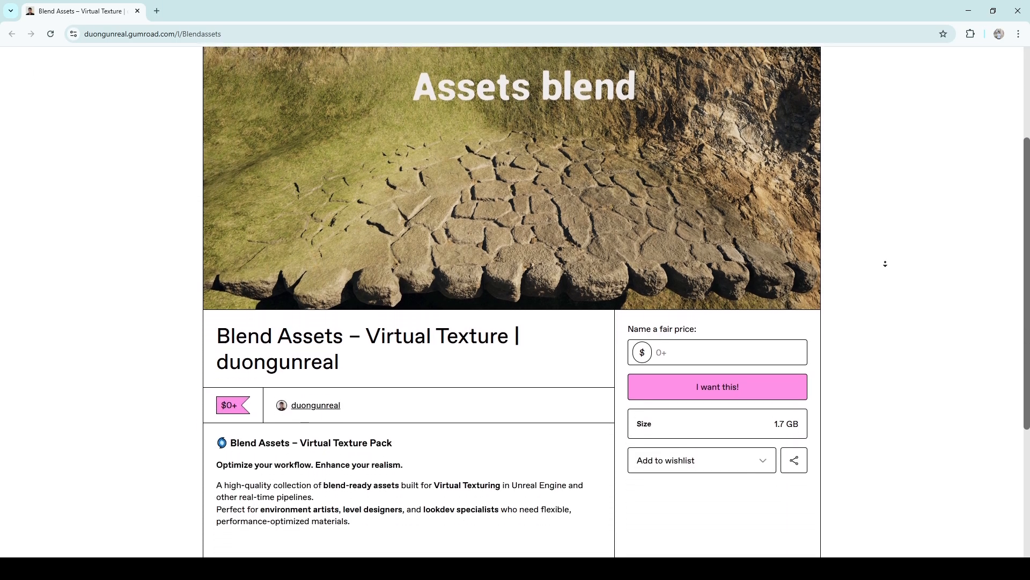
pyautogui.scroll(-3)
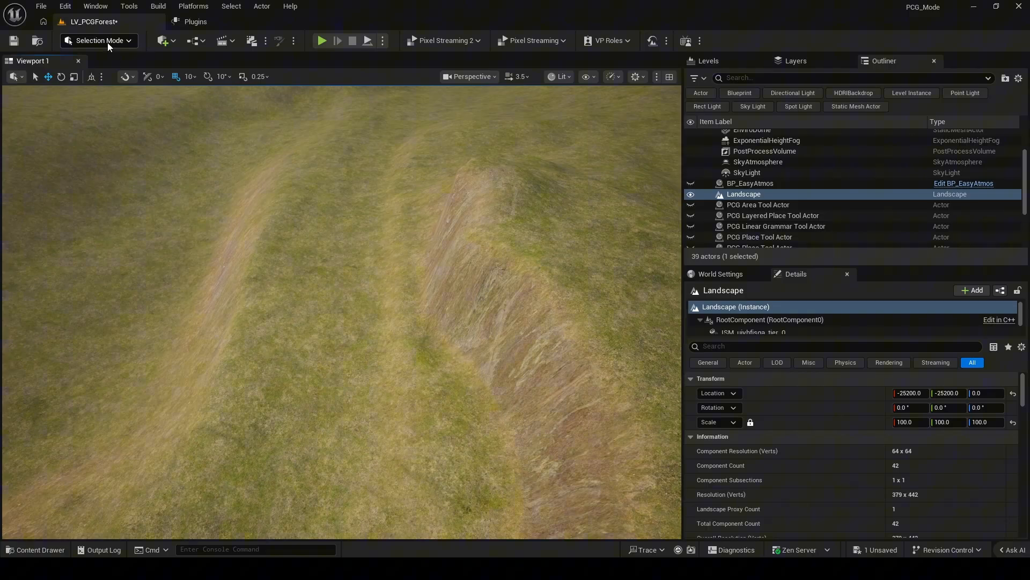
# Draw a two-lane road spline along the valley with the SplineMeshTool, using Tangent Drag mode
pyautogui.click(98, 40)
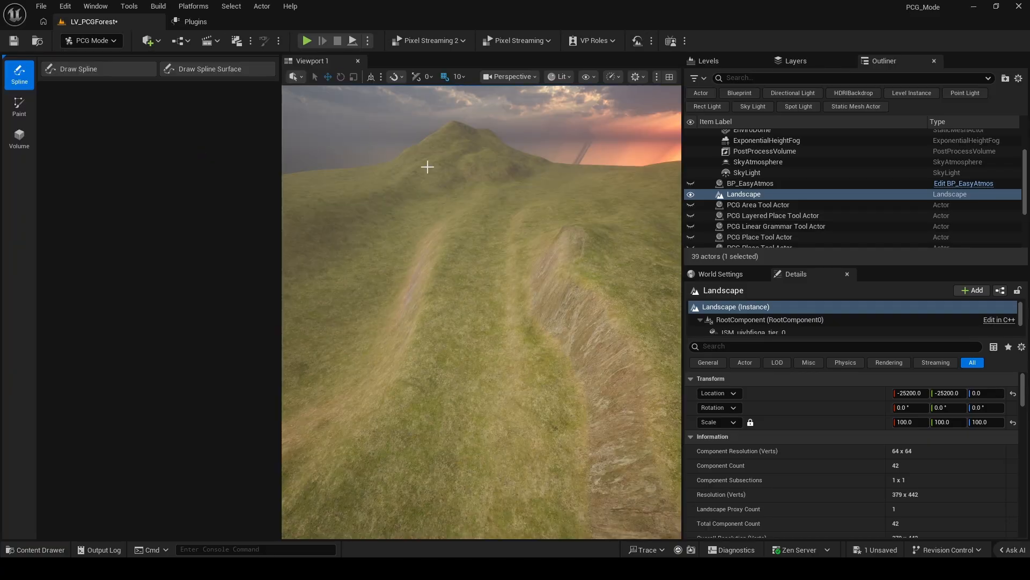
pyautogui.click(77, 69)
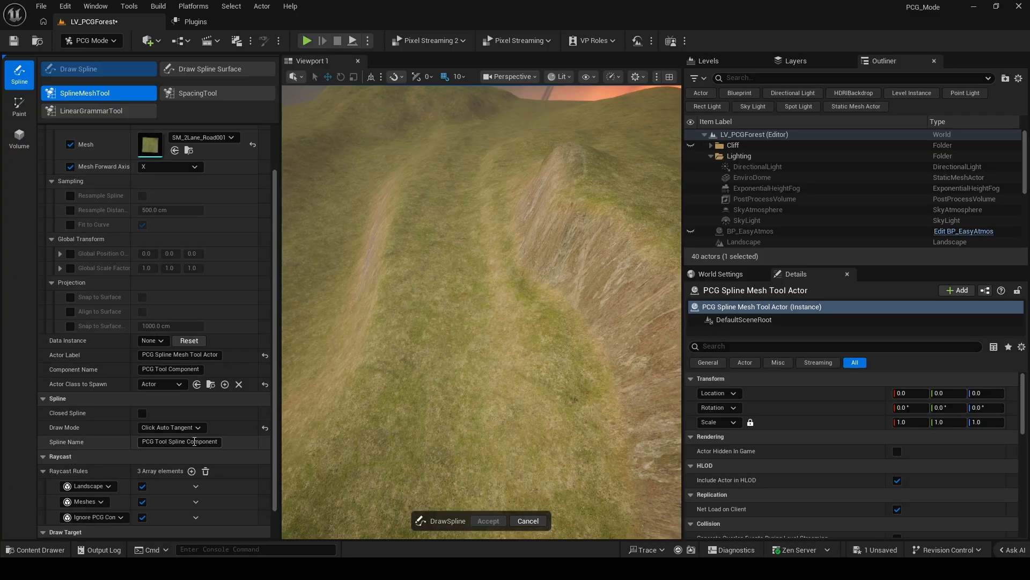
pyautogui.click(170, 428)
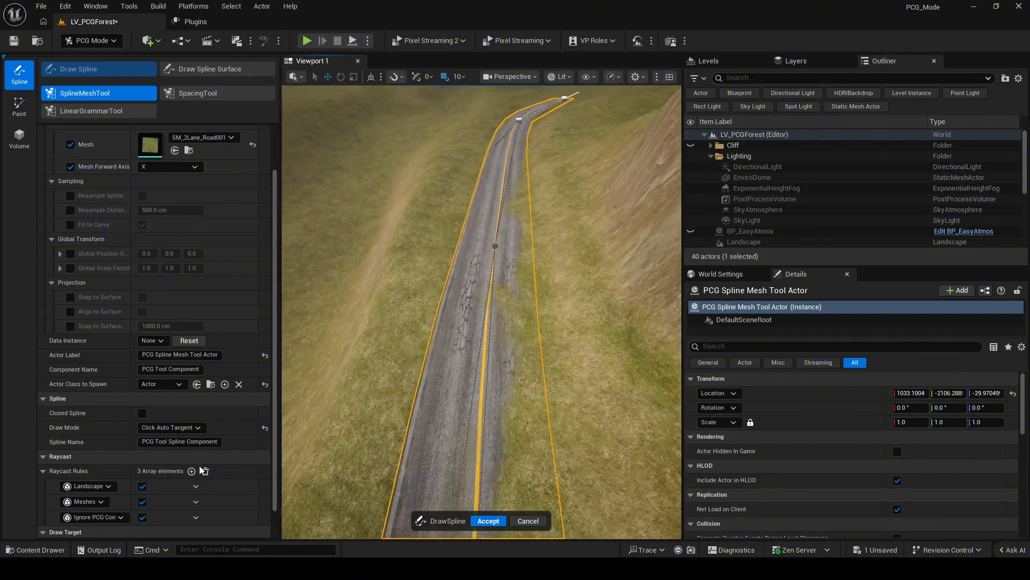
pyautogui.click(167, 427)
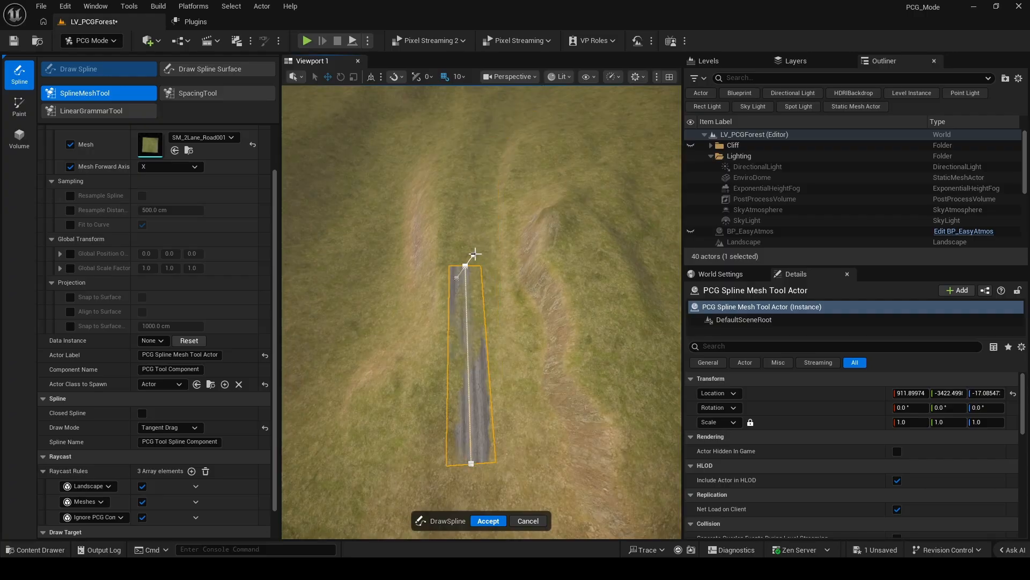
pyautogui.moveTo(470, 256); pyautogui.dragTo(495, 142)
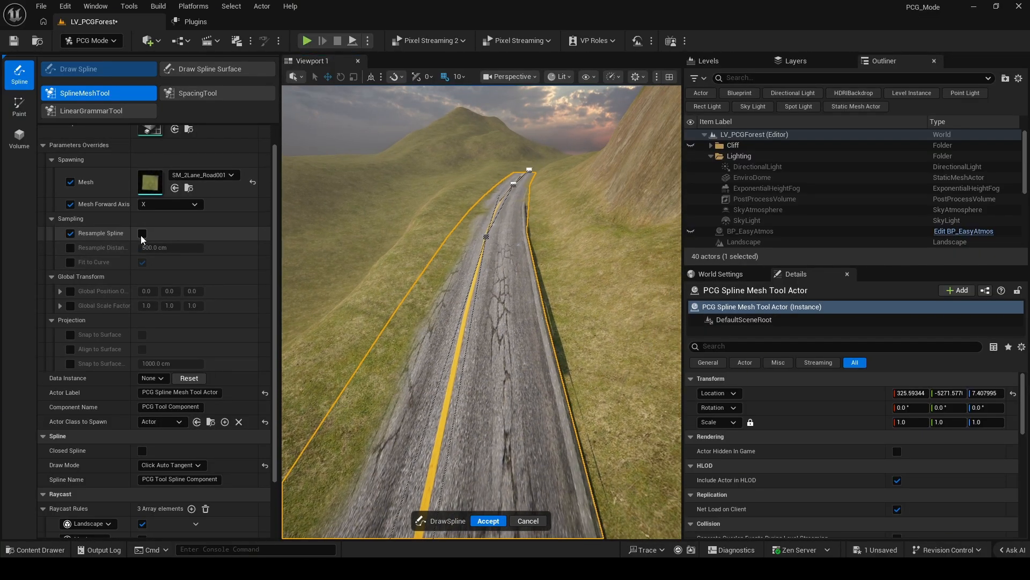
# Enable road spline resampling, set its distance, and expand the global offset and scale settings
pyautogui.click(142, 232)
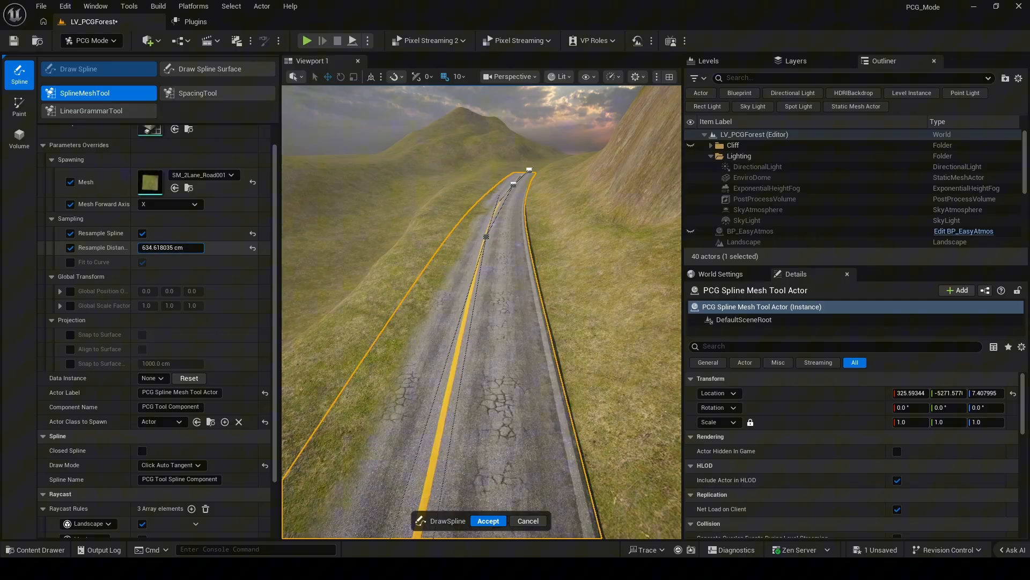
pyautogui.write('1088.544909 cm')
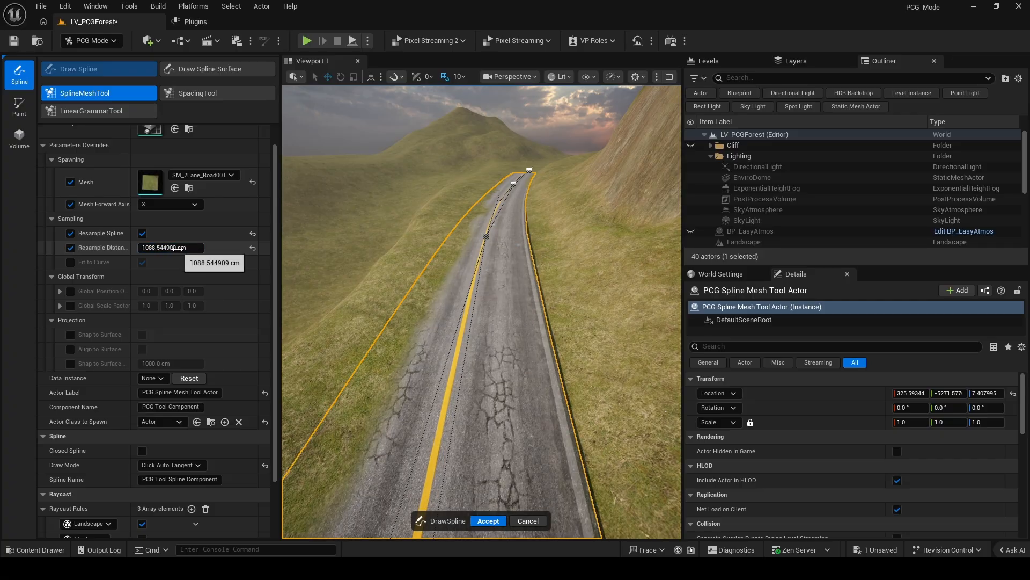
pyautogui.write('2995.061455')
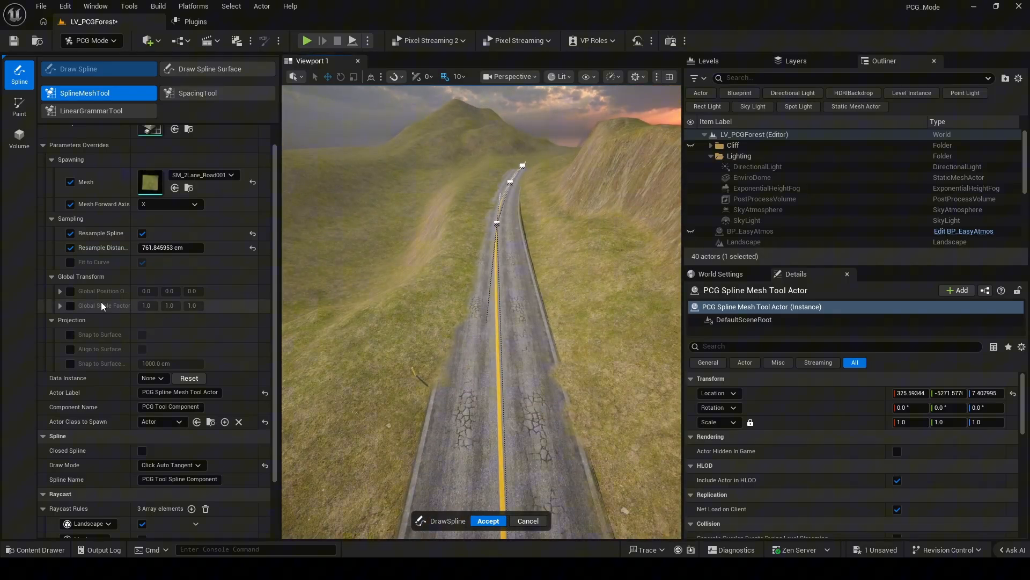
pyautogui.click(59, 291)
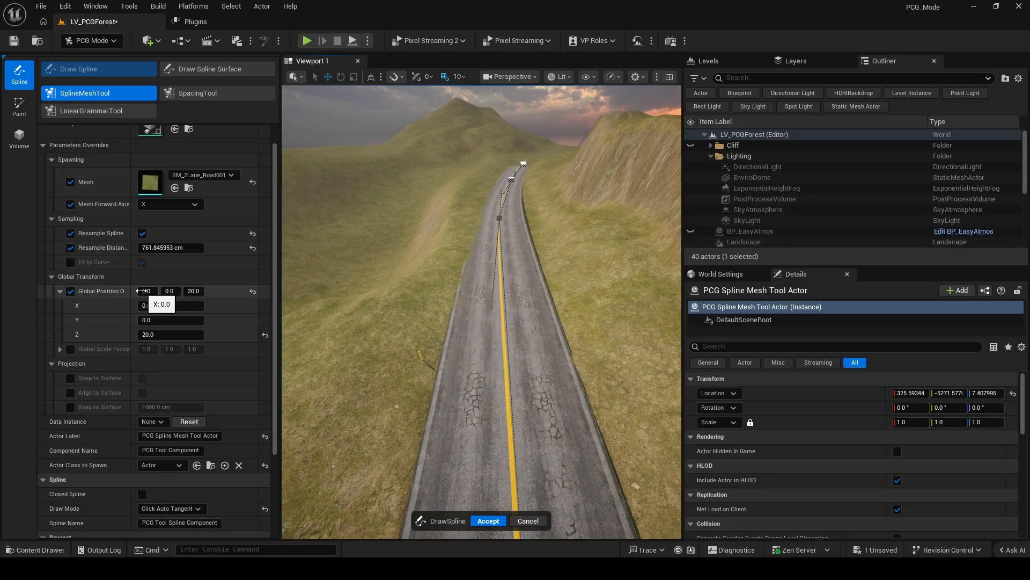
pyautogui.click(60, 349)
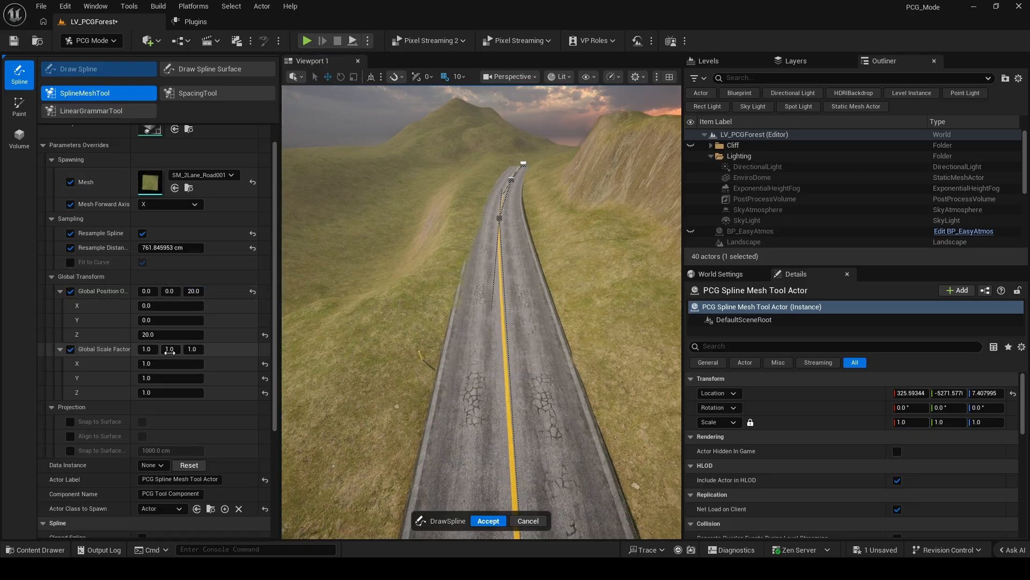
pyautogui.moveTo(170, 348)
pyautogui.write('1.2')
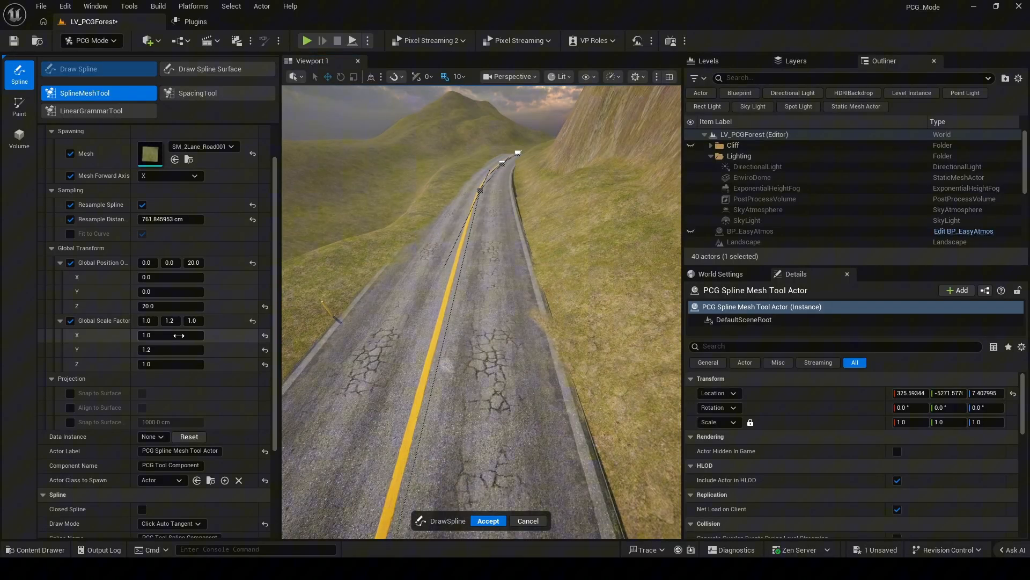
# Snap the road onto the landscape surface and toggle tracing the spline against the landscape
pyautogui.click(142, 393)
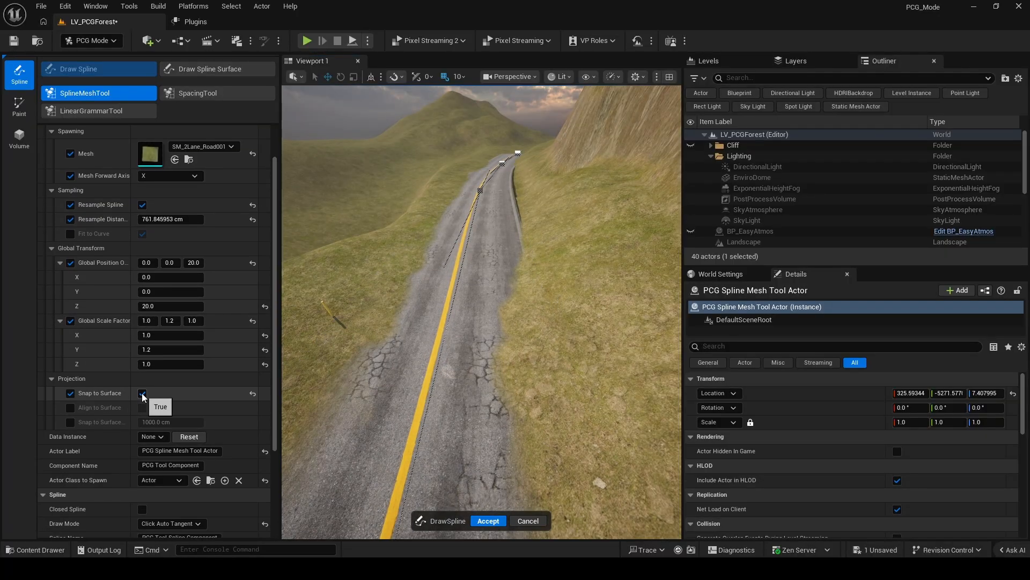
pyautogui.click(142, 393)
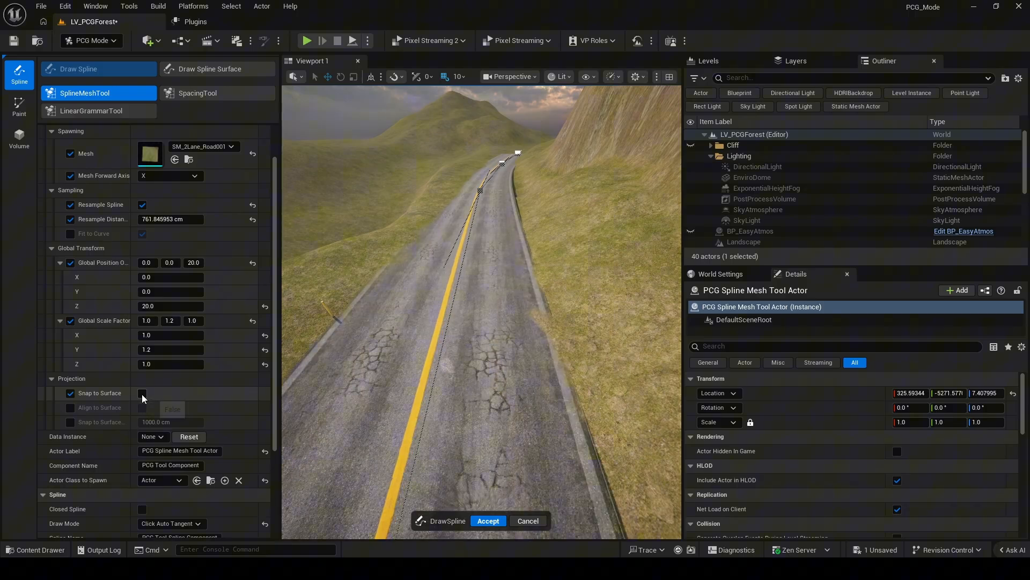
pyautogui.click(141, 393)
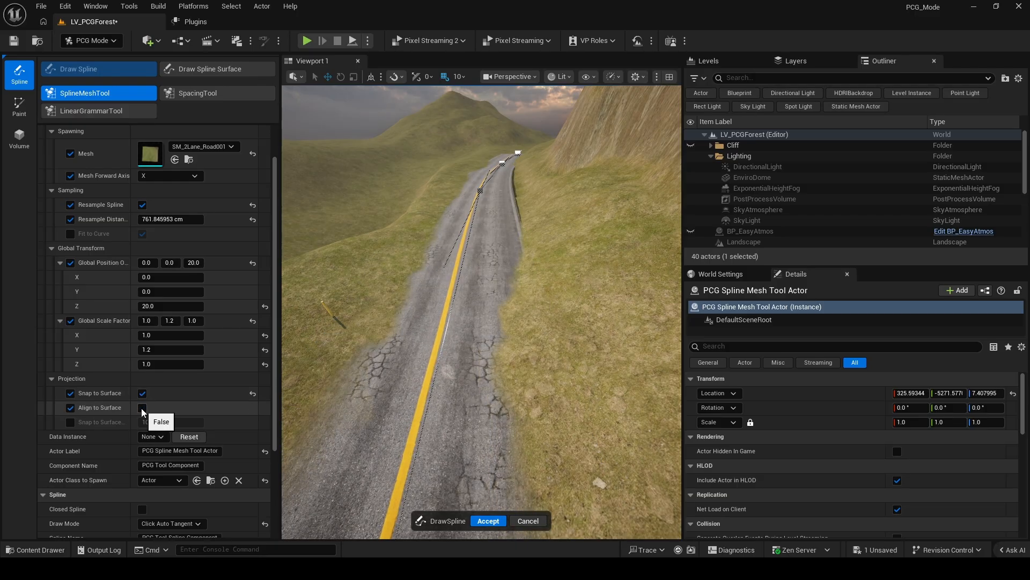
pyautogui.scroll(-3)
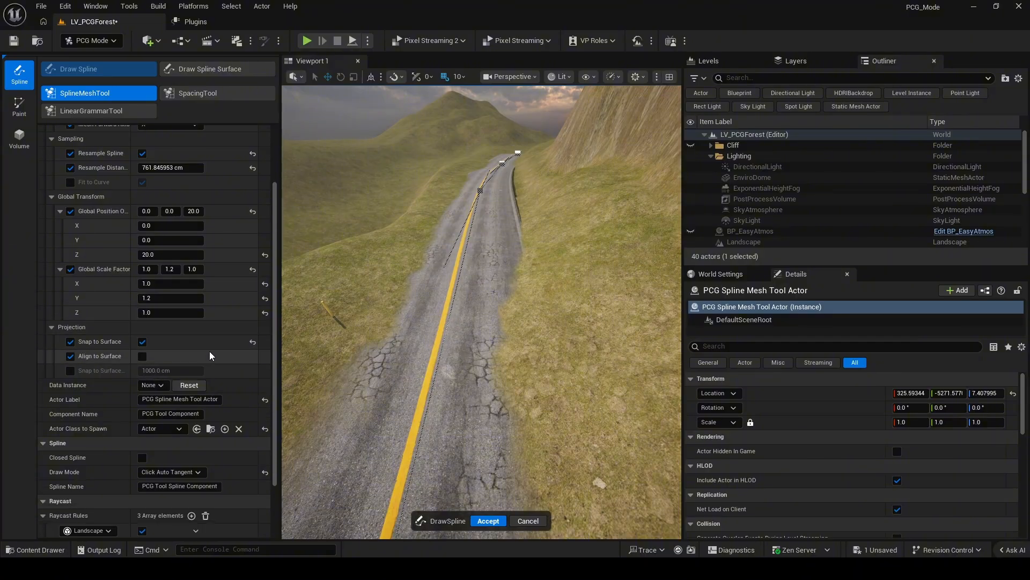
pyautogui.scroll(-3)
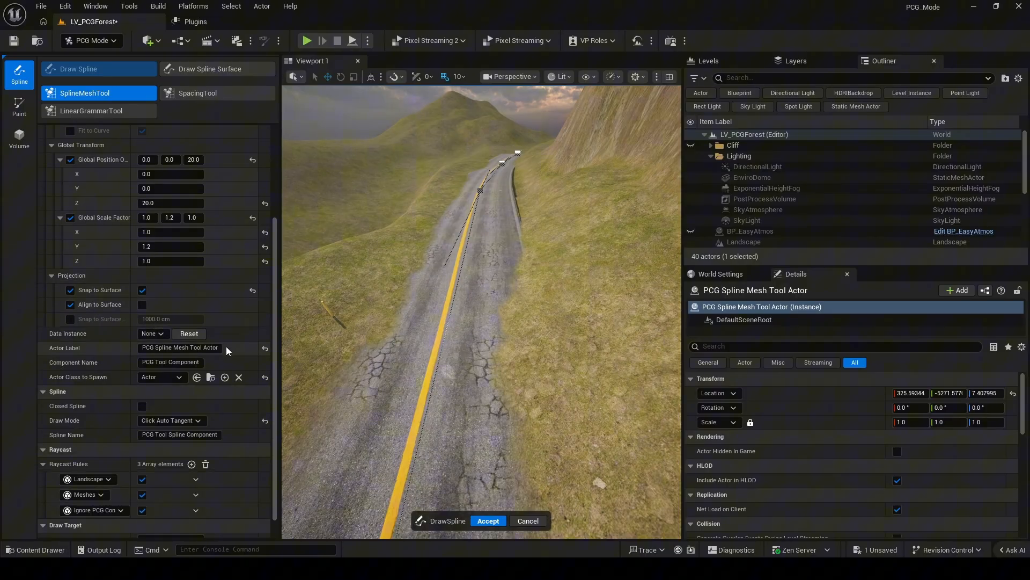
pyautogui.scroll(-3)
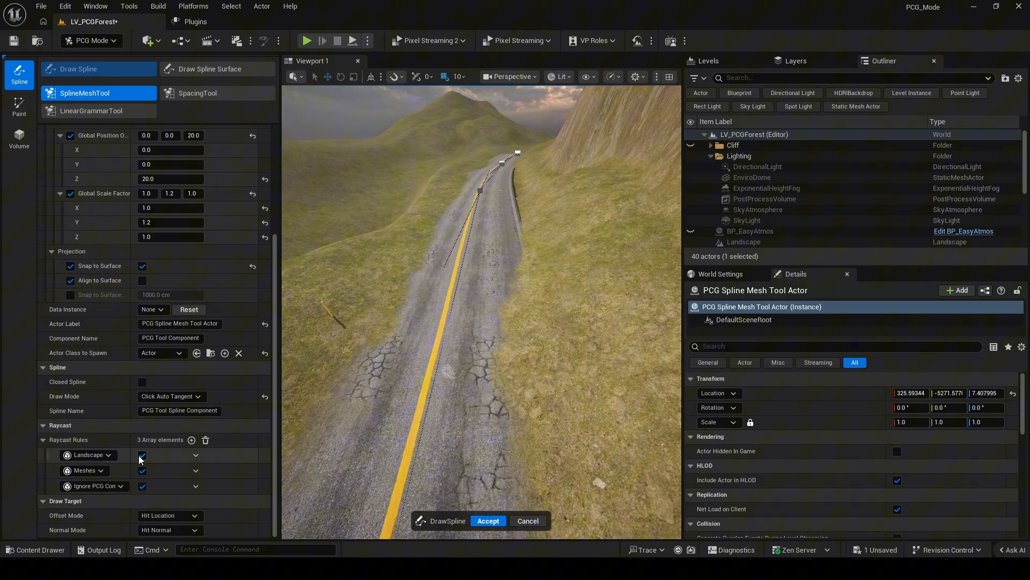
pyautogui.click(142, 455)
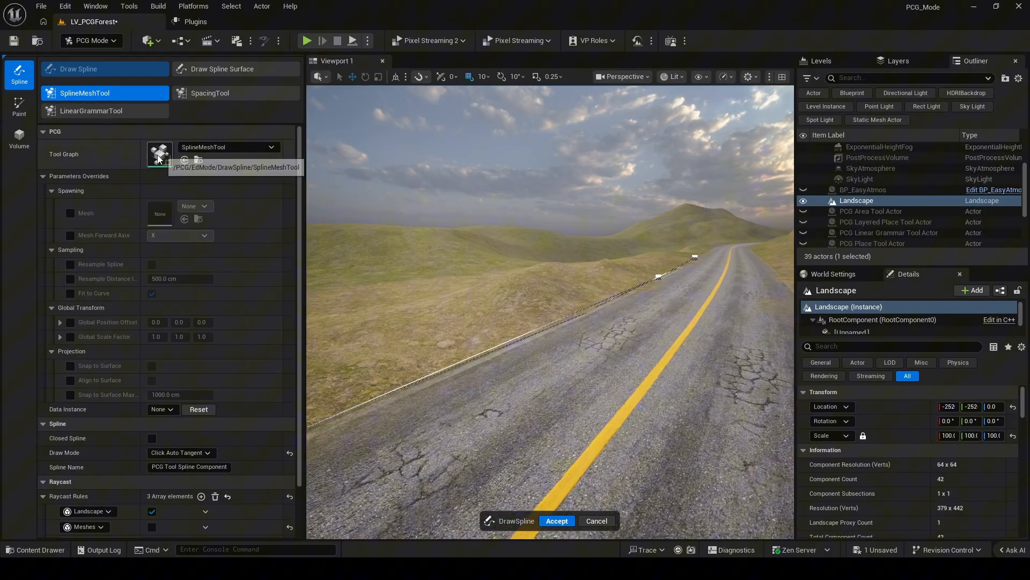
# Place 5 fence posts with the SpacingTool, spaced by distance with fit-to-curve and start offset overrides
pyautogui.click(235, 93)
pyautogui.write('12')
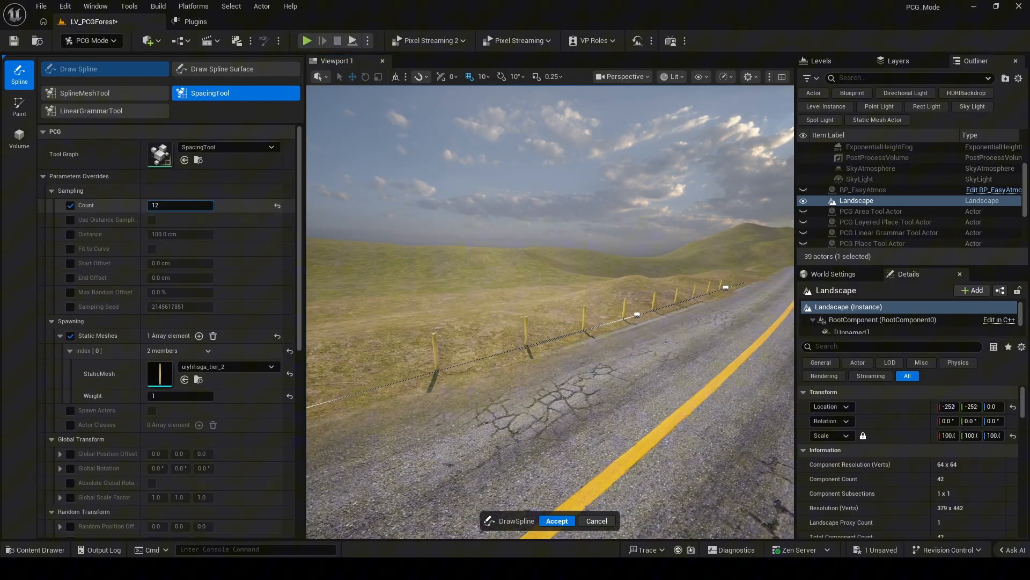
pyautogui.write('5')
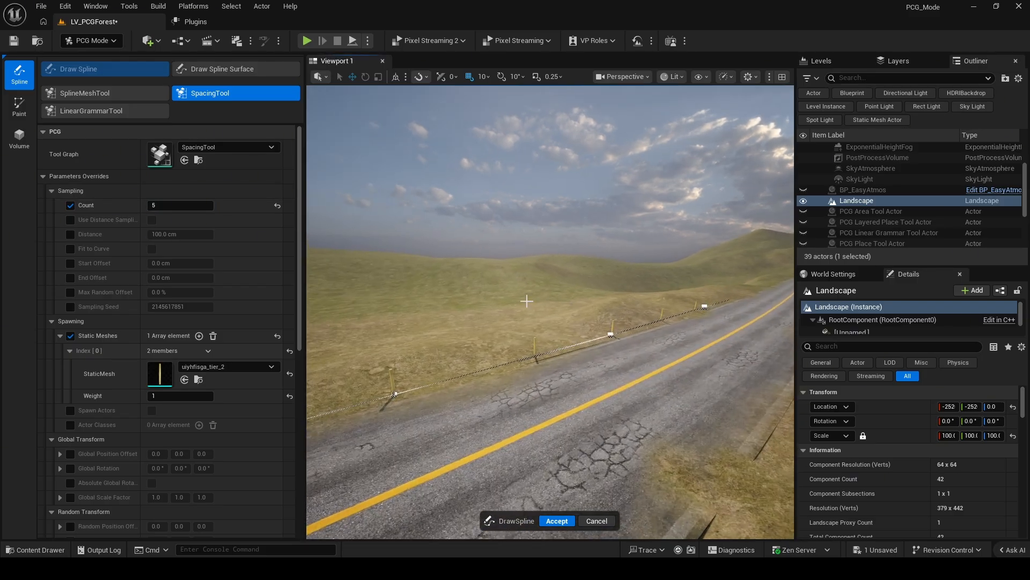
pyautogui.click(71, 219)
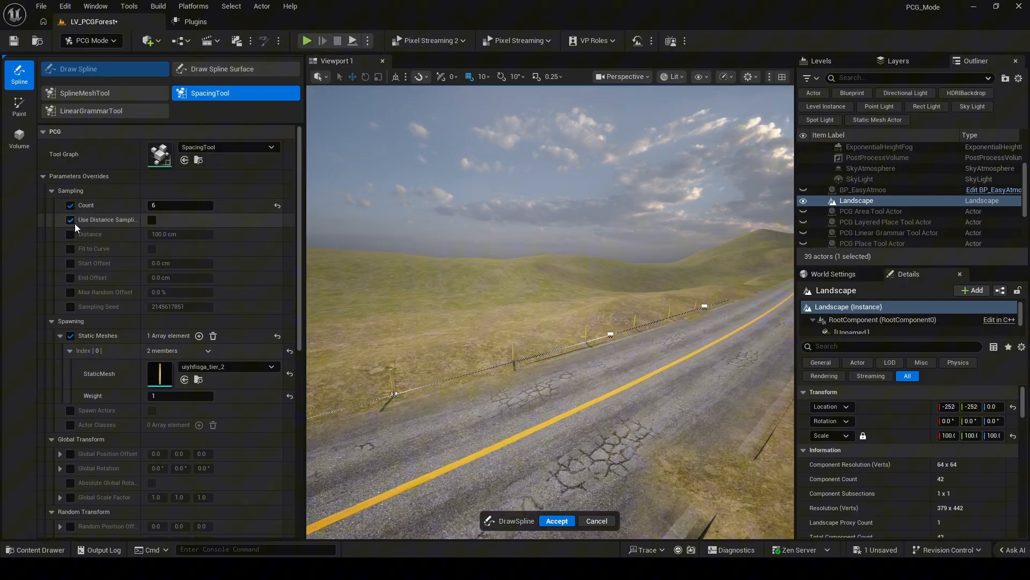
pyautogui.click(71, 219)
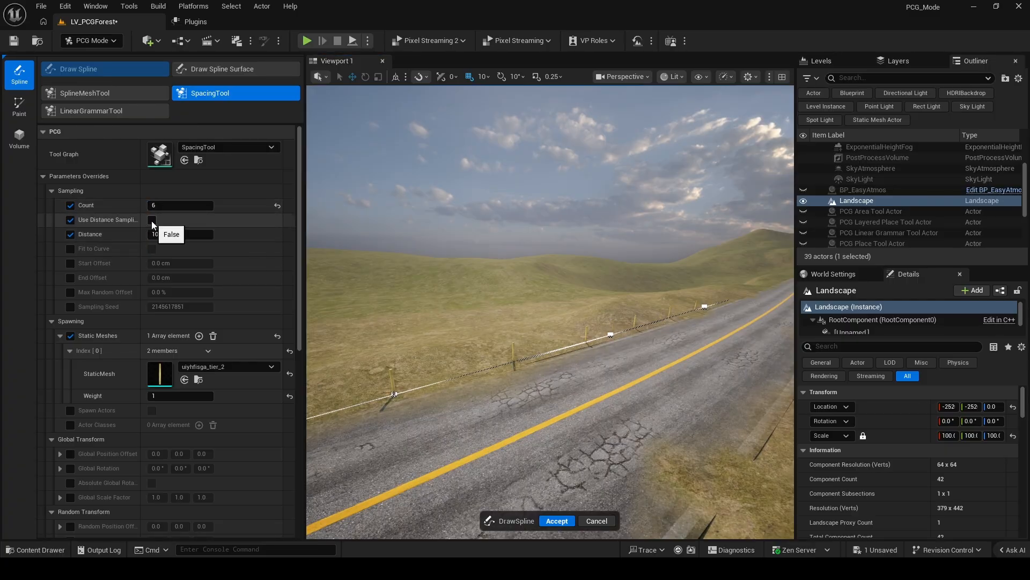
pyautogui.click(152, 219)
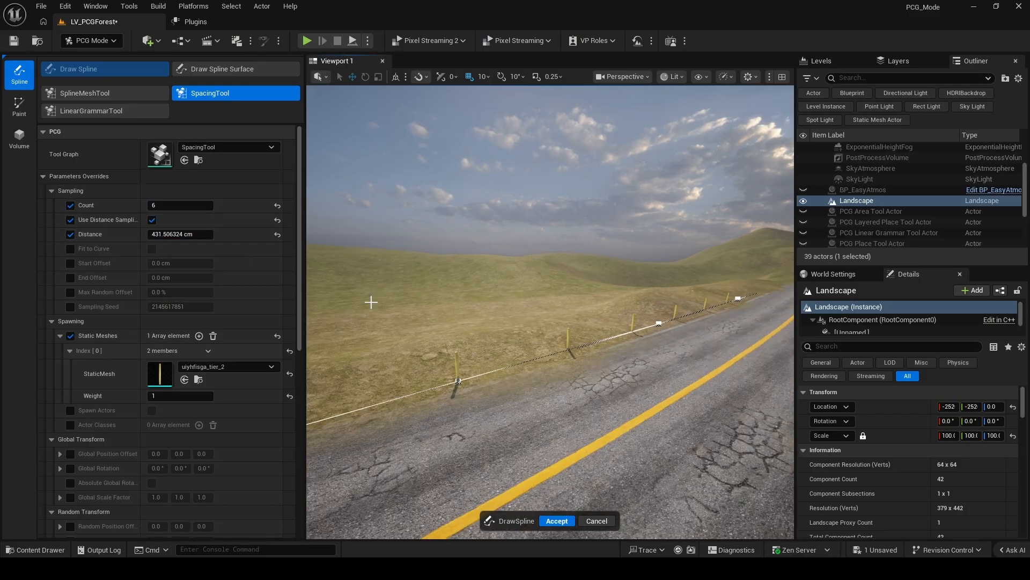
pyautogui.click(151, 248)
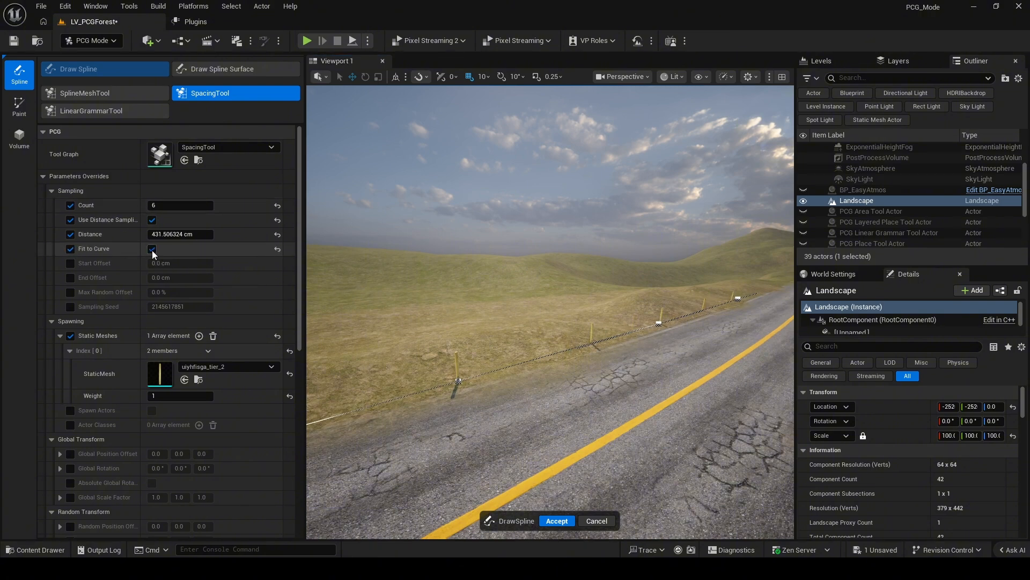
pyautogui.click(151, 248)
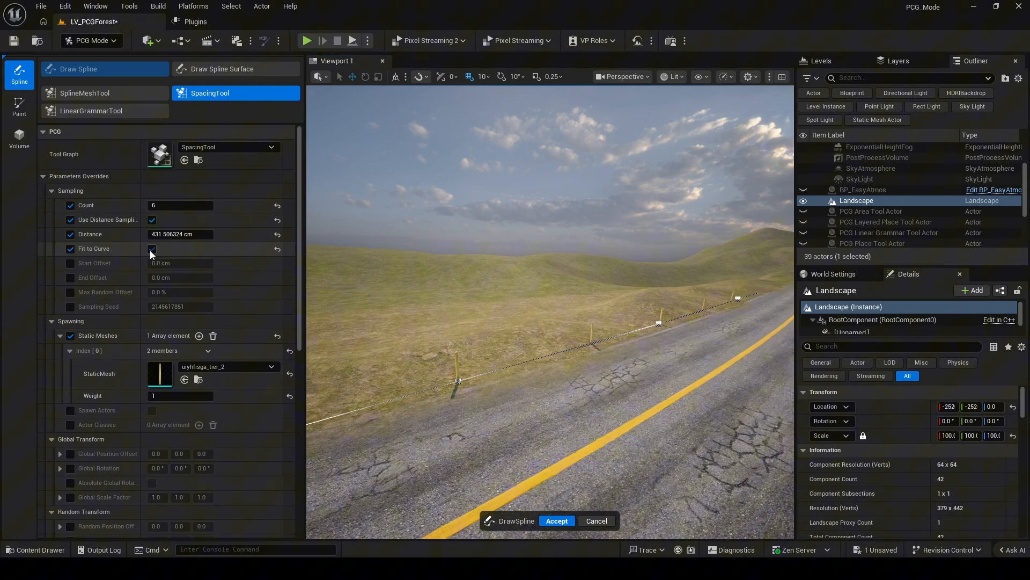
pyautogui.click(151, 248)
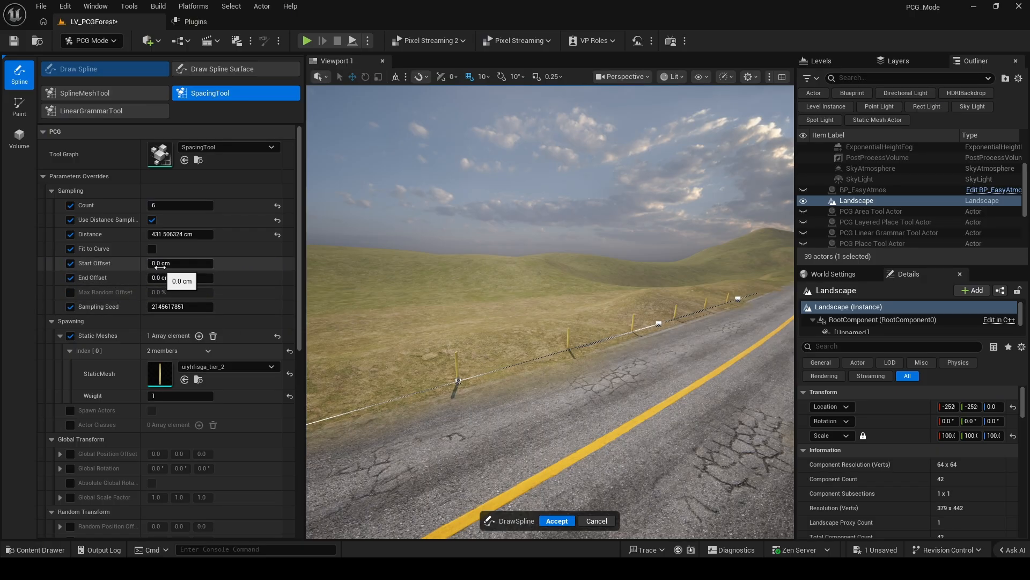
pyautogui.moveTo(105, 306)
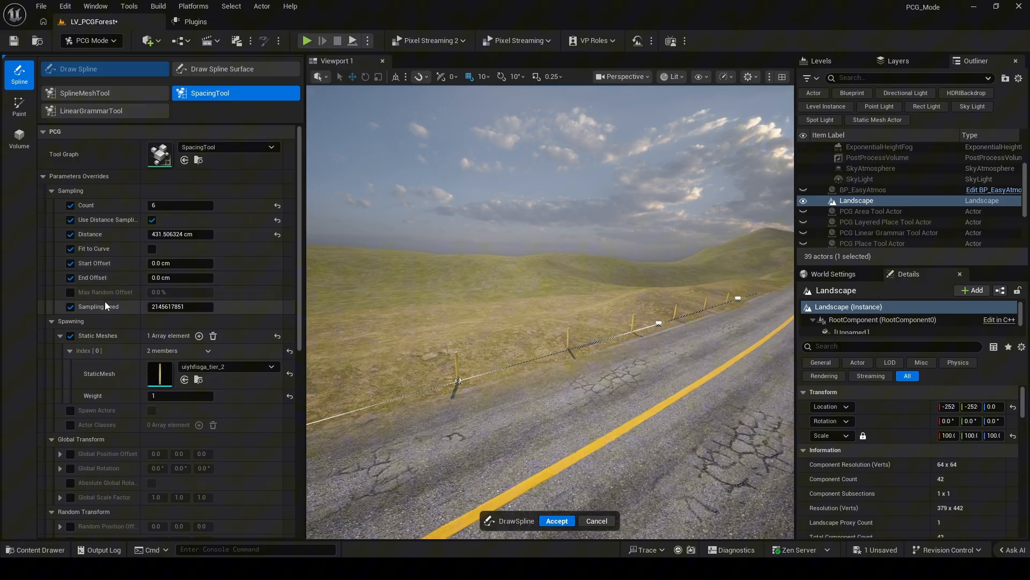
# Try spawning DecalActor actors along the spline, then remove the actor class entry
pyautogui.scroll(-3)
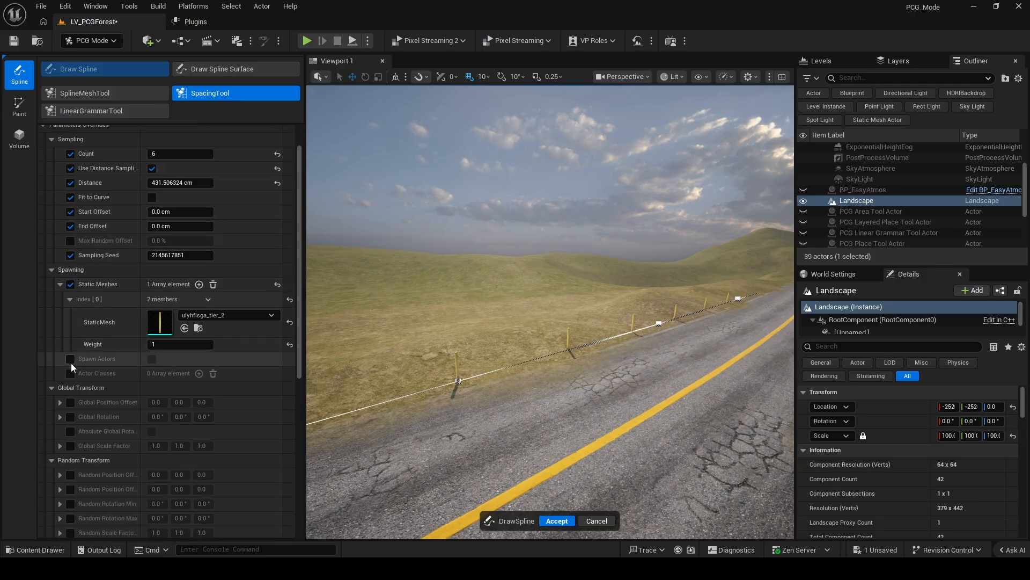
pyautogui.click(71, 359)
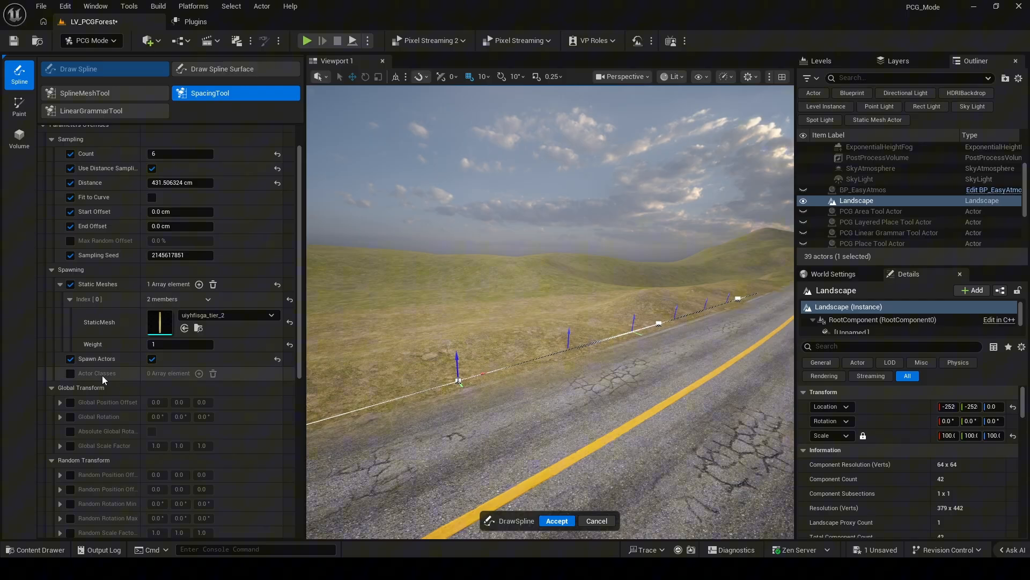
pyautogui.click(199, 372)
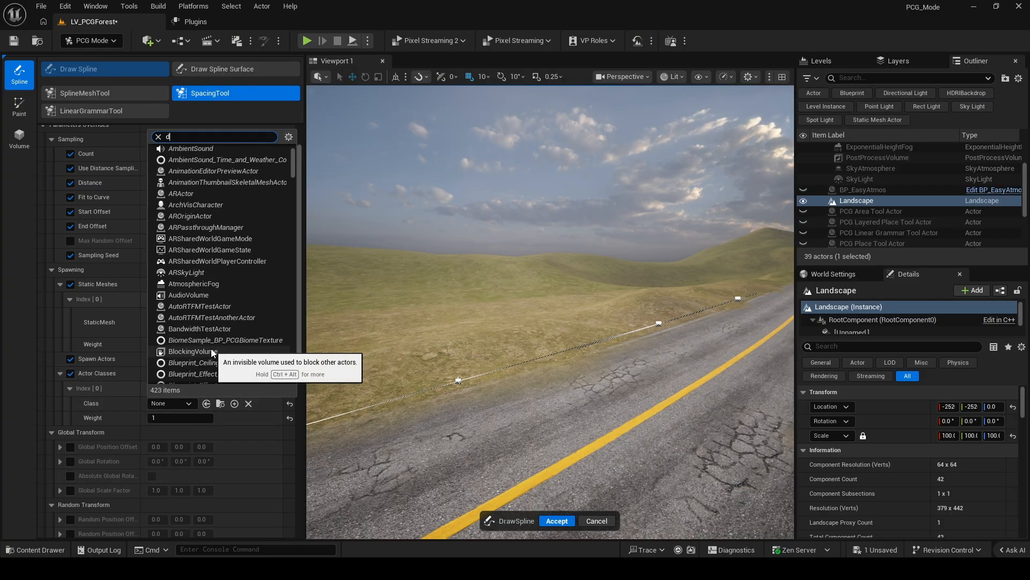
pyautogui.write('deca')
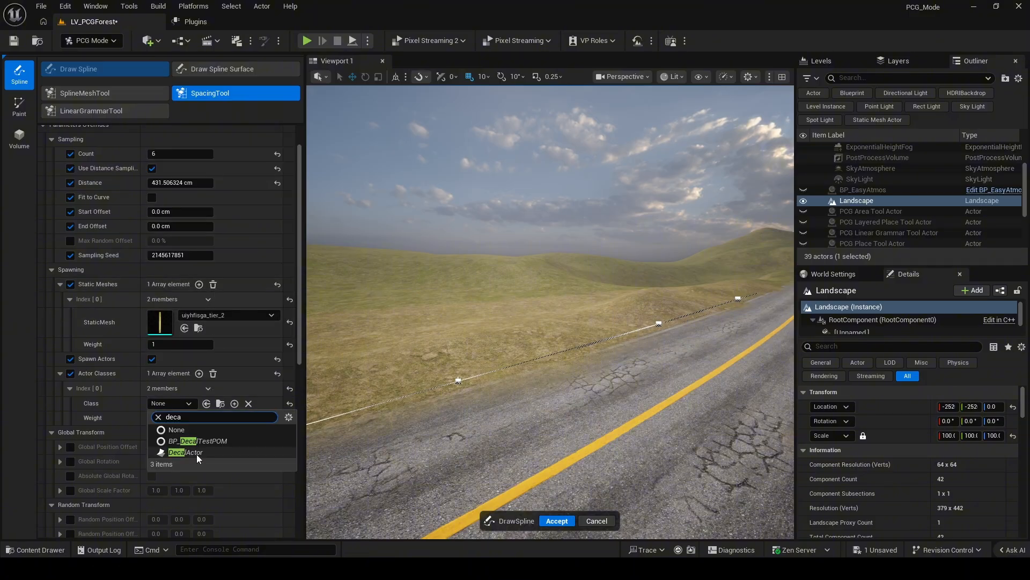
pyautogui.click(186, 452)
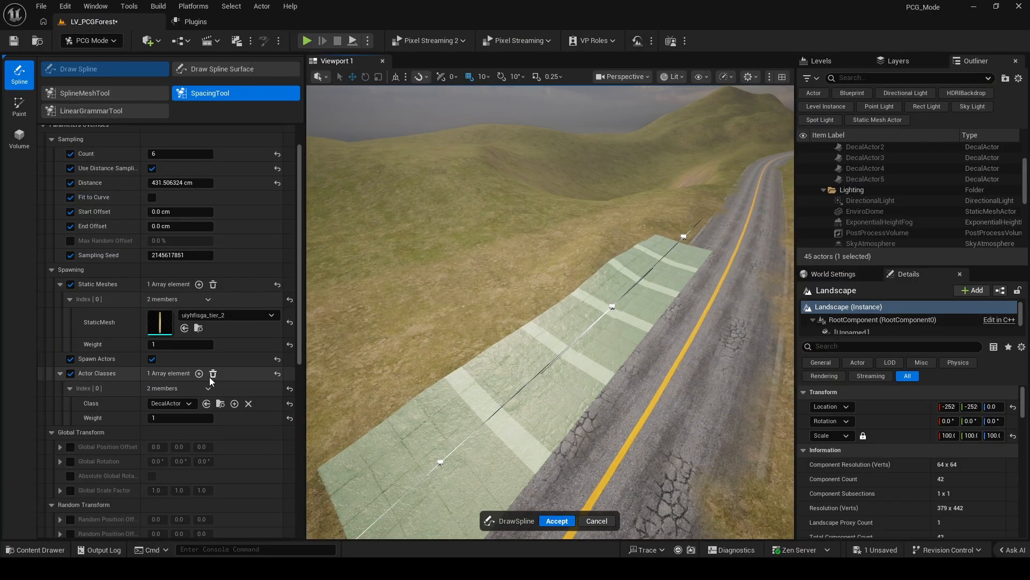
pyautogui.click(213, 373)
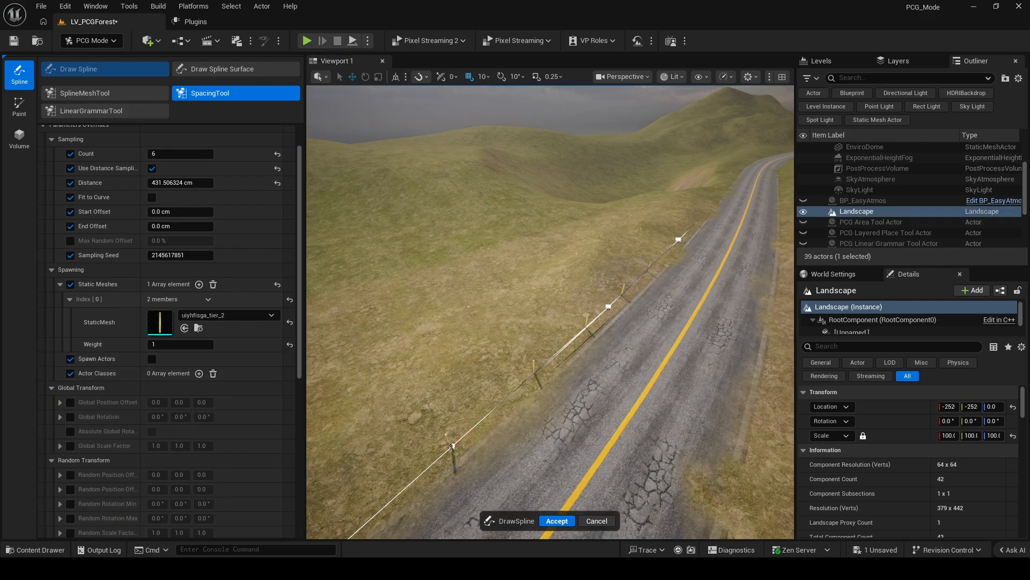
# Lift the fence posts with a Z offset of 1.0 and make their rotation absolute
pyautogui.scroll(-3)
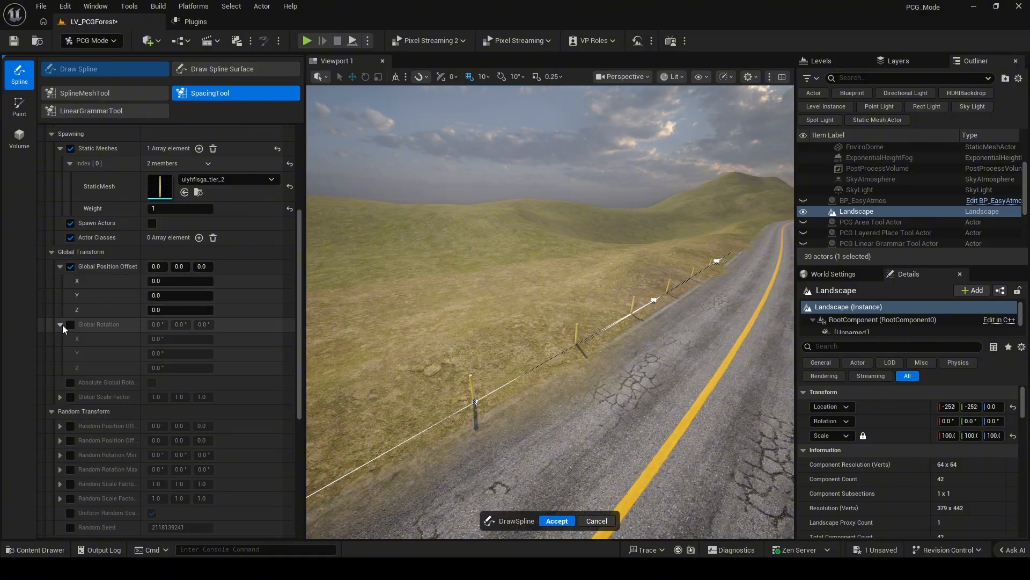
pyautogui.click(203, 266)
pyautogui.write('50')
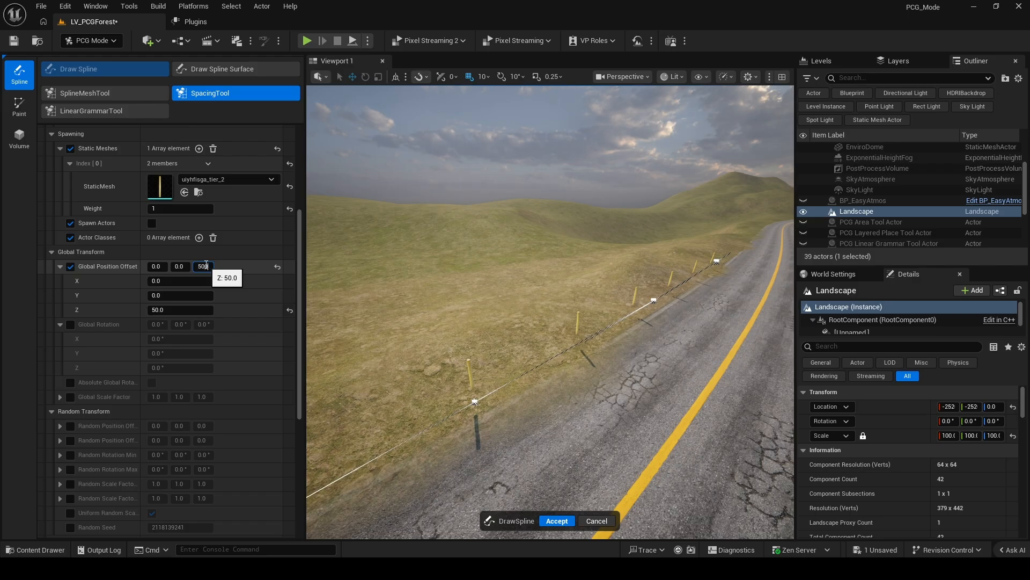
pyautogui.write('1.0')
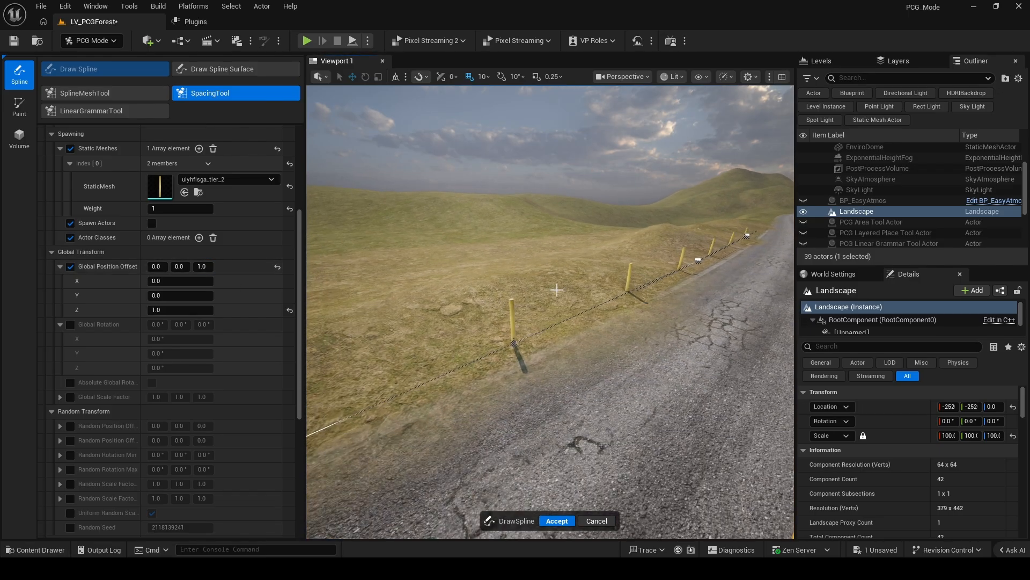
pyautogui.click(70, 383)
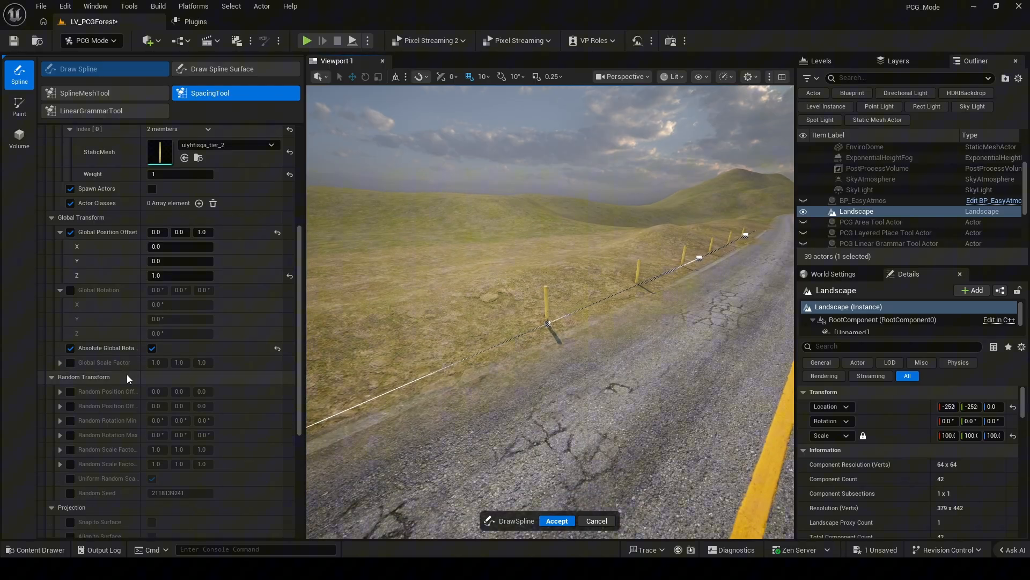
# Test the posts' random scale range and snap them onto the ground surface
pyautogui.scroll(-3)
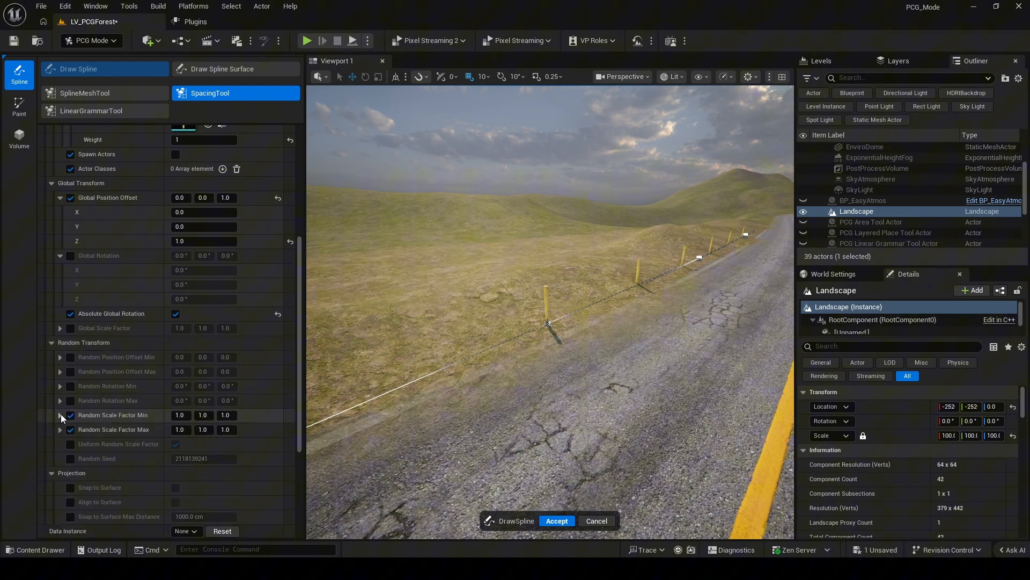
pyautogui.click(226, 429)
pyautogui.write('5')
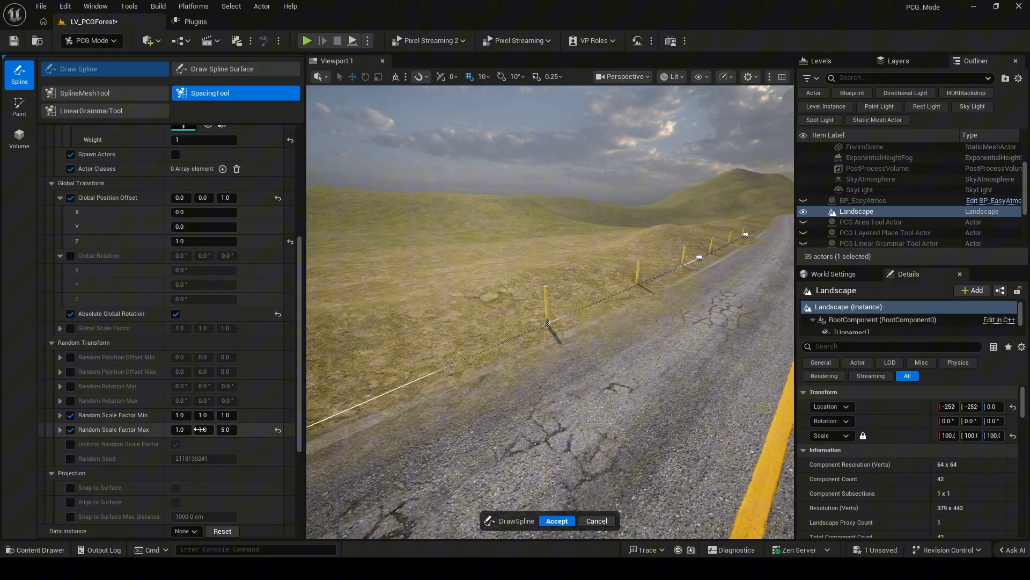
pyautogui.moveTo(180, 429); pyautogui.dragTo(203, 429)
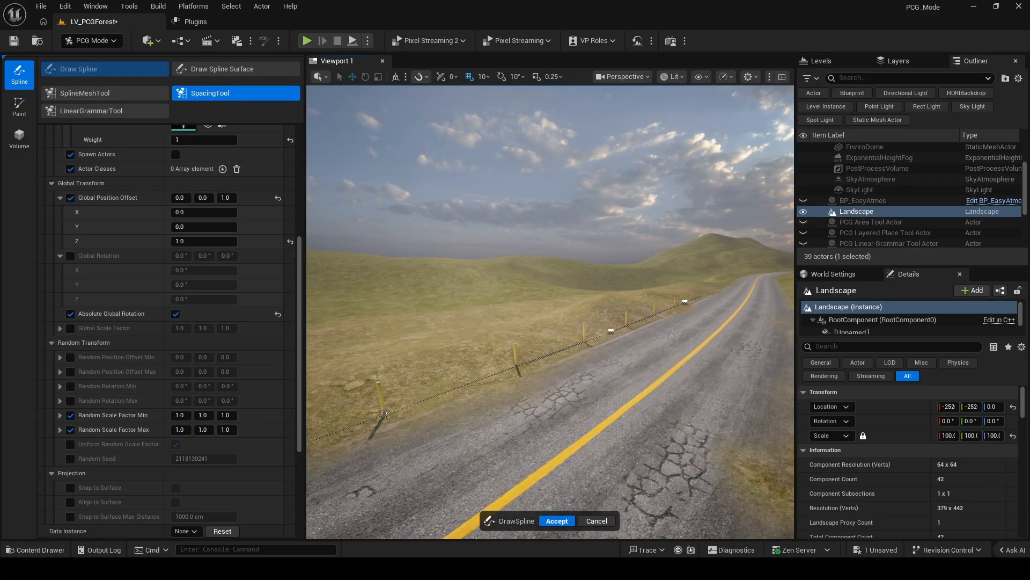
pyautogui.scroll(-3)
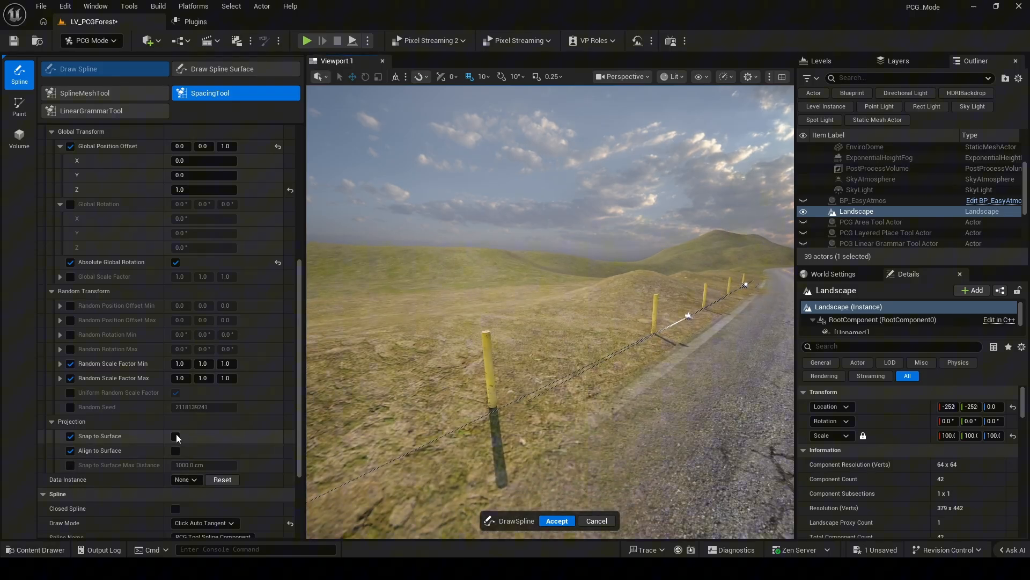
pyautogui.click(175, 436)
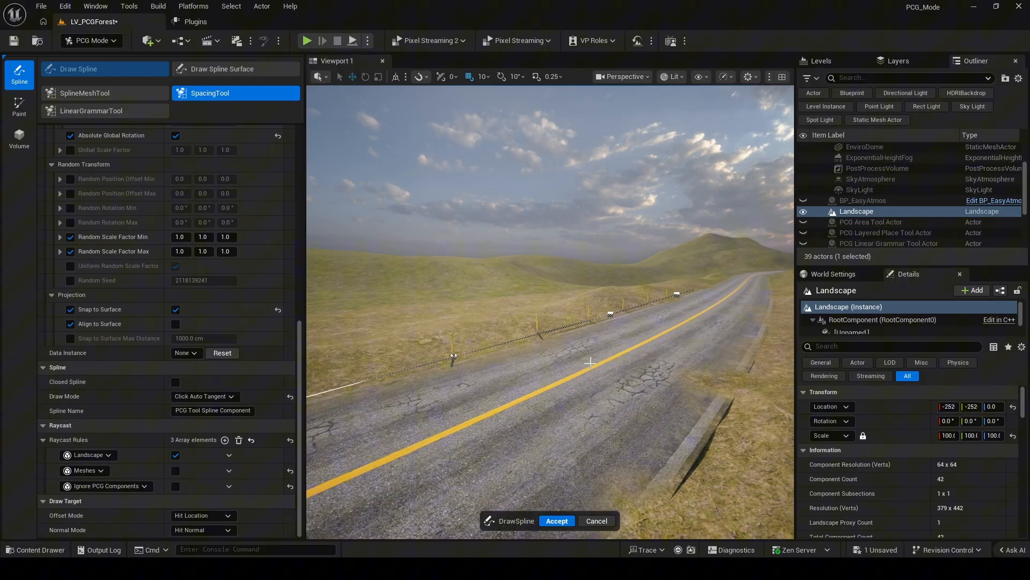
pyautogui.click(90, 110)
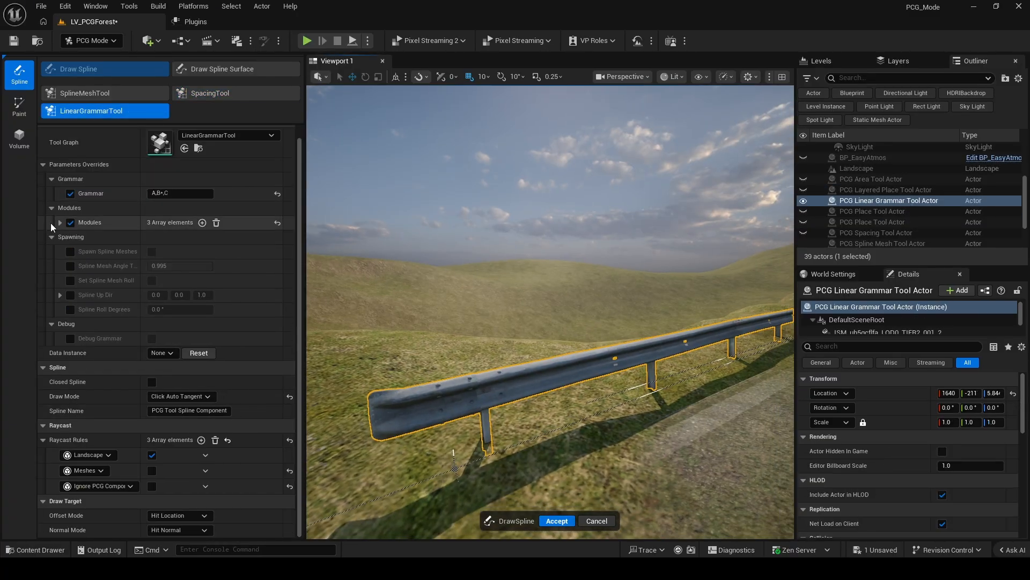
# Expand the guardrail's mesh modules array to inspect its symbols and meshes
pyautogui.click(60, 222)
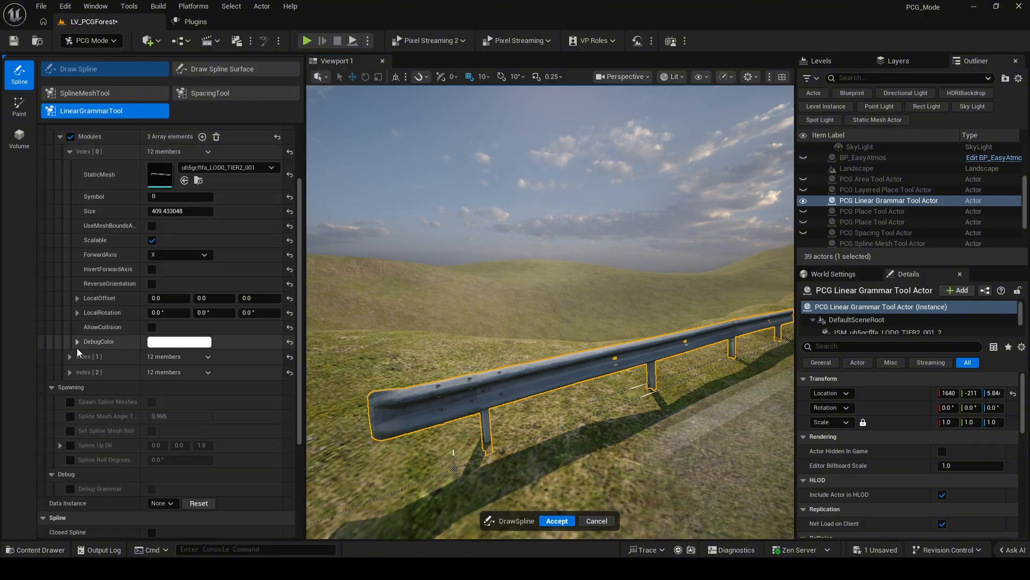
pyautogui.scroll(-3)
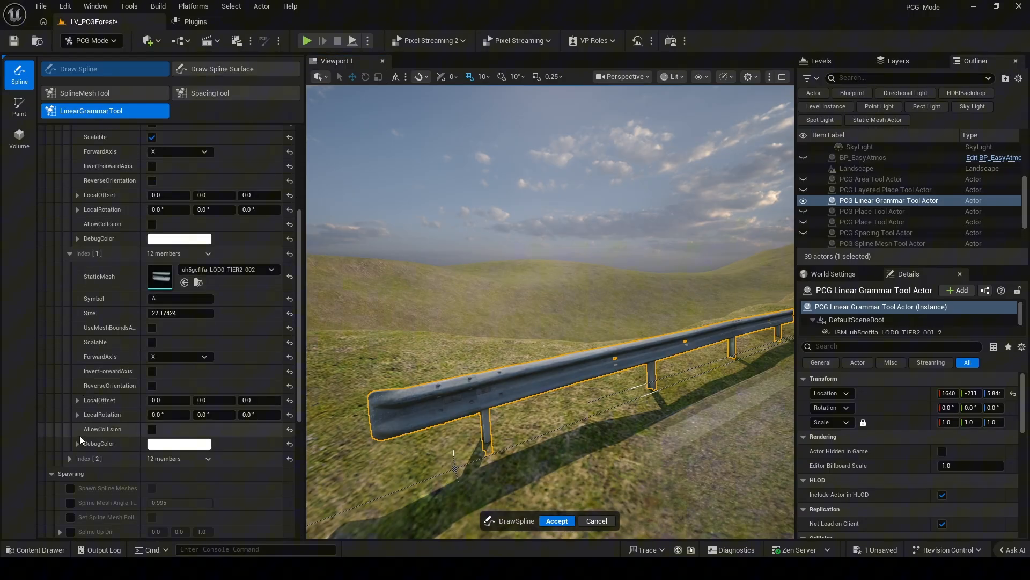
pyautogui.scroll(-3)
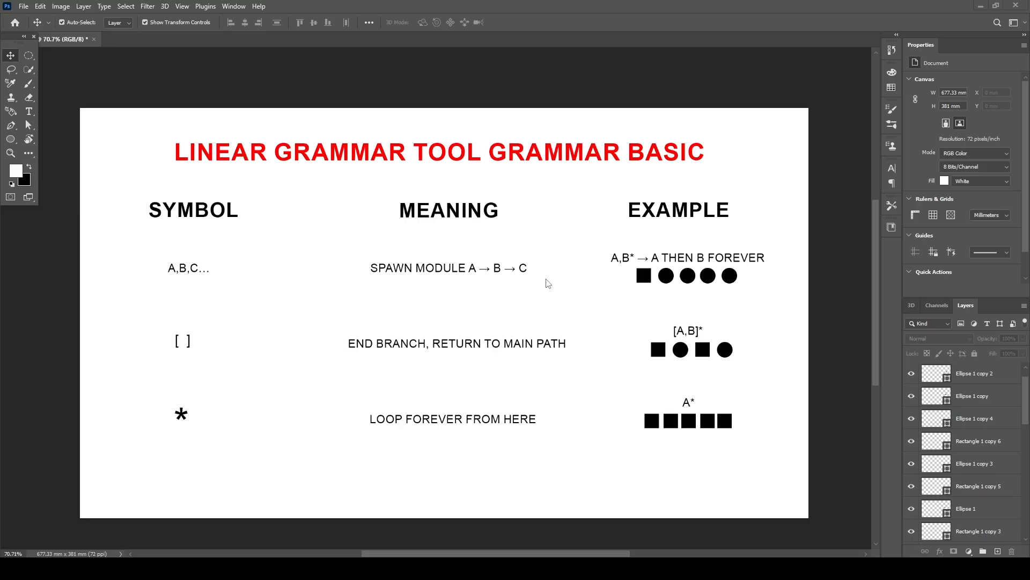
pyautogui.moveTo(631, 277)
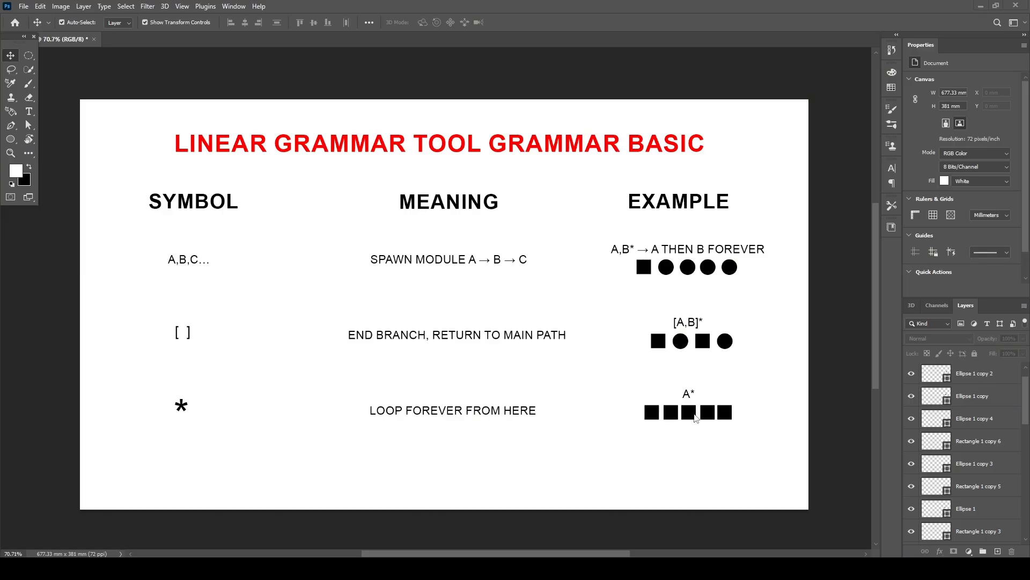
pyautogui.moveTo(724, 403)
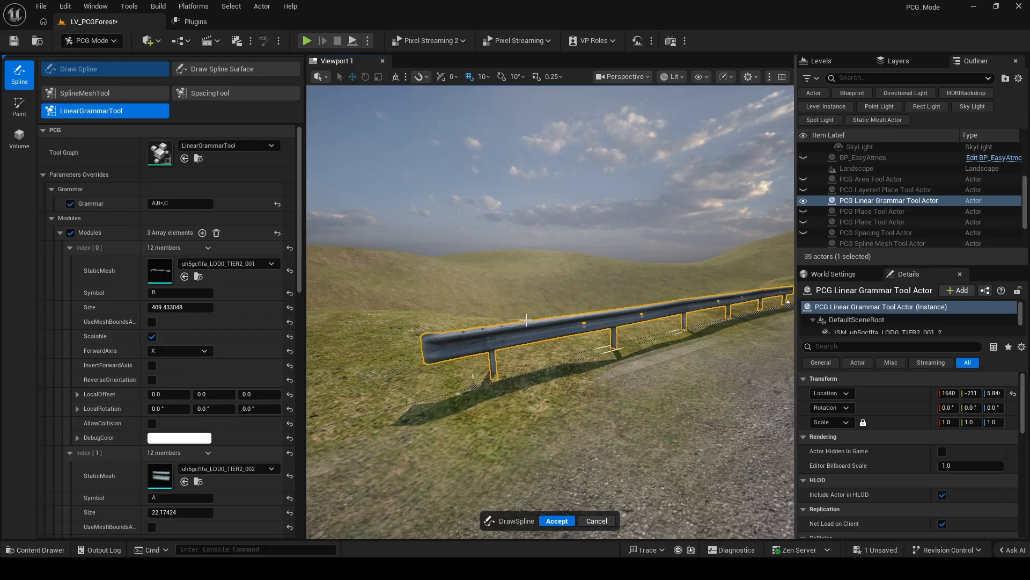
# Rewrite the guardrail grammar string to a, then a,b* so the rail module loops
pyautogui.scroll(-3)
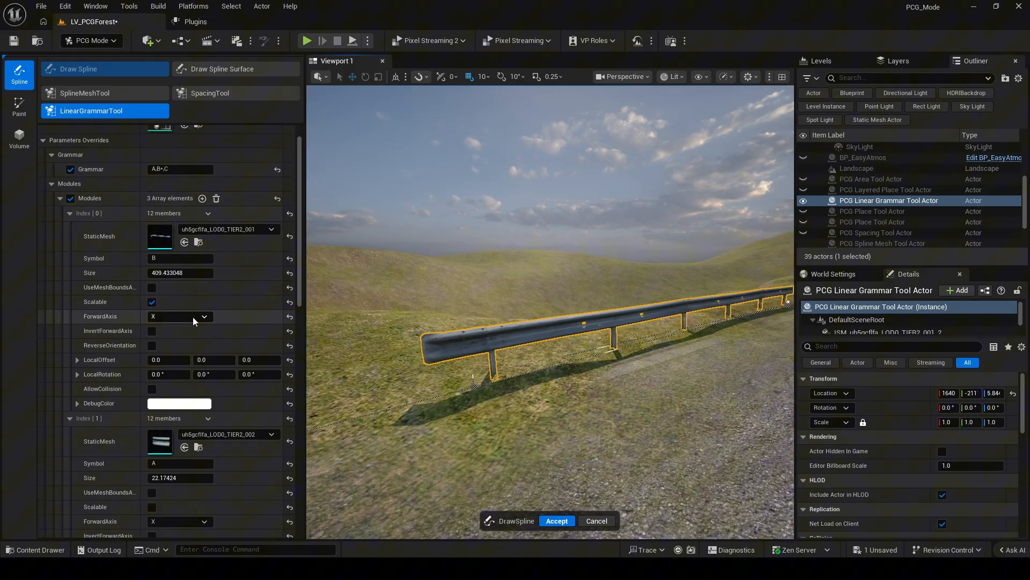
pyautogui.scroll(-3)
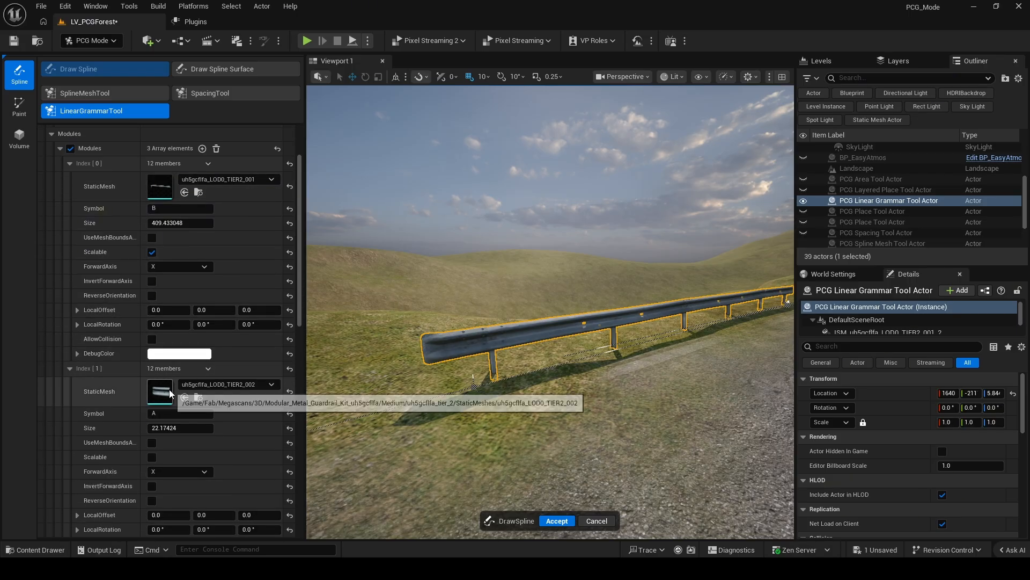
pyautogui.scroll(-3)
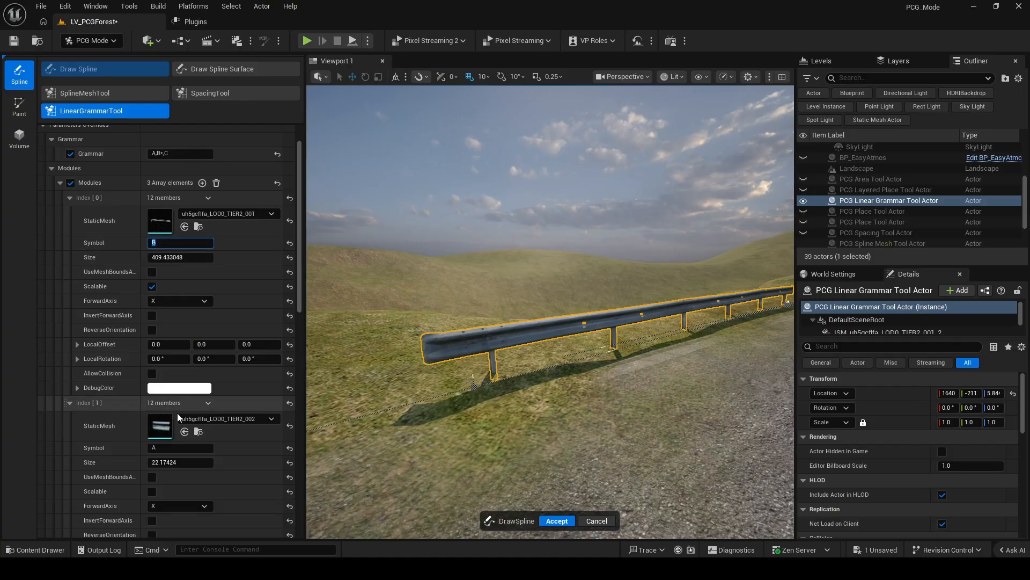
pyautogui.scroll(-3)
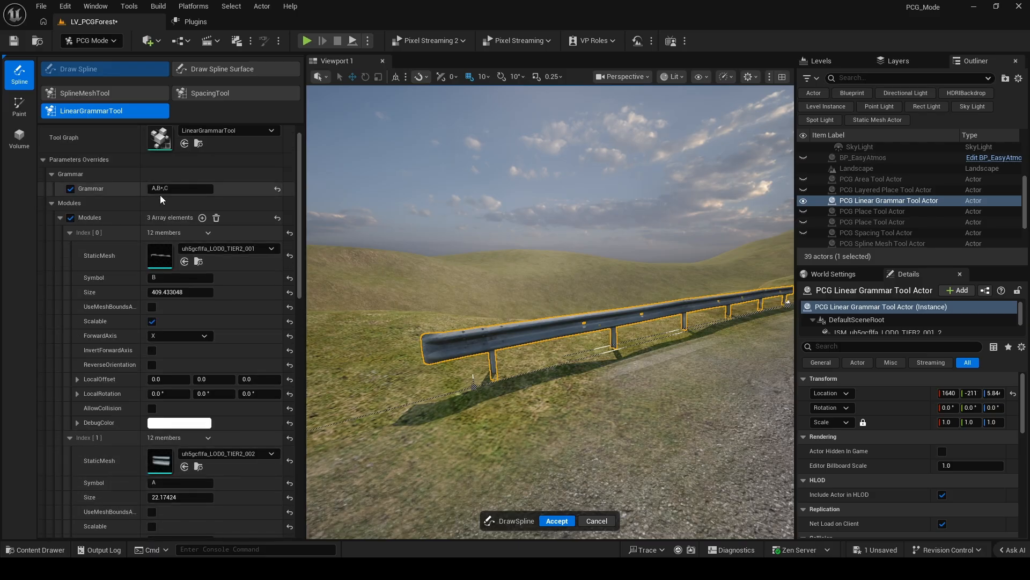
pyautogui.click(177, 189)
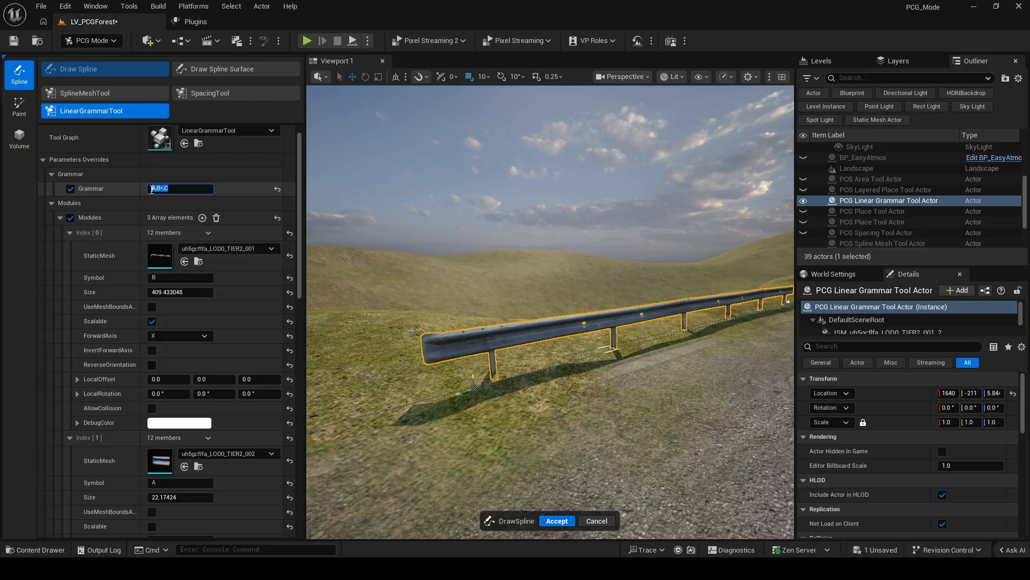
pyautogui.write('a')
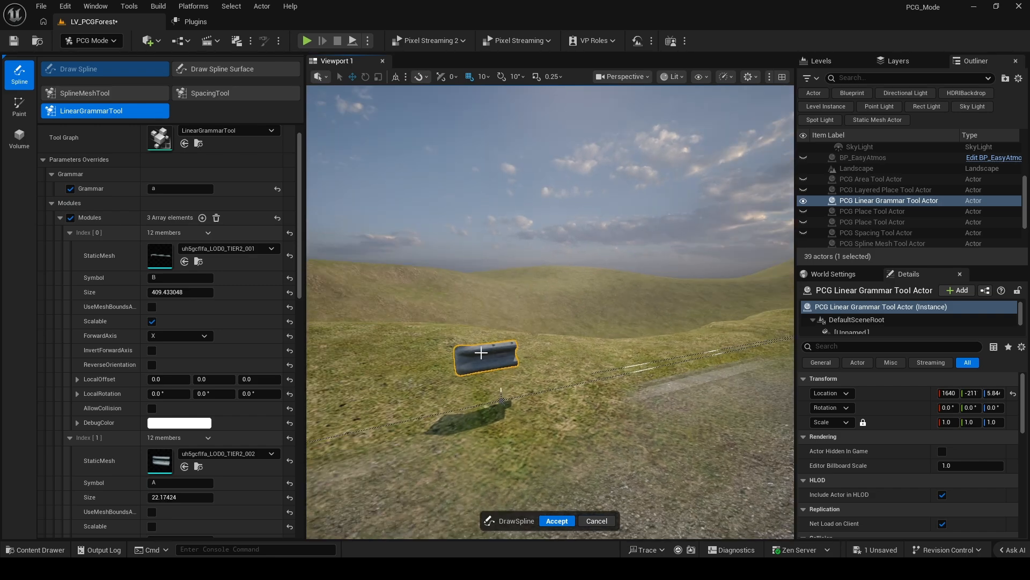
pyautogui.click(179, 189)
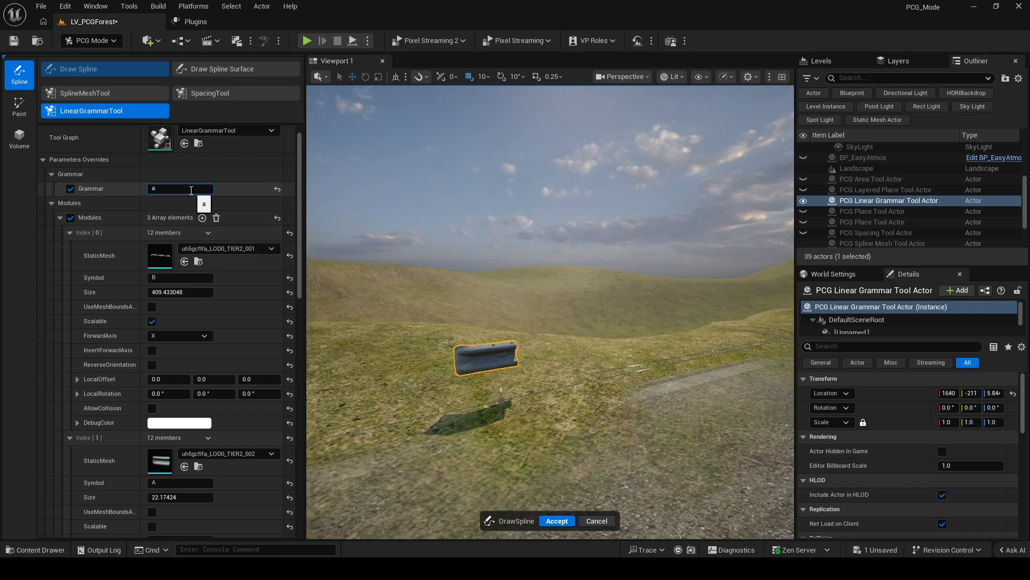
pyautogui.write('*')
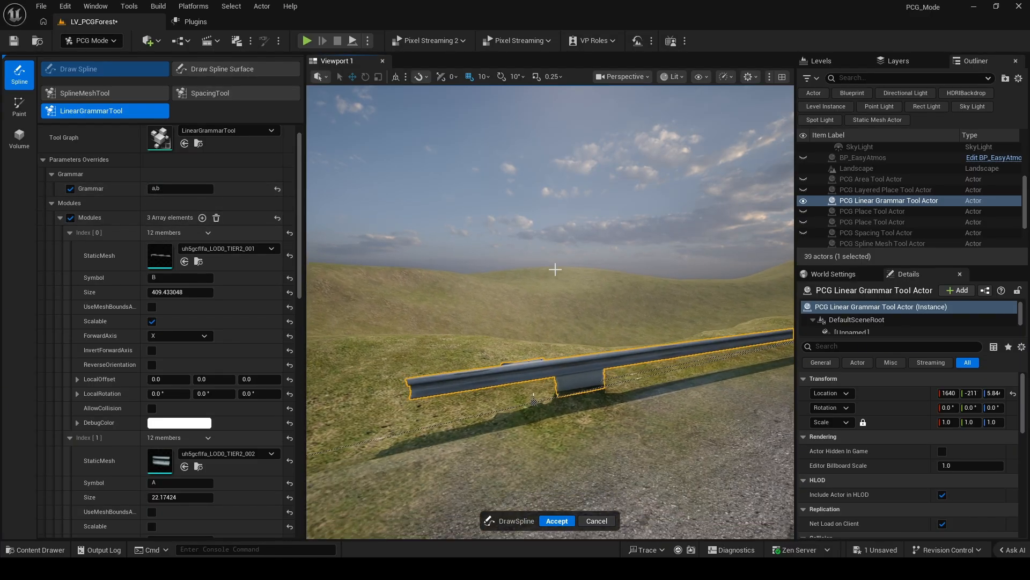
pyautogui.click(181, 189)
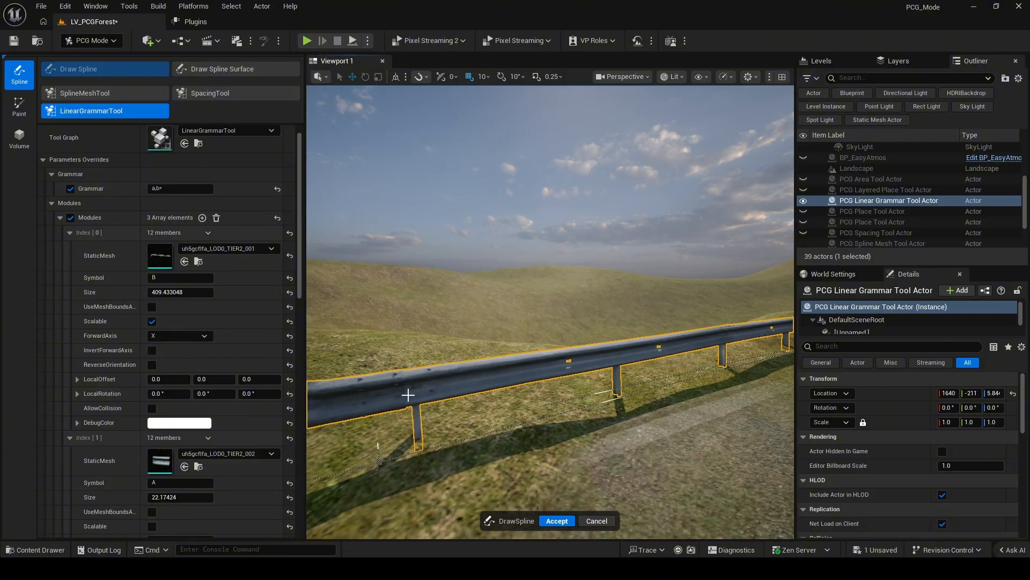
pyautogui.moveTo(441, 437)
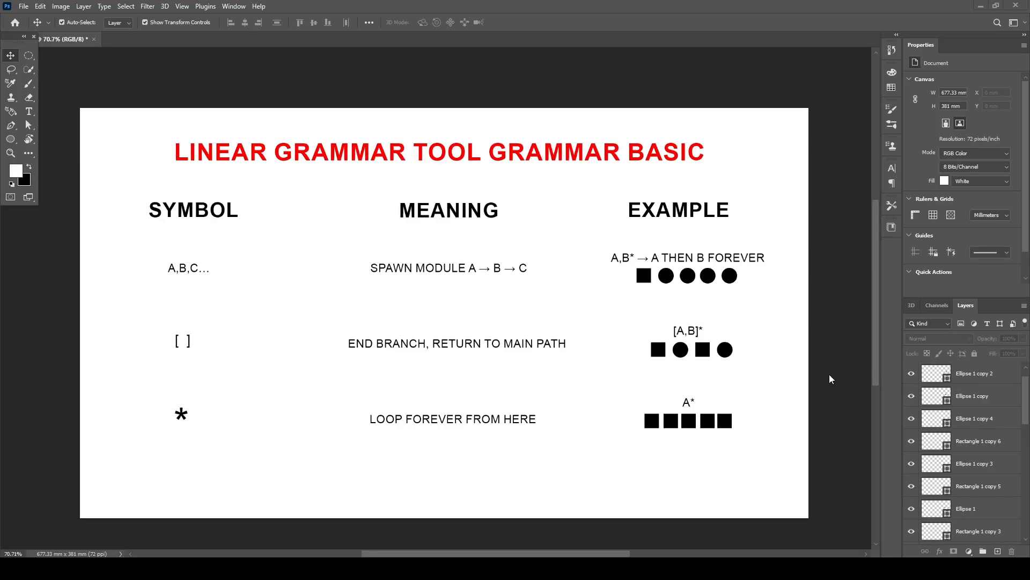
pyautogui.moveTo(724, 405)
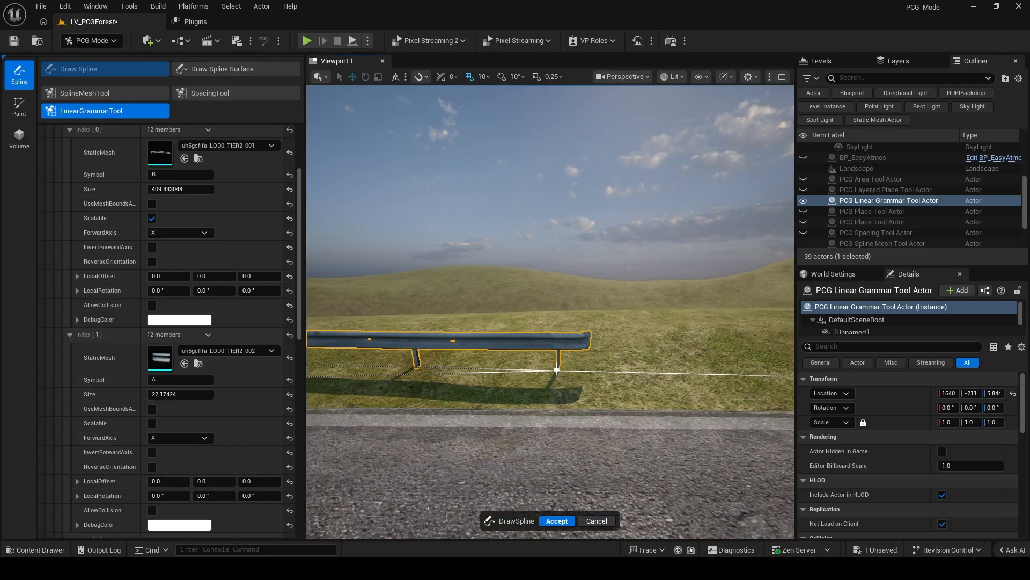
# Extend the guardrail spline and mark module Index [1] as Scalable
pyautogui.click(151, 423)
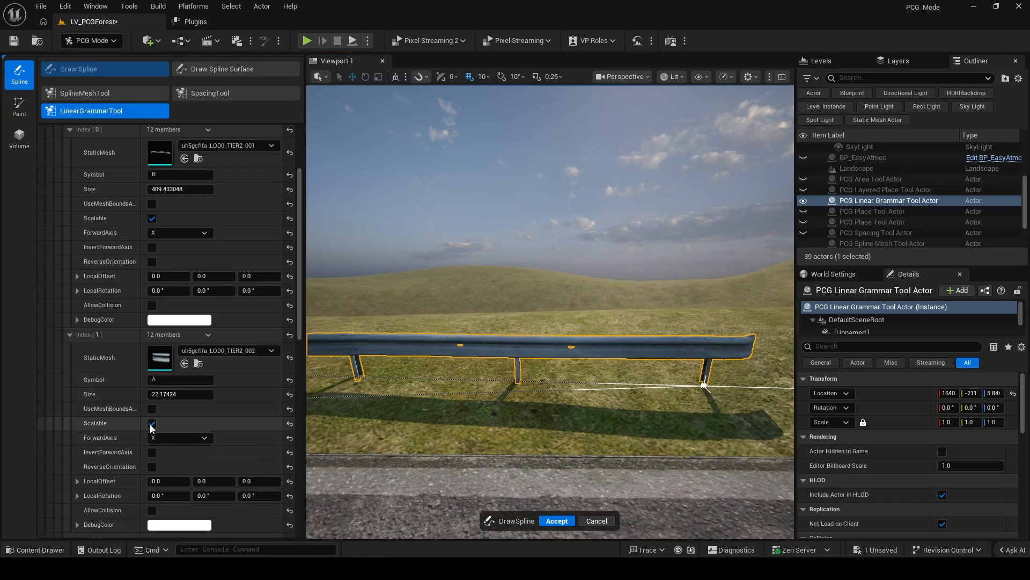
pyautogui.click(152, 423)
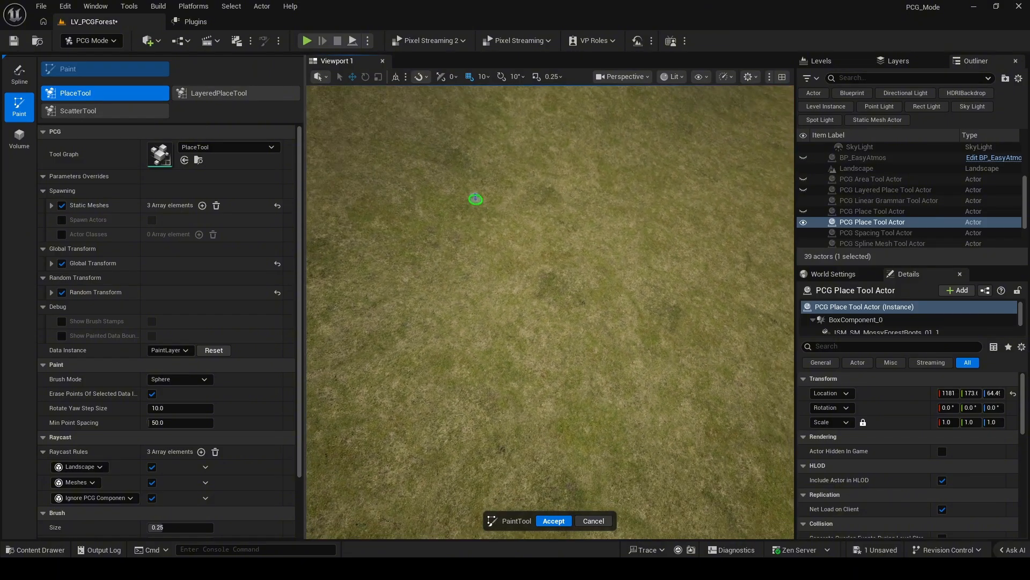
# Review the three assigned static meshes and paint forest roots over the roadside grass
pyautogui.click(51, 205)
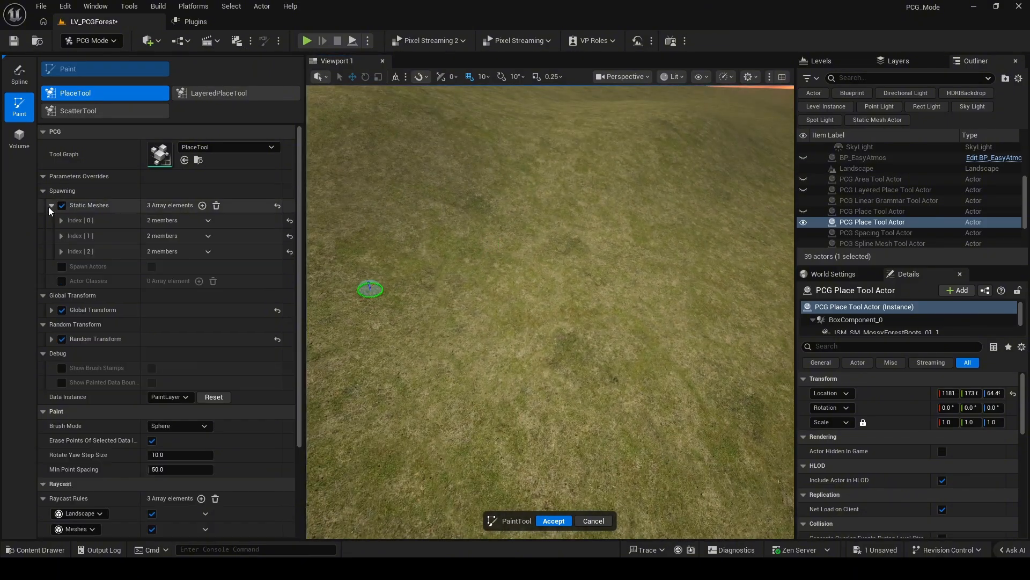
pyautogui.click(60, 220)
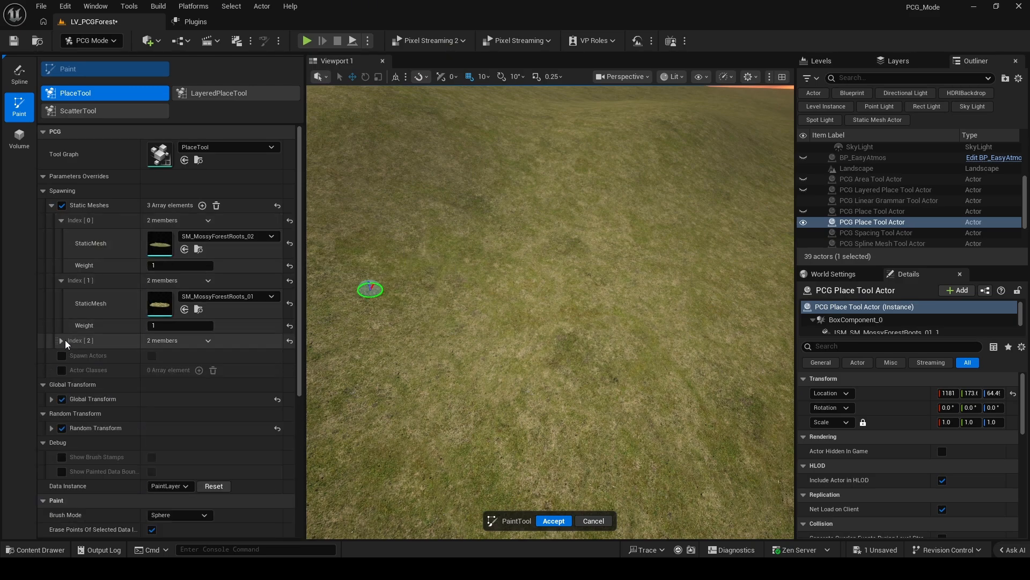
pyautogui.click(60, 341)
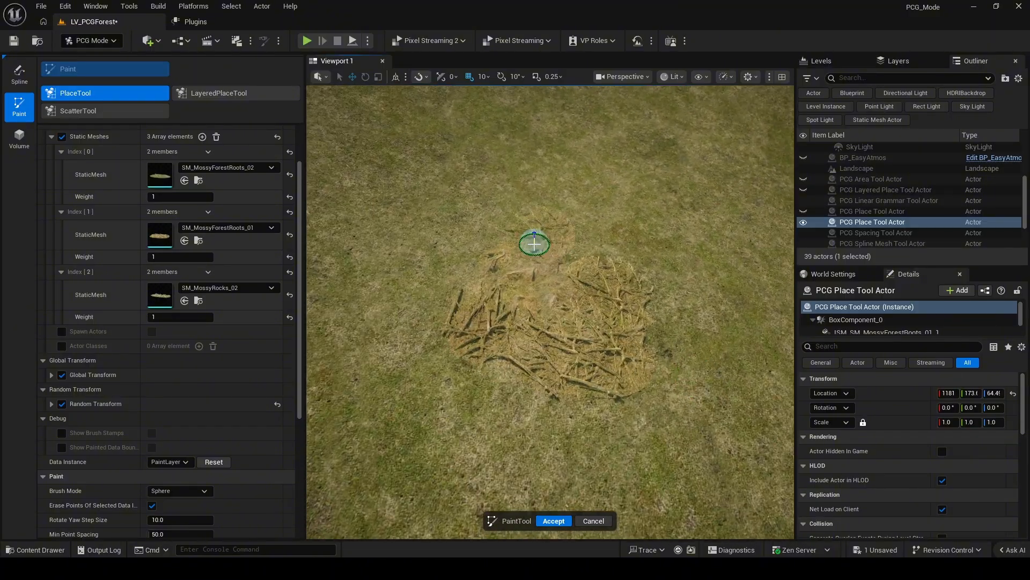
pyautogui.moveTo(534, 245); pyautogui.dragTo(601, 291)
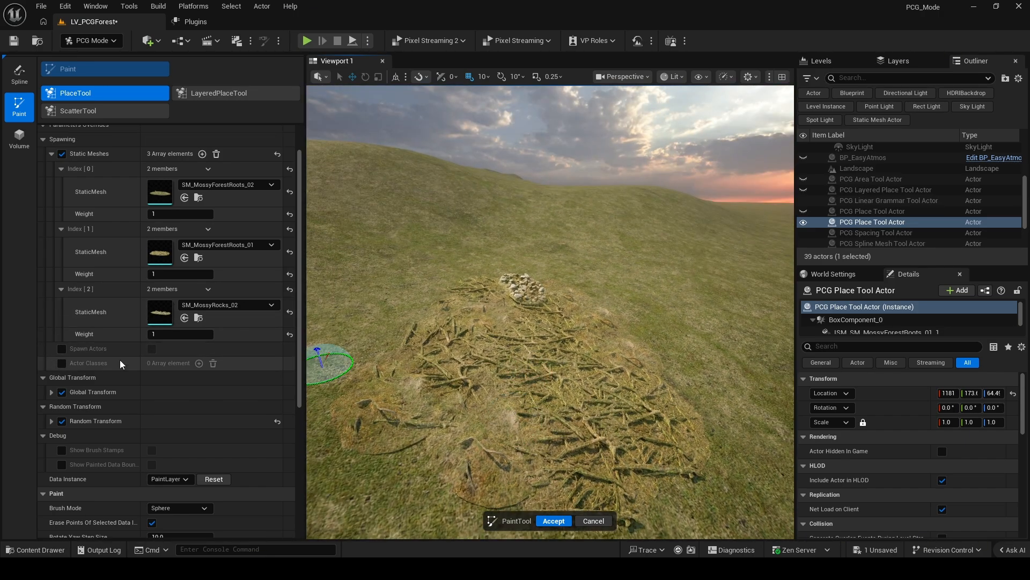
# Sink placements with a negative Z offset, enable uniform random scale and brush stamps in Box mode, and stamp a rock pile beside the roots
pyautogui.click(52, 392)
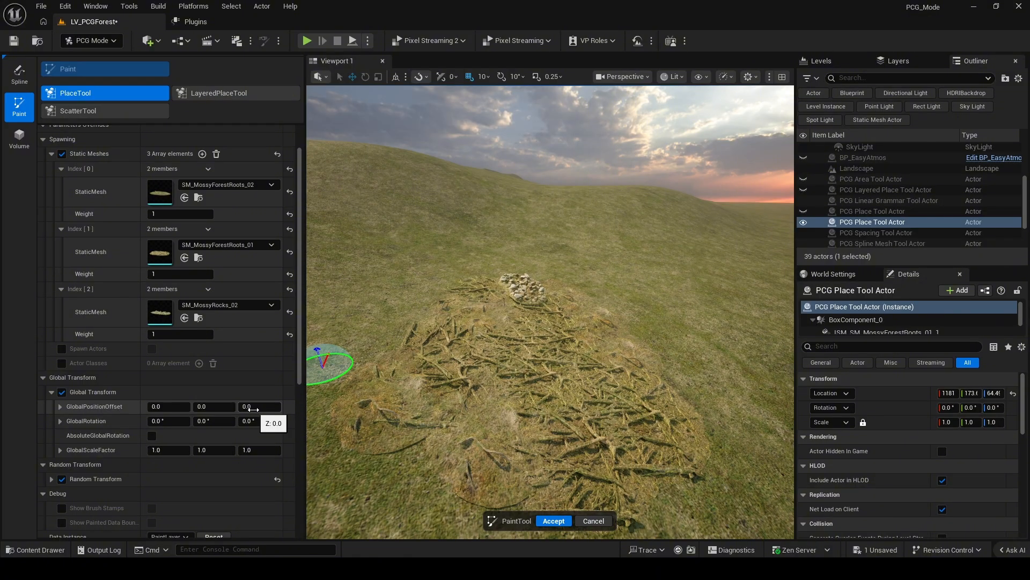
pyautogui.moveTo(256, 406); pyautogui.dragTo(269, 405)
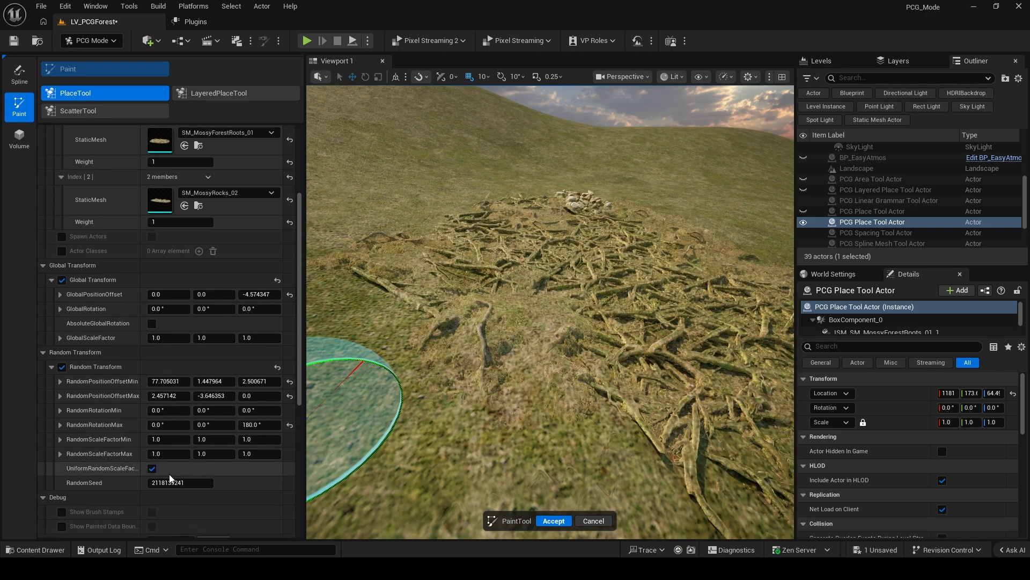
pyautogui.click(259, 453)
pyautogui.write('1.5')
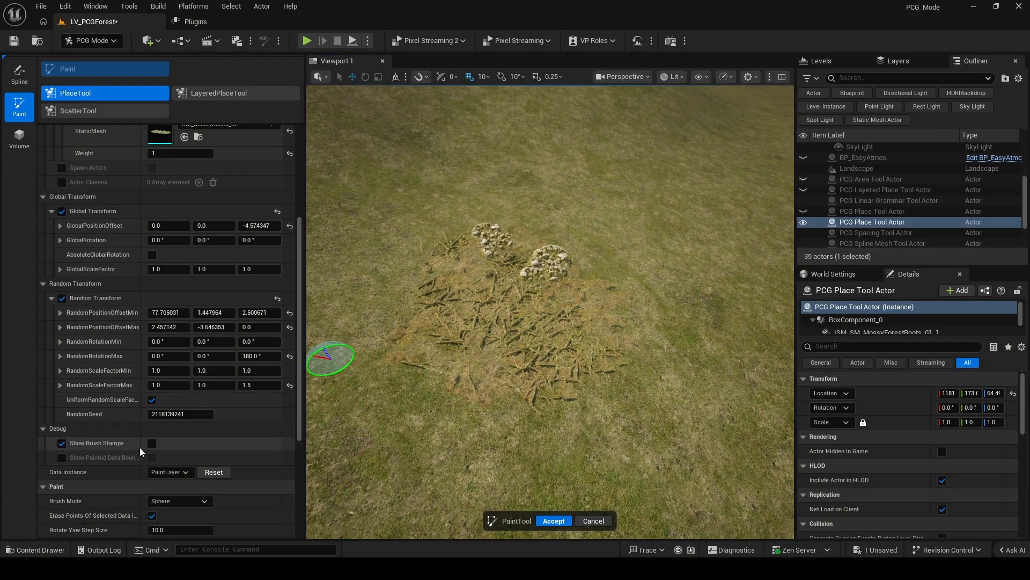
pyautogui.click(151, 443)
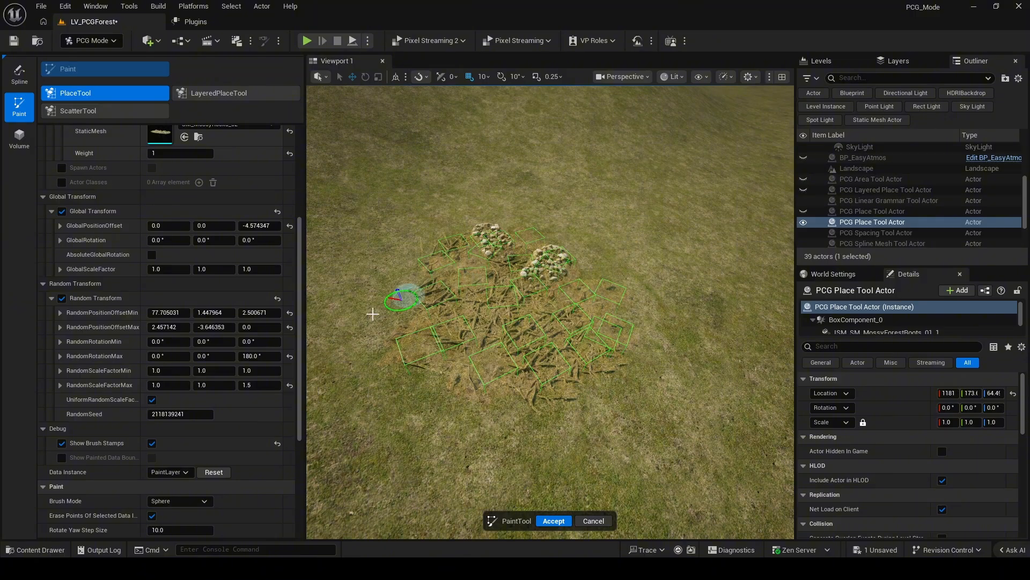
pyautogui.scroll(-3)
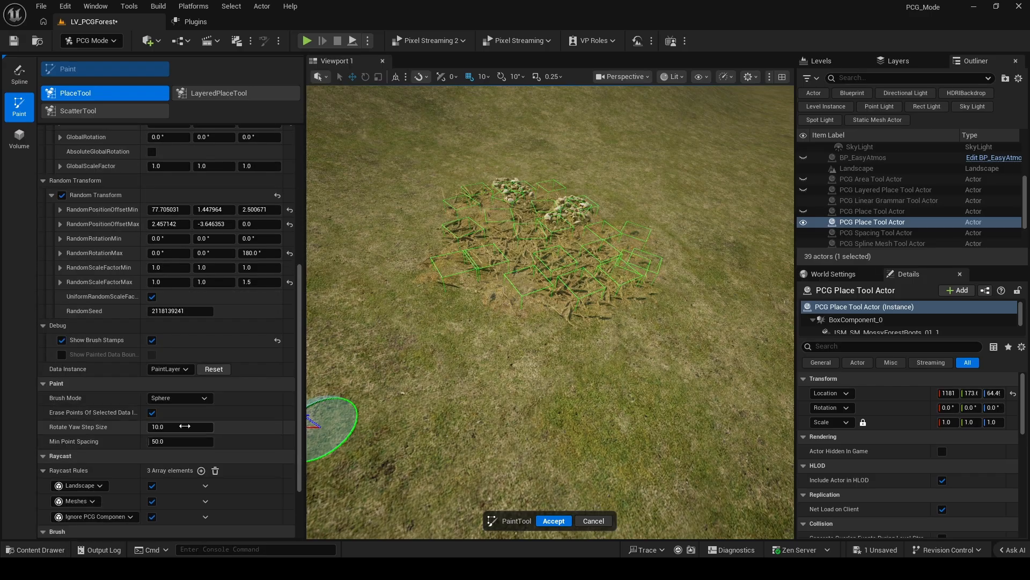
pyautogui.click(179, 397)
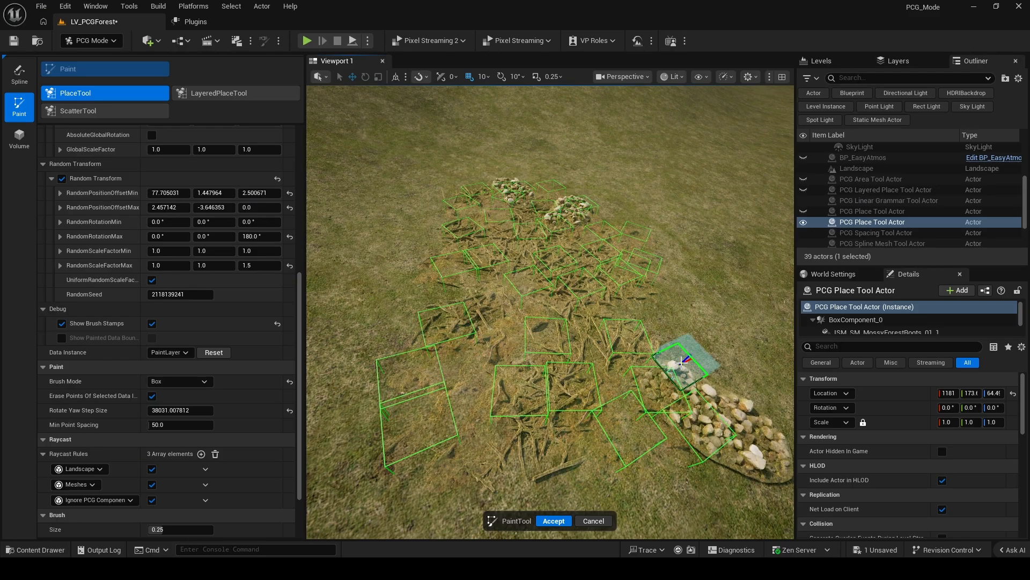
pyautogui.click(553, 521)
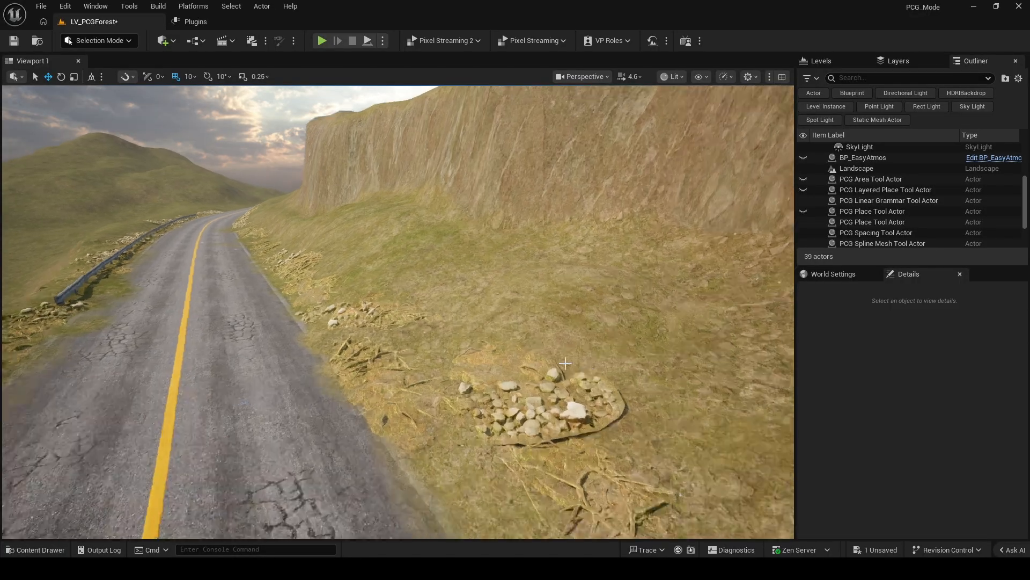
# Paint beech trees along both sides of the road with the place tool's tree meshes
pyautogui.click(99, 41)
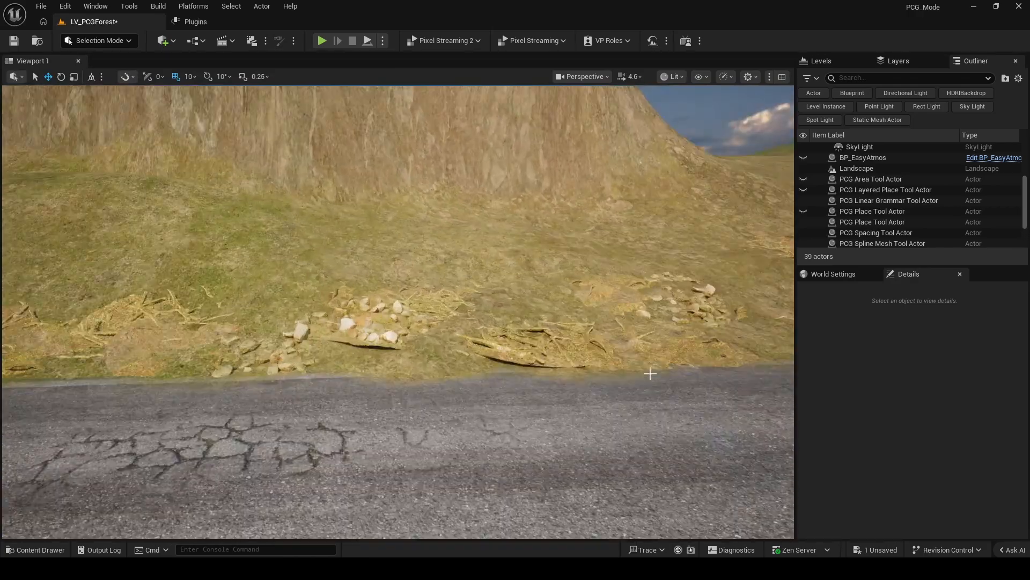
pyautogui.click(99, 40)
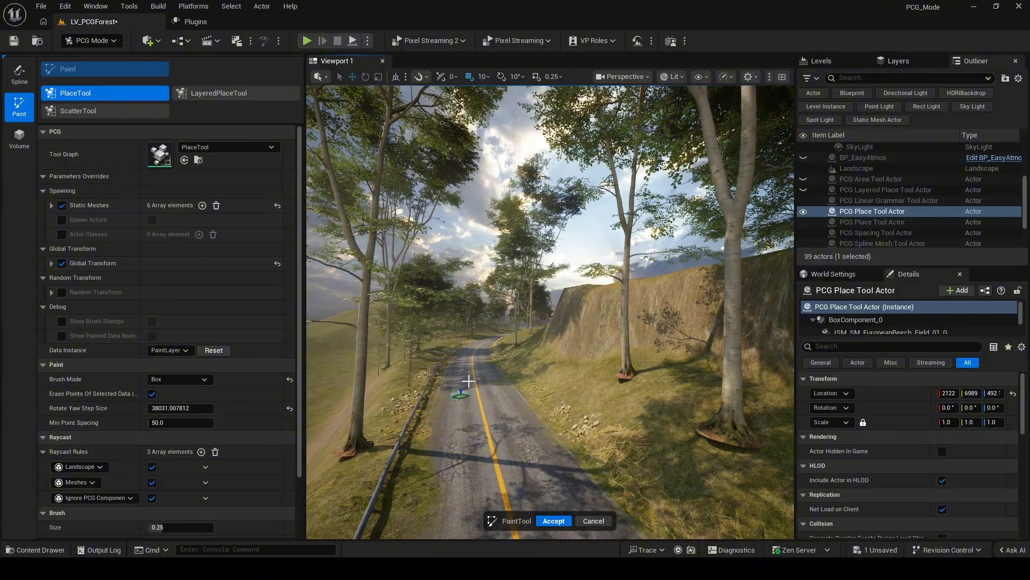
# Set GlobalPositionOffset Z to about -48.95 so trees sit deeper, then place another tree along the road
pyautogui.click(51, 263)
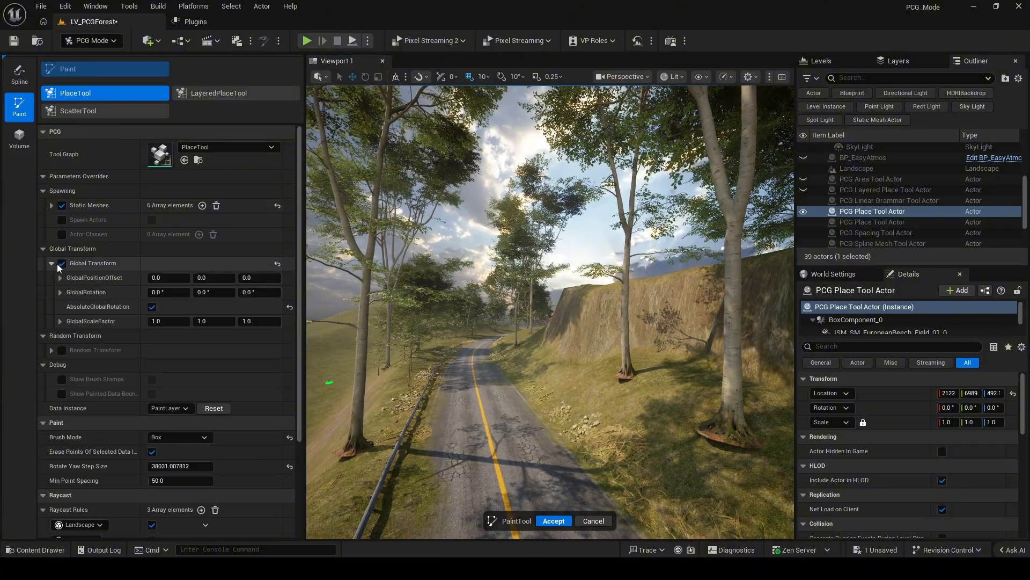
pyautogui.write('-3.508998')
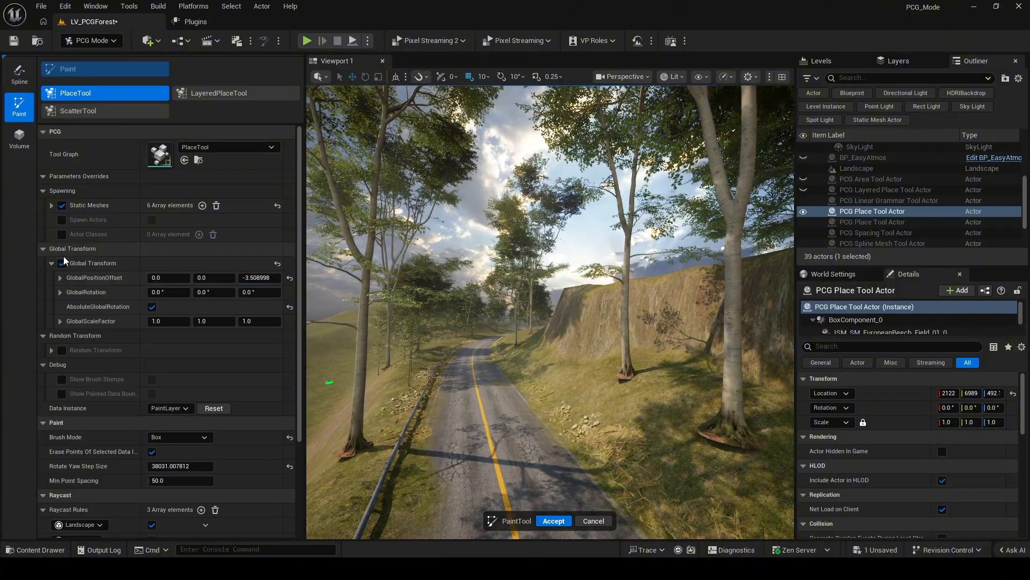
pyautogui.moveTo(260, 277); pyautogui.dragTo(269, 277)
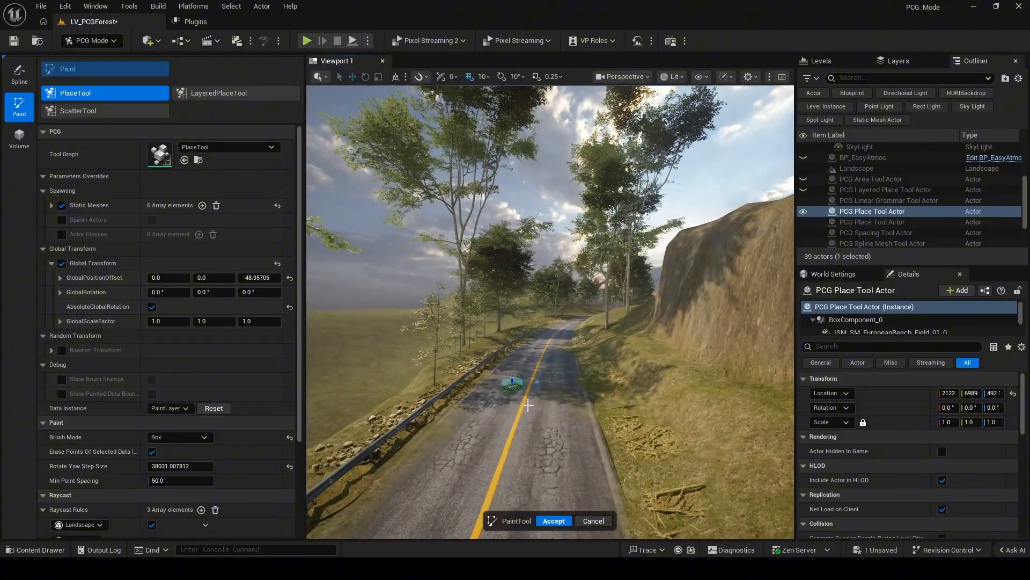
pyautogui.click(552, 520)
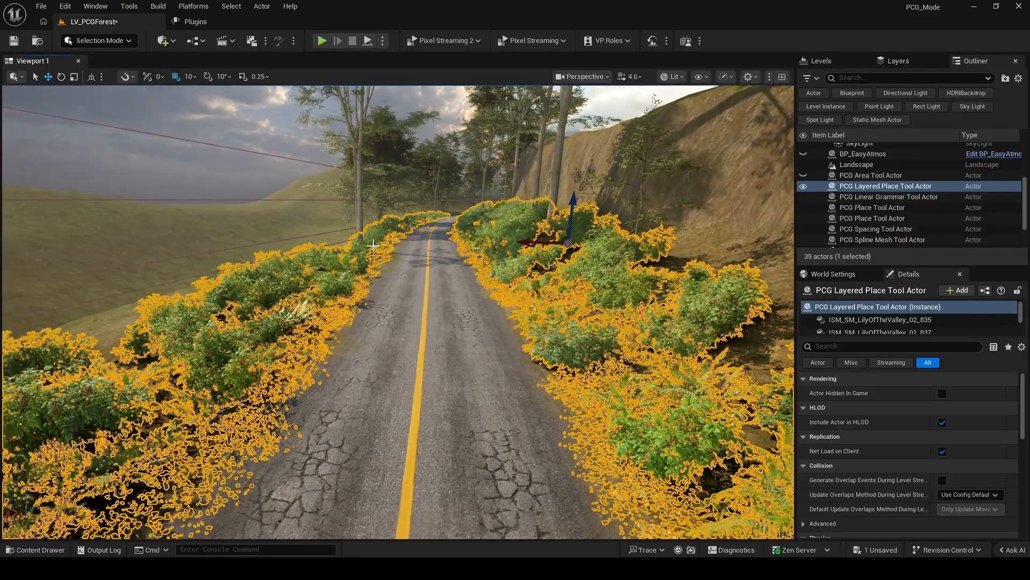
# Switch from Selection Mode to PCG Mode to start a fresh place tool session over the grassland
pyautogui.click(98, 40)
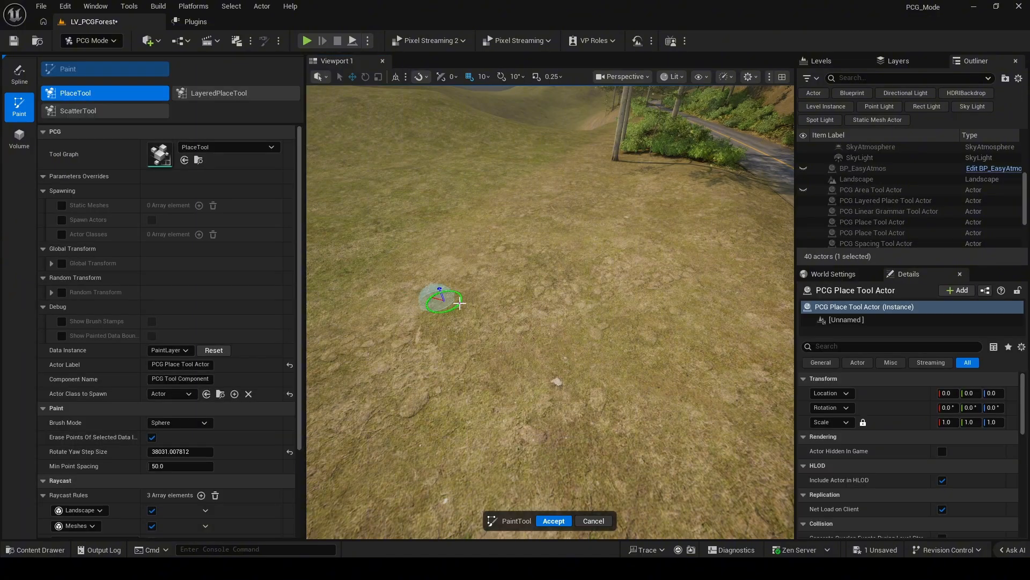
# Choose LayeredPlaceTool and assign dead-leaf meshes SM_DeadLeaves_12, _14 and _13 to layer L0
pyautogui.click(219, 92)
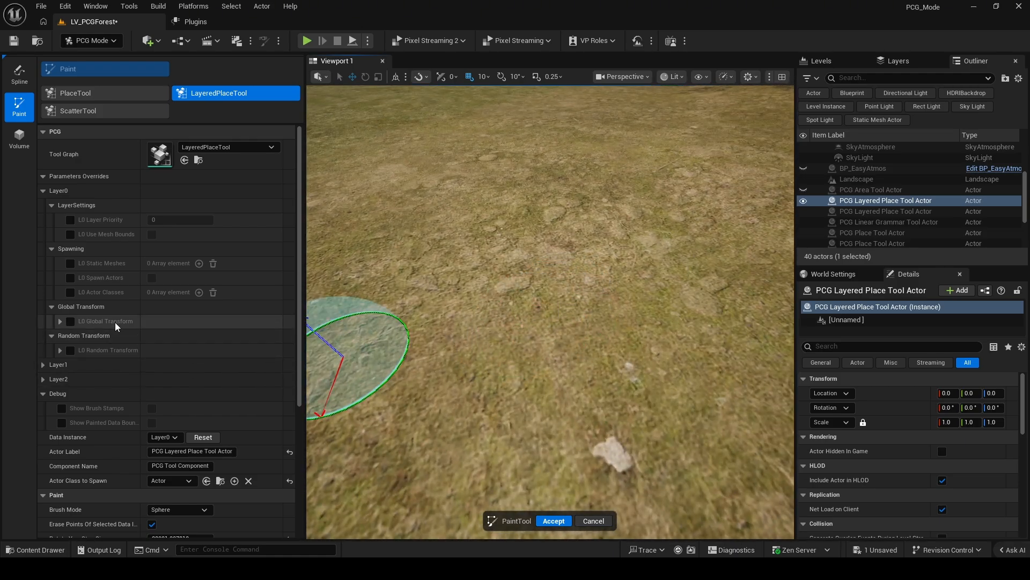
pyautogui.click(43, 191)
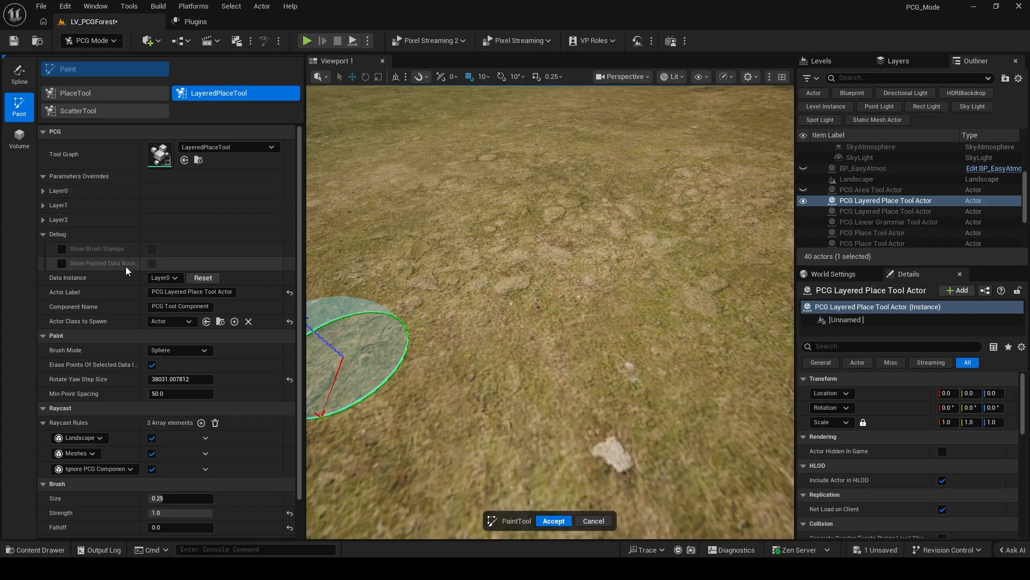
pyautogui.click(165, 277)
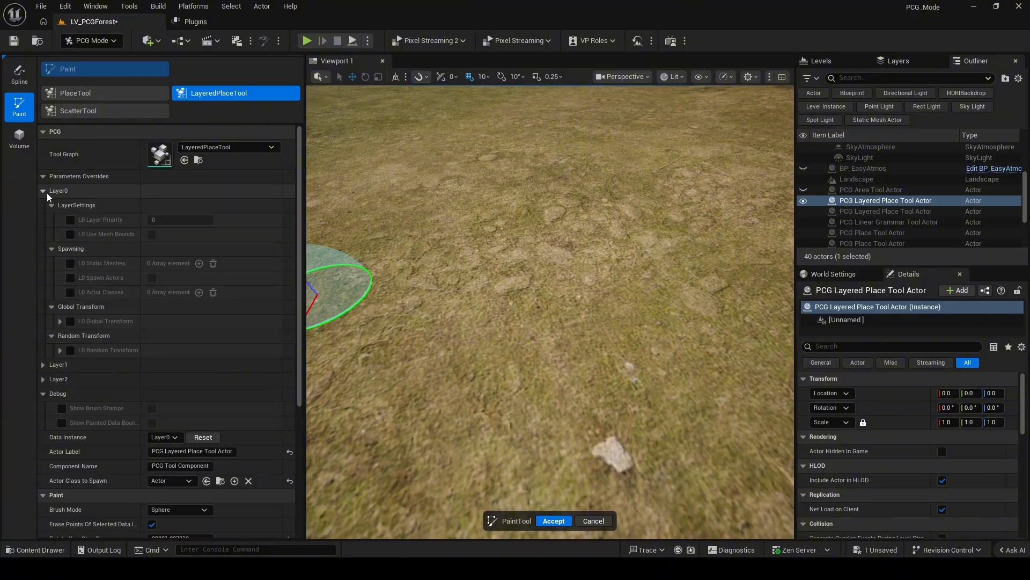
pyautogui.click(70, 263)
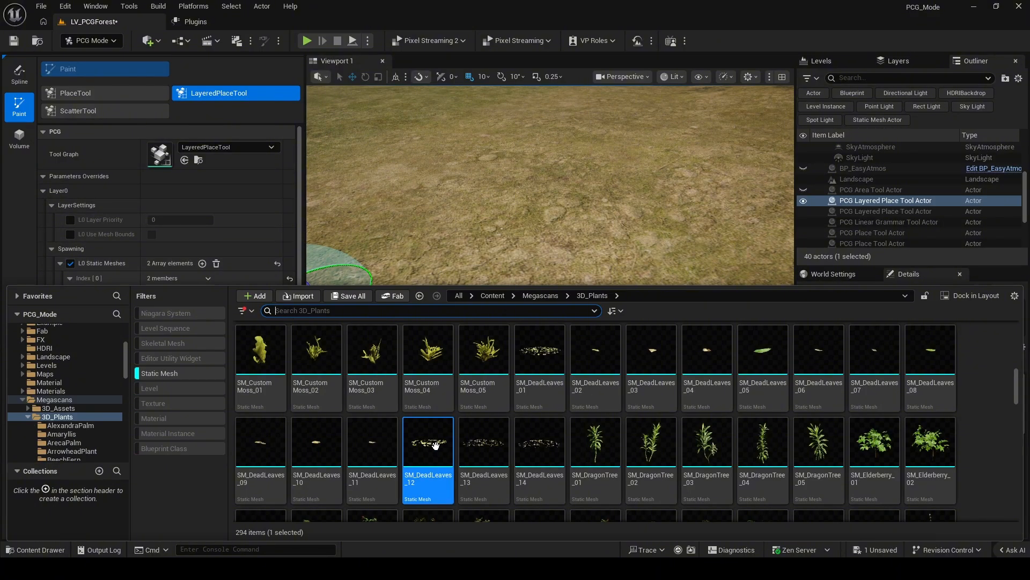
pyautogui.click(539, 443)
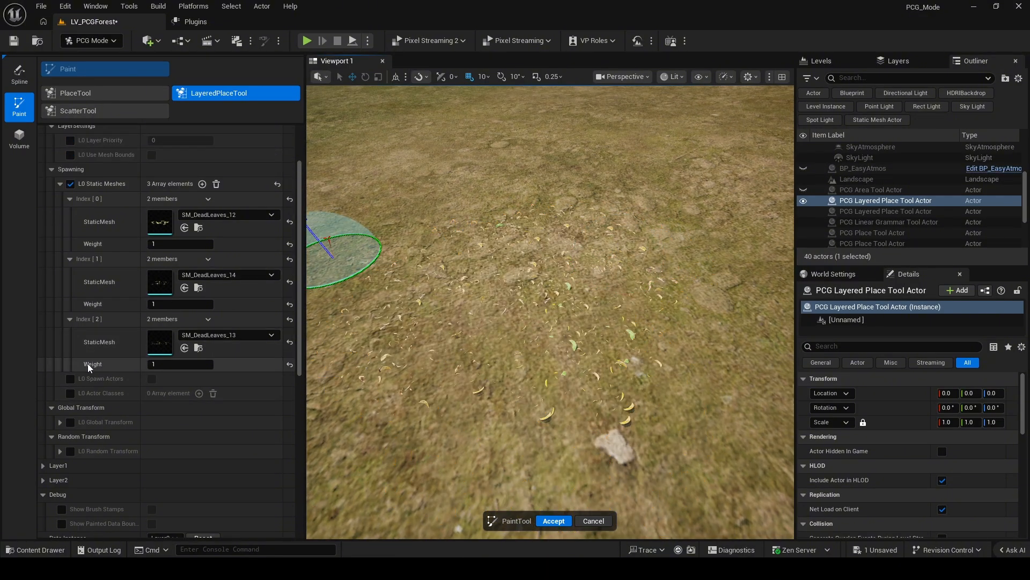
# Enable L0 Global Transform and its random transform options, painting a leaf patch on the grass
pyautogui.click(60, 421)
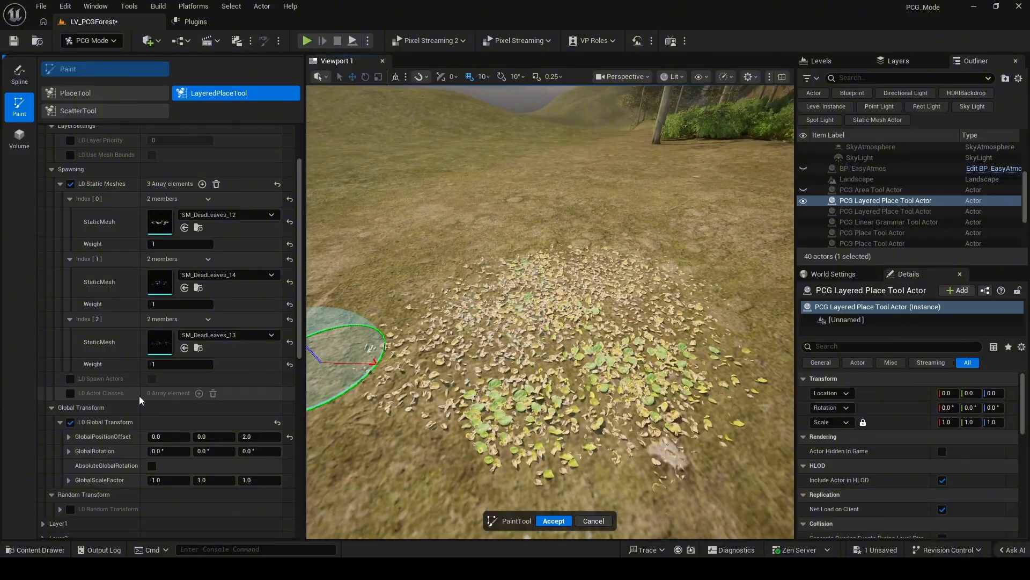
pyautogui.scroll(-3)
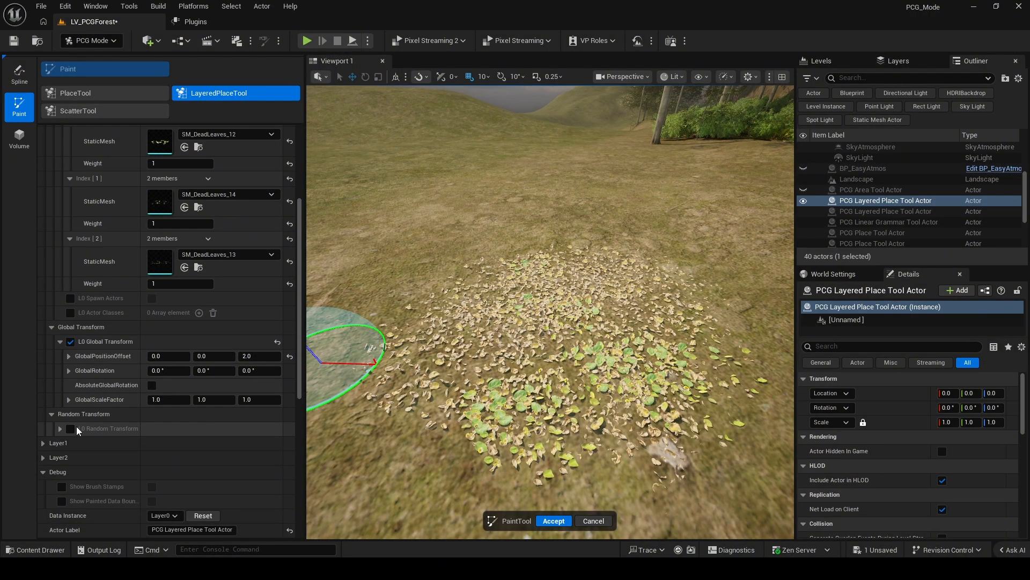
pyautogui.scroll(-3)
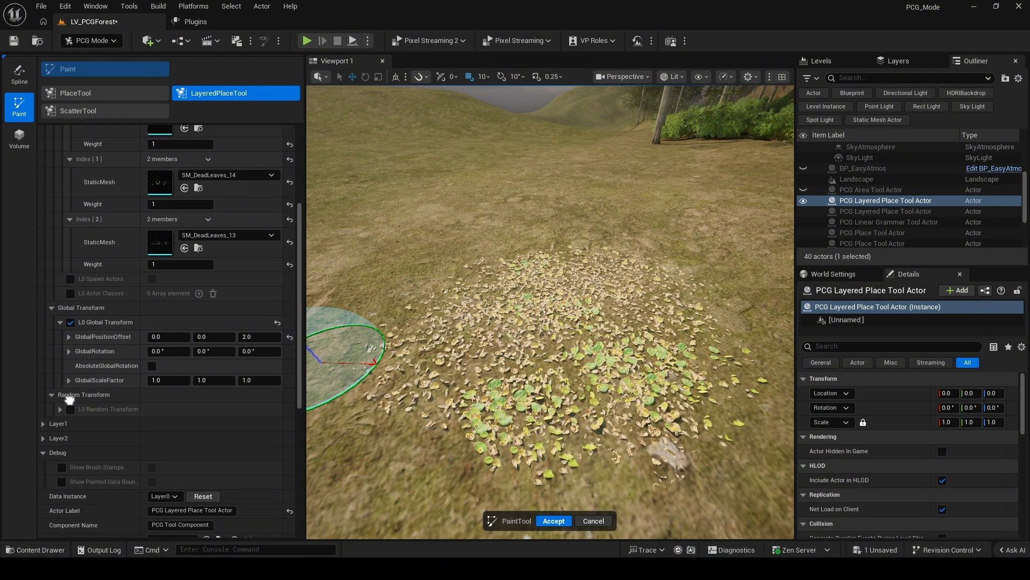
pyautogui.click(154, 452)
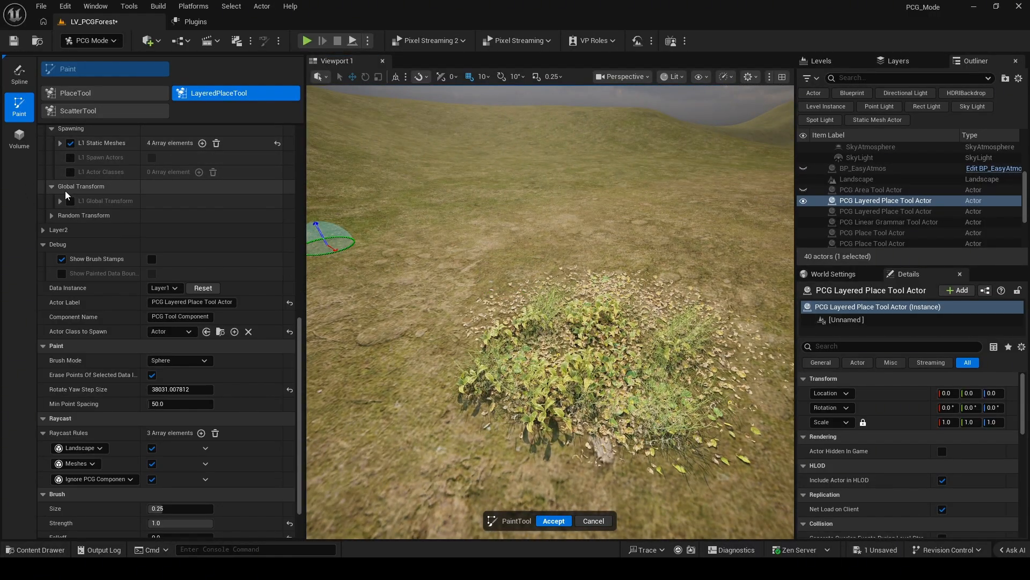
# Fill L1 with four plant meshes, paint over the leaves, and add an empty mesh slot to Layer2
pyautogui.scroll(-3)
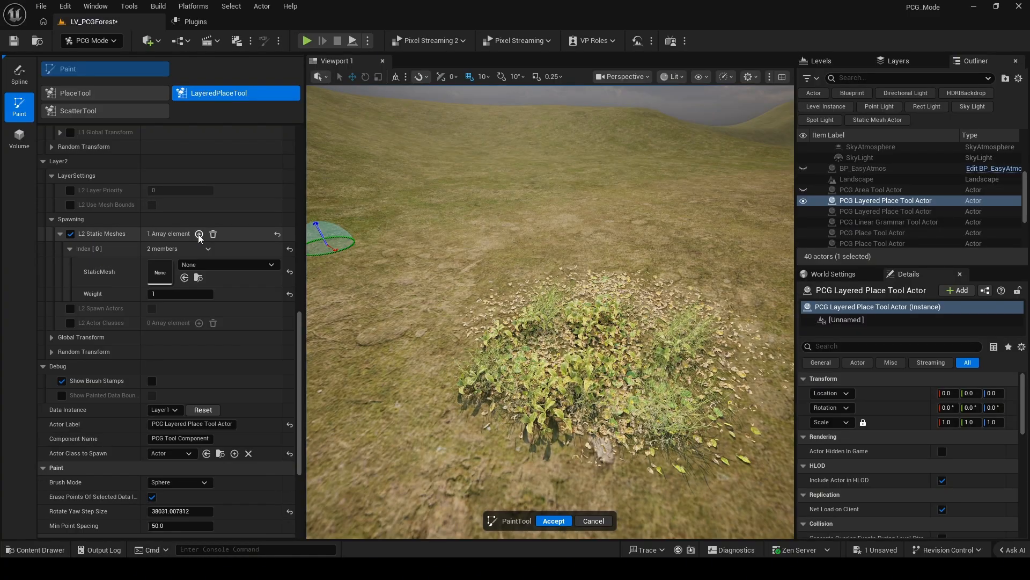
# Assign SM_Elderberry_07 and _08 to L2 with random scale max 1.5 and rotation max 180, paint the bushes and accept
pyautogui.click(200, 233)
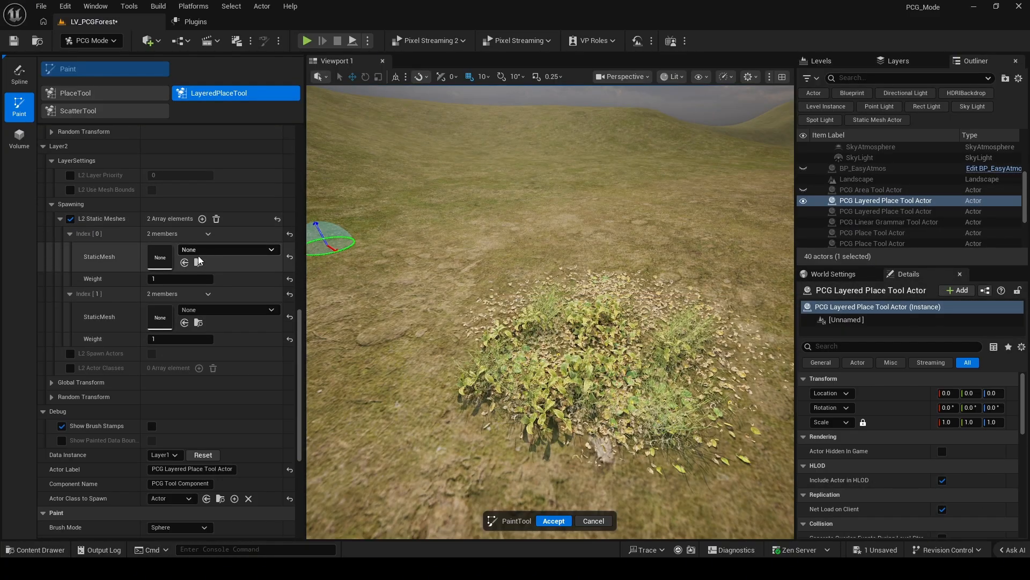
pyautogui.click(227, 249)
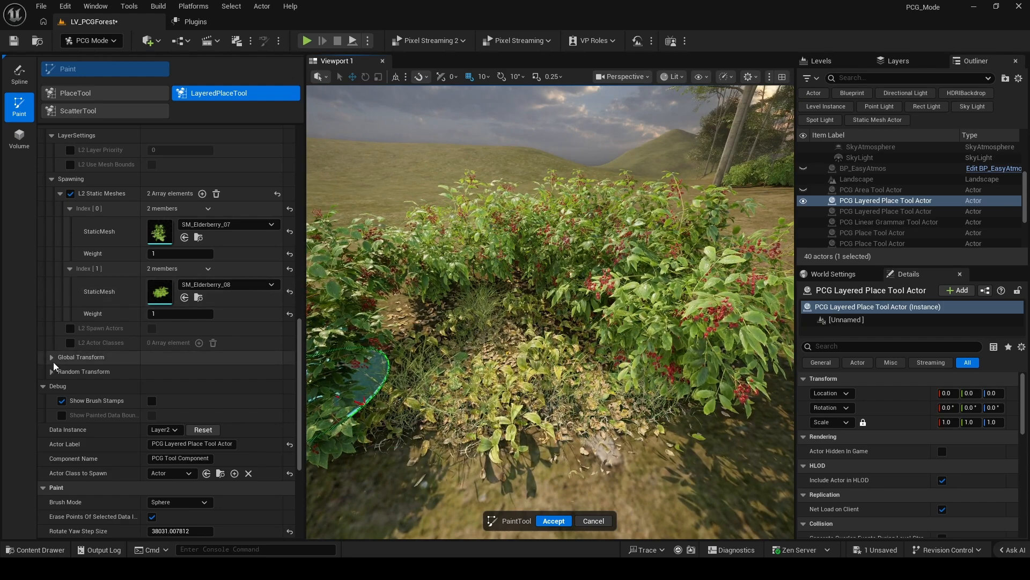
pyautogui.click(52, 357)
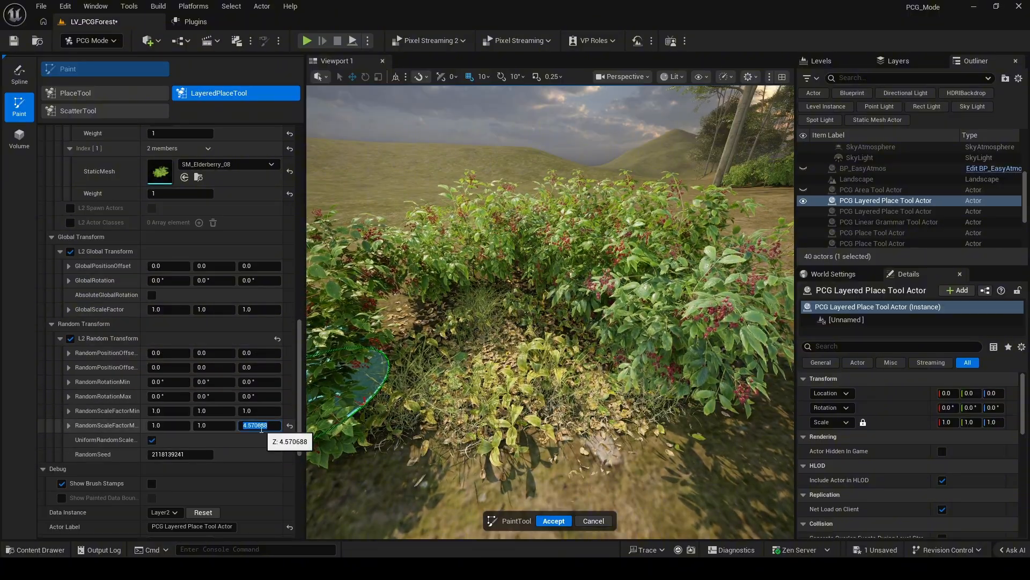
pyautogui.write('1.5')
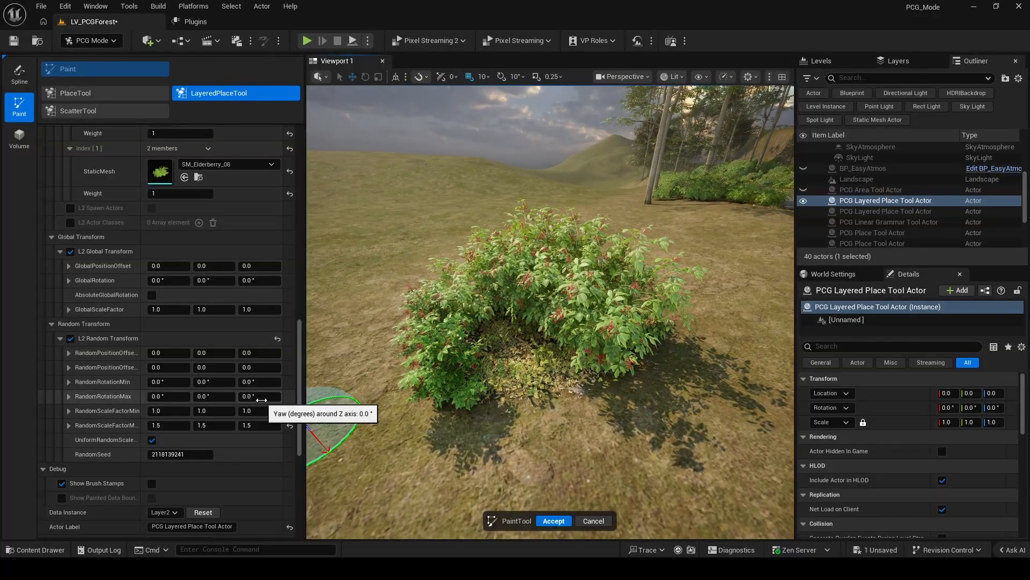
pyautogui.write('18')
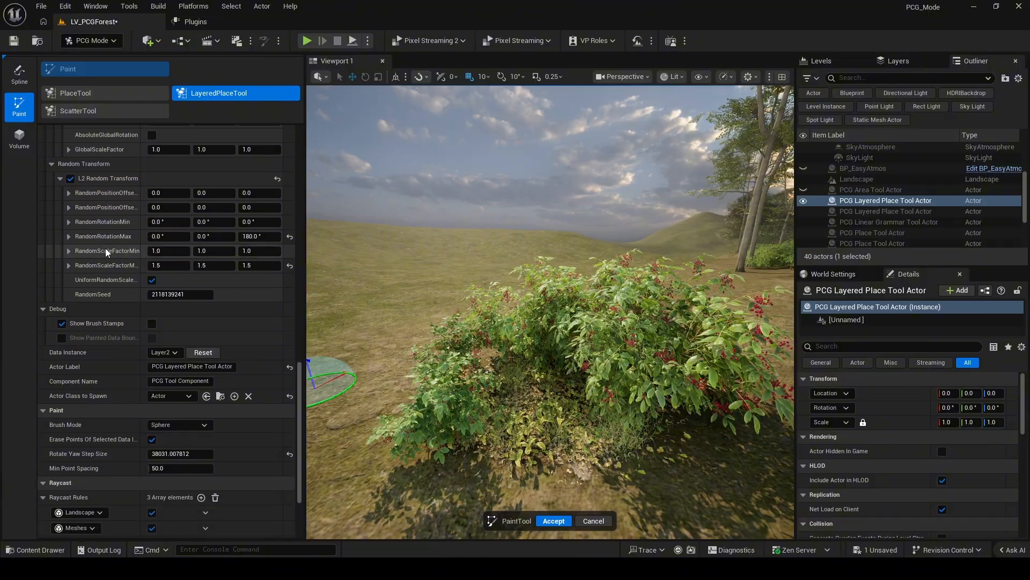
pyautogui.scroll(-3)
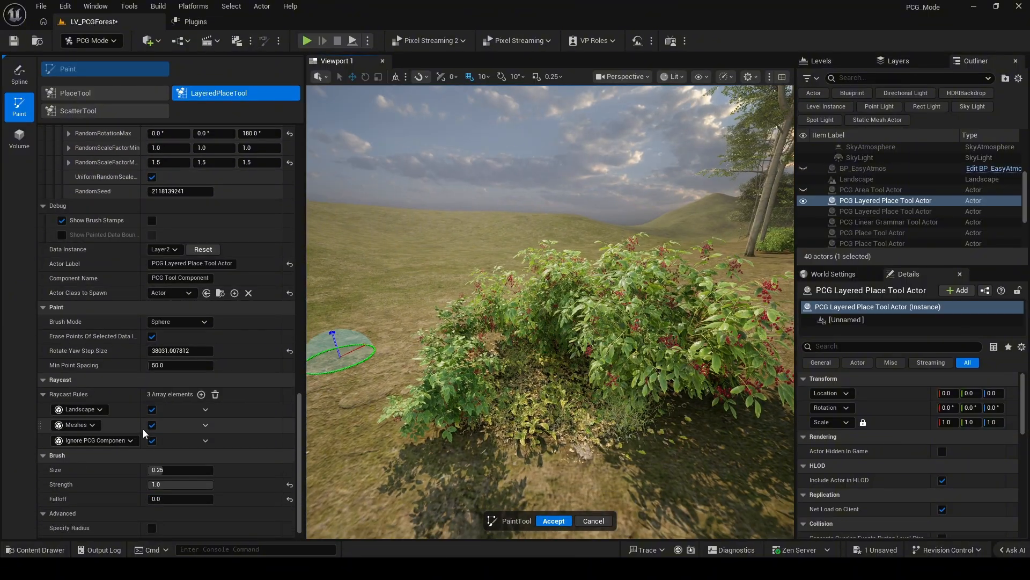
pyautogui.click(554, 521)
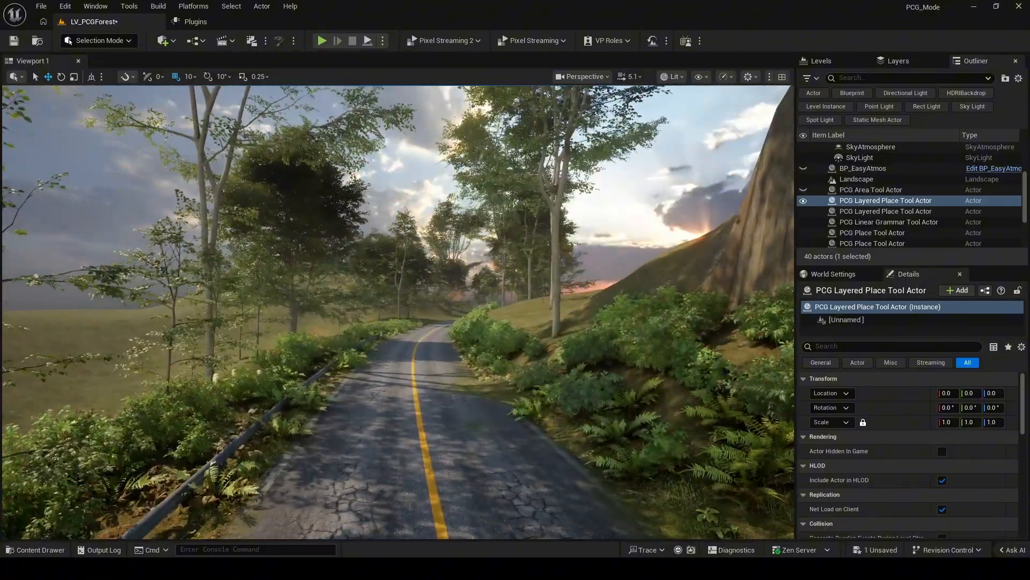
# Start the AreaTool with Draw Spline Surface and outline a PCG area over the open field
pyautogui.click(98, 40)
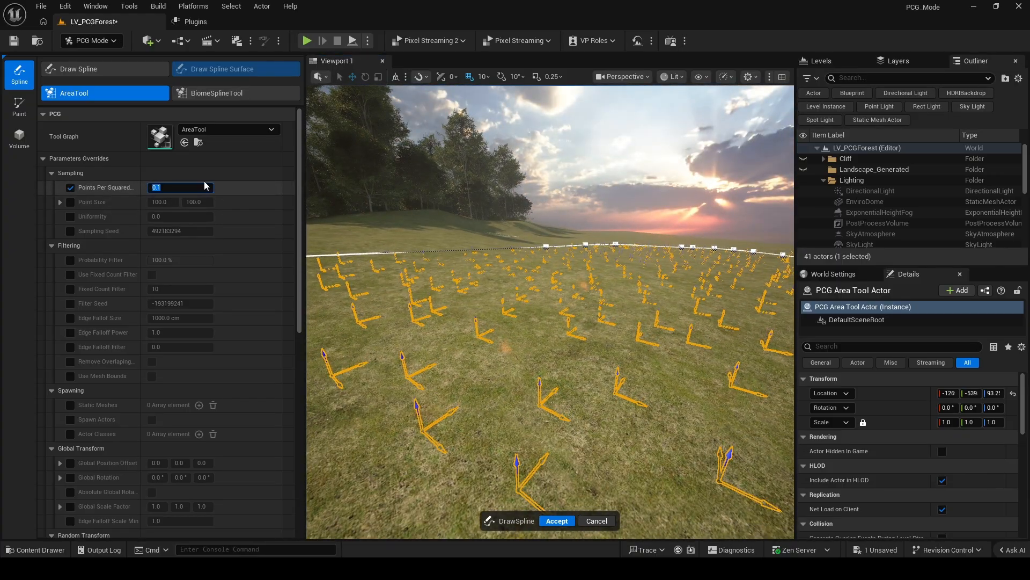
# Set Points Per Squared Meter to 0.01 and enable Static Meshes spawning SM_European_Hornbeam_Forest_01
pyautogui.write('0.01')
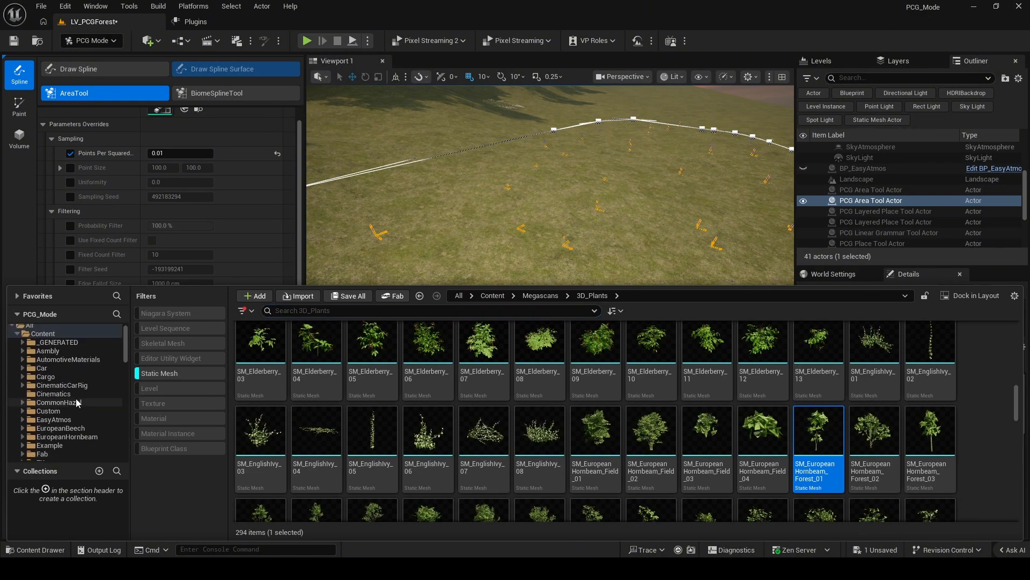
pyautogui.click(58, 428)
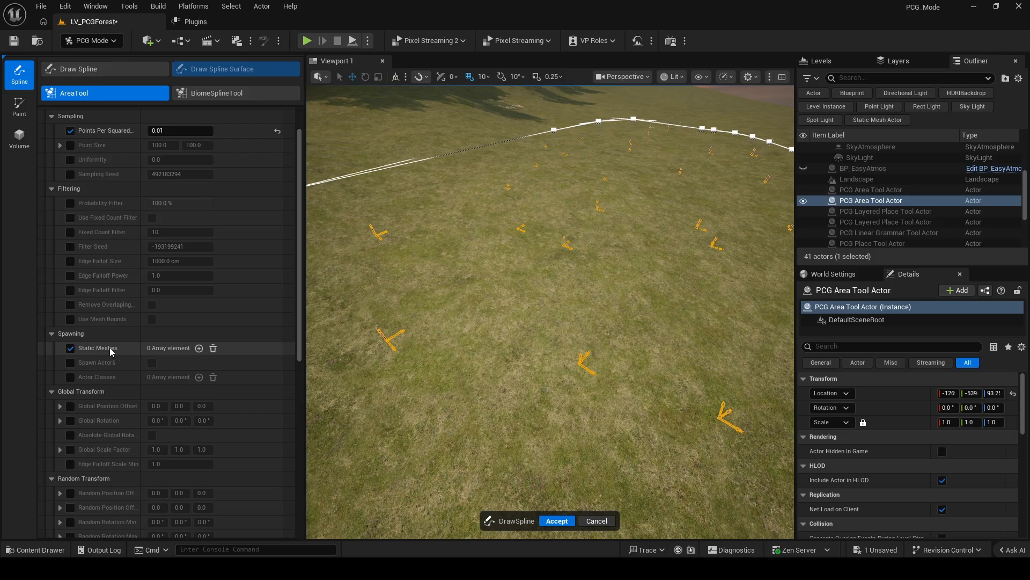
pyautogui.click(200, 348)
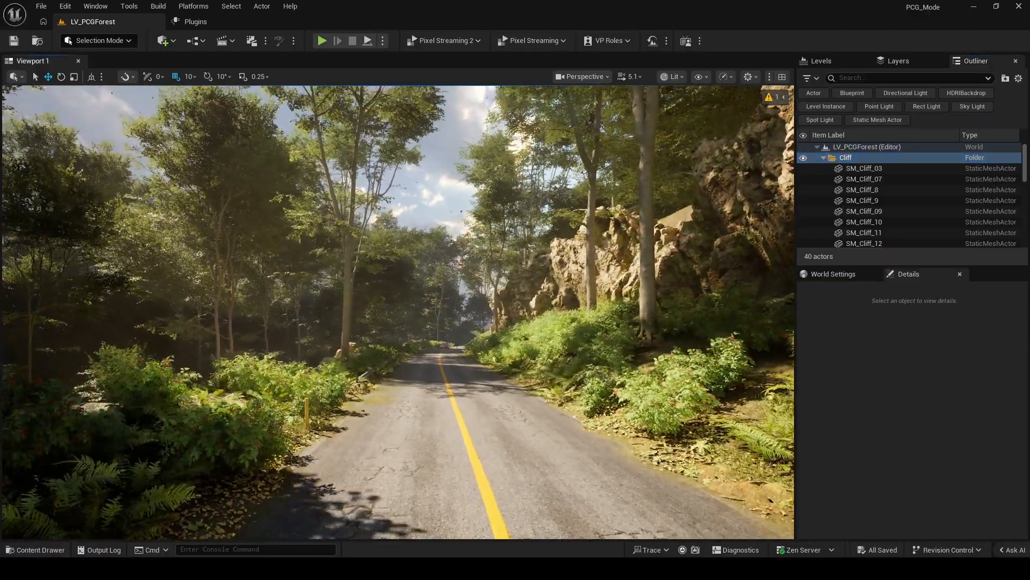
pyautogui.click(862, 201)
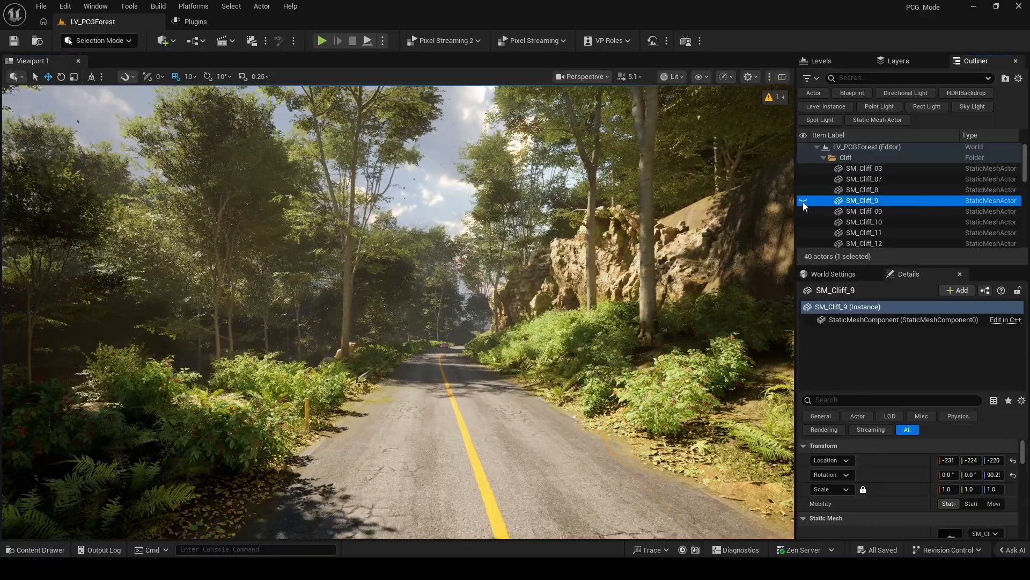
pyautogui.click(864, 179)
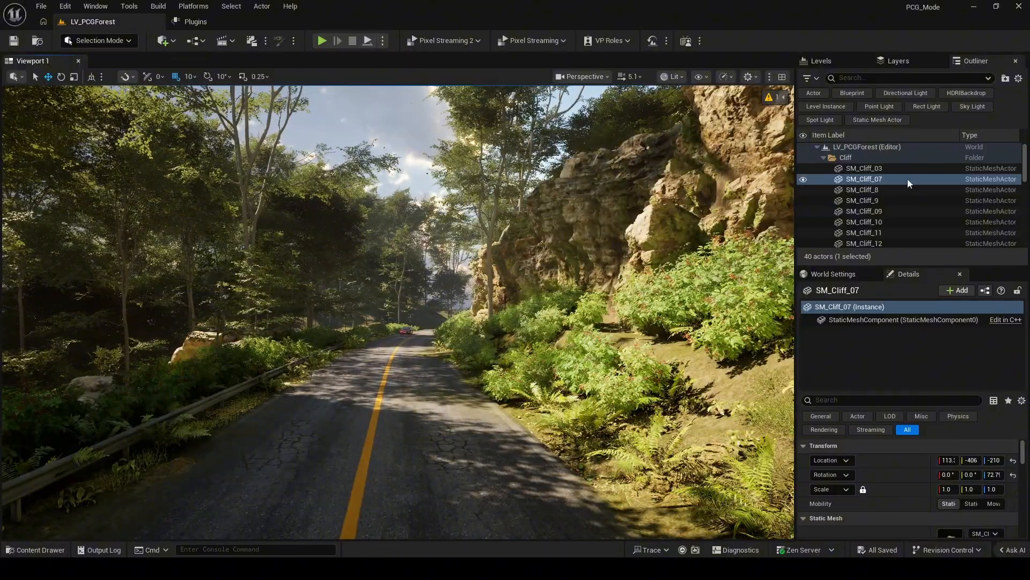
pyautogui.click(824, 168)
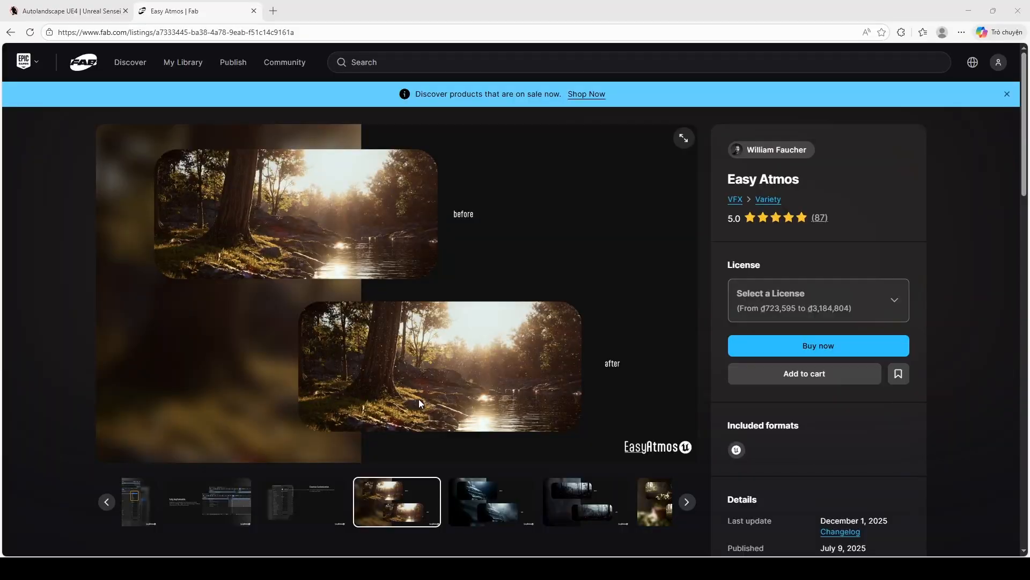
pyautogui.moveTo(654, 503)
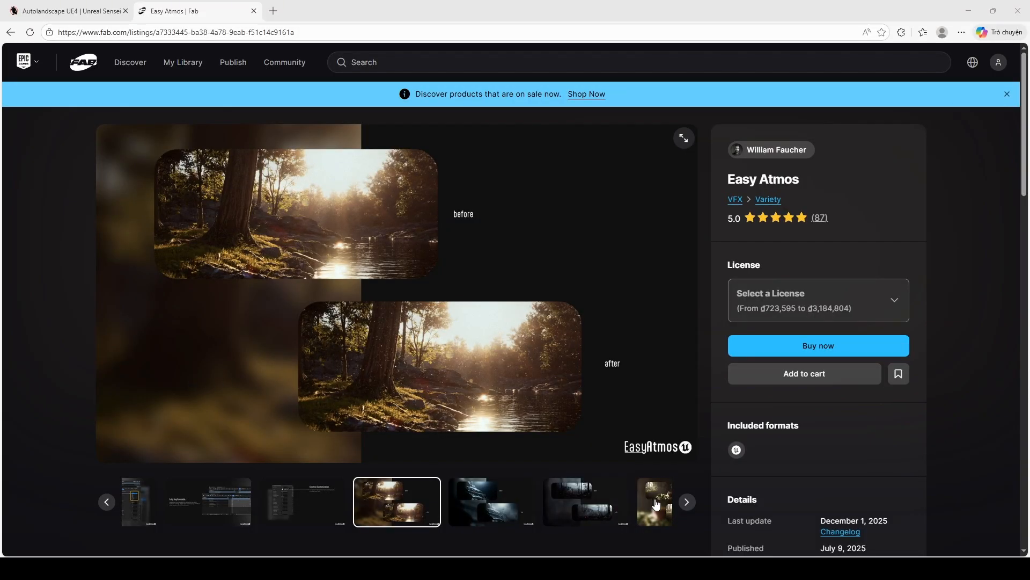
# Advance the Easy Atmos preview gallery three images to the demo level screenshot
pyautogui.click(686, 501)
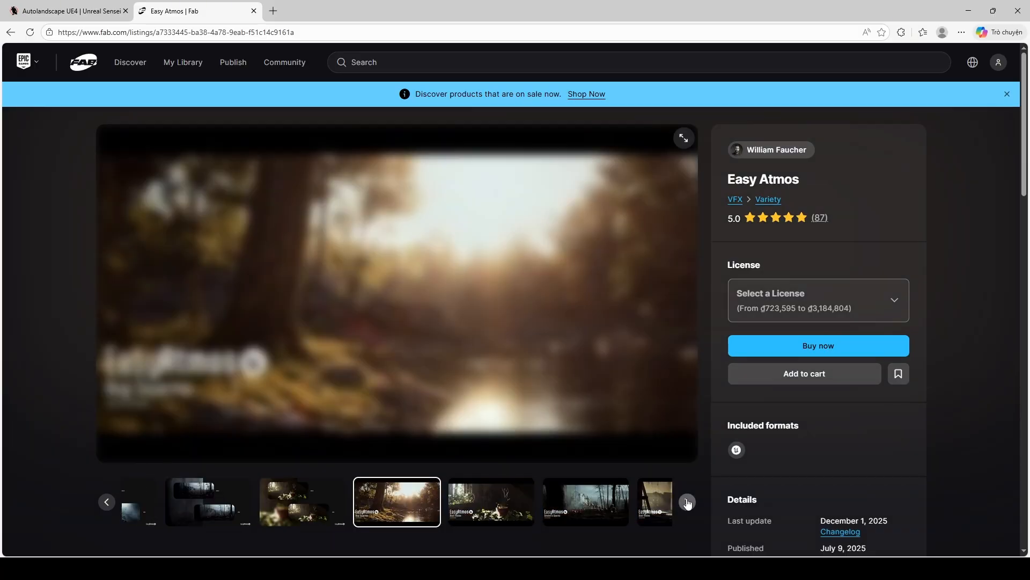
pyautogui.click(687, 501)
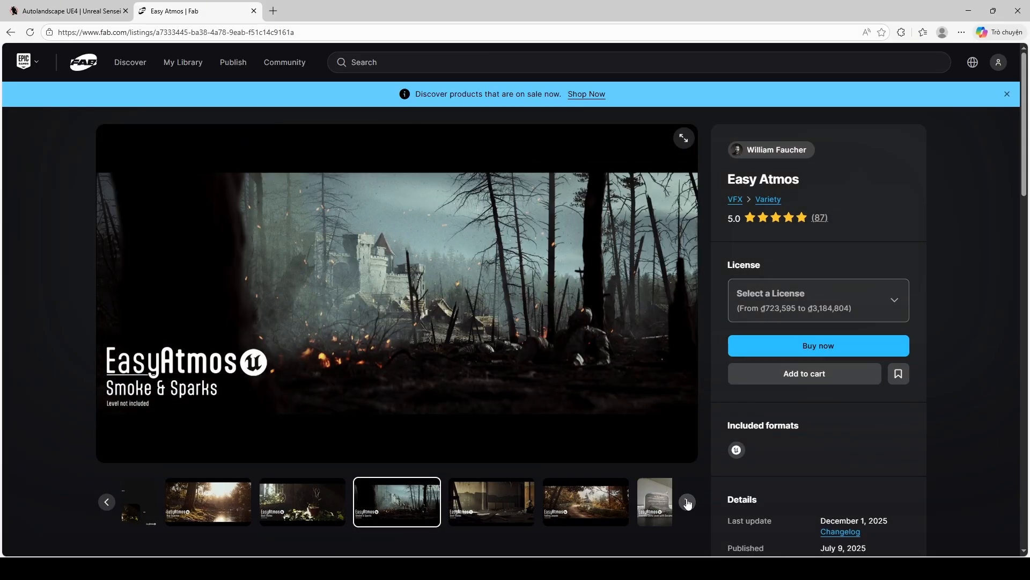
pyautogui.click(685, 501)
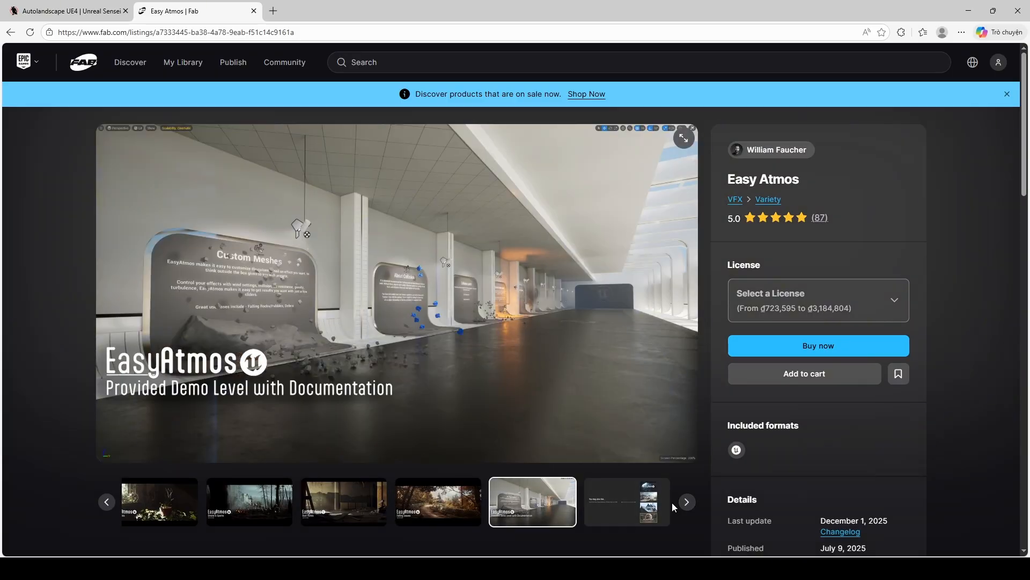